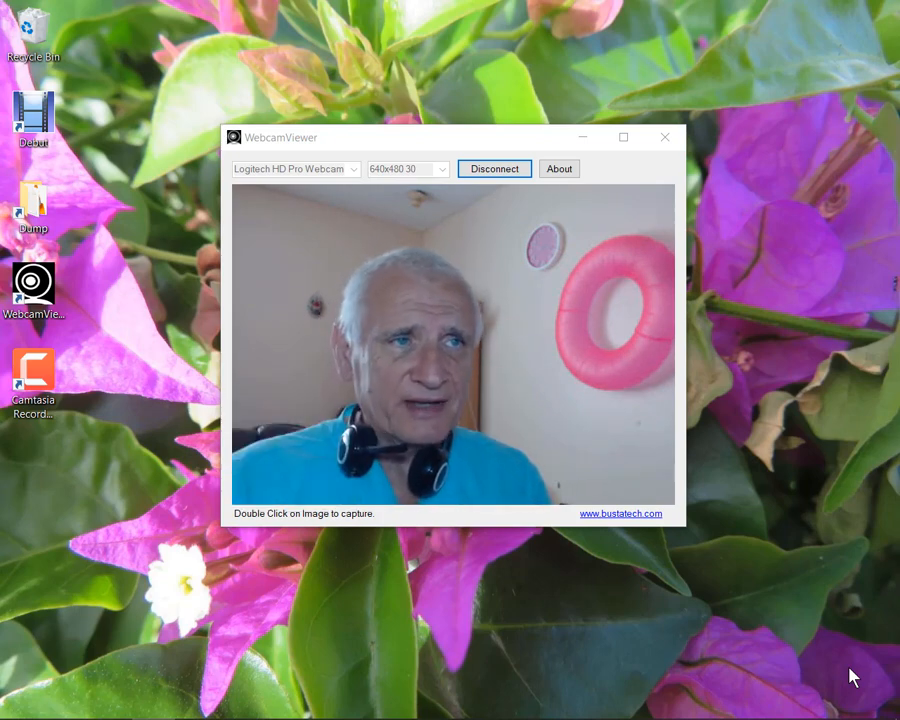
mouse_move(665, 137)
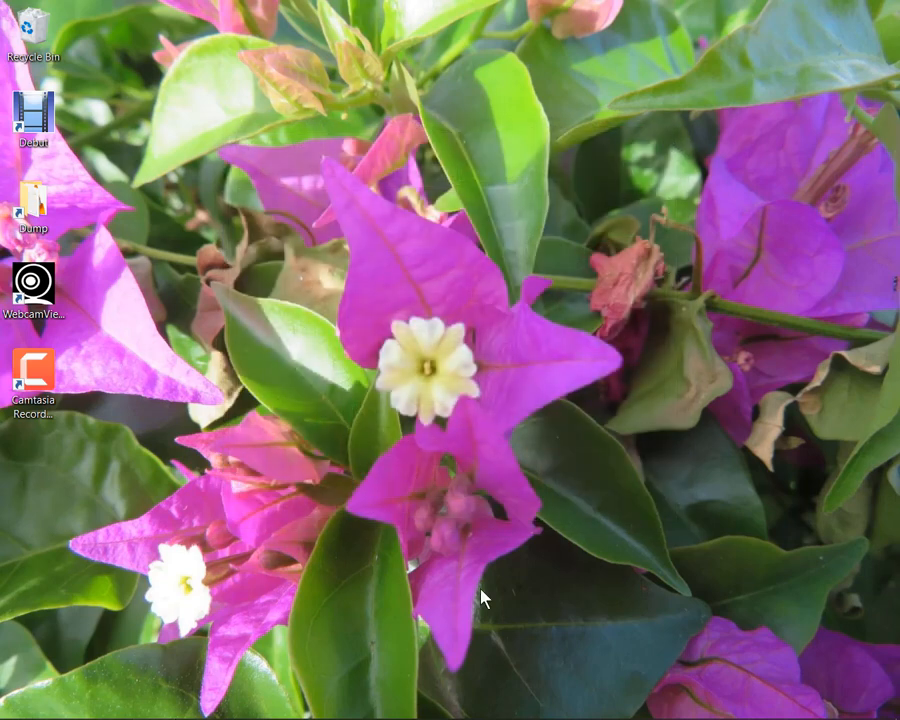
mouse_move(417, 262)
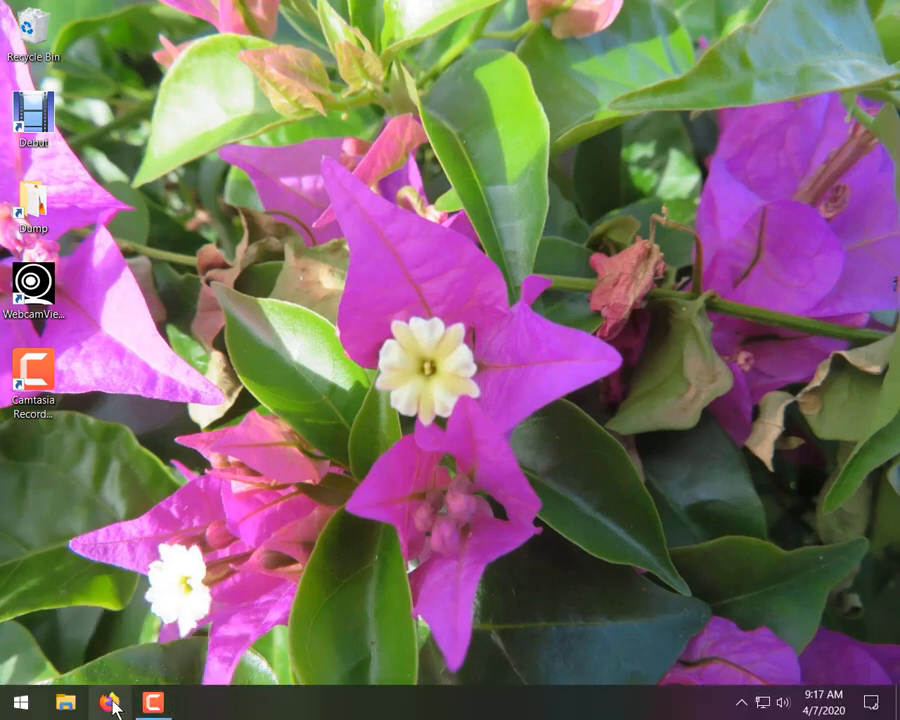
mouse_move(110, 703)
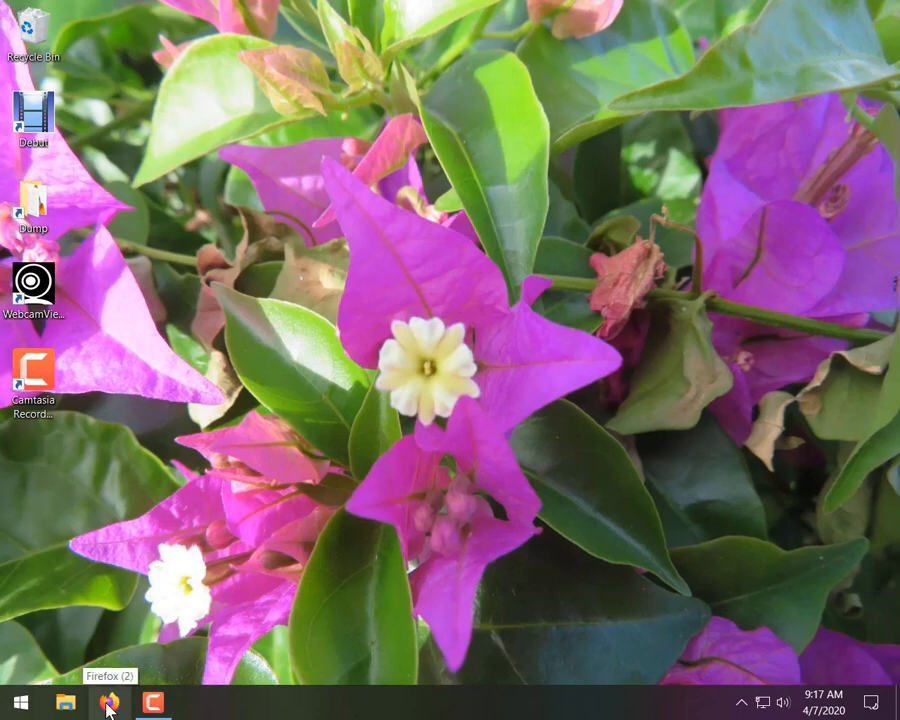
- Search Google's Advanced Search for all the words 'debut recording'
left_click(108, 702)
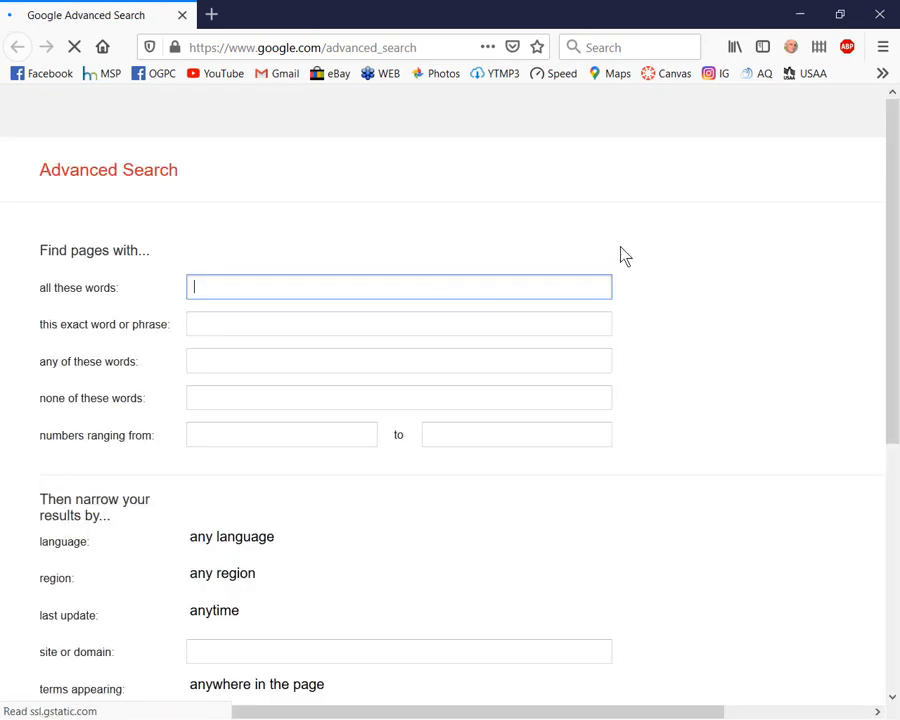
left_click(398, 287)
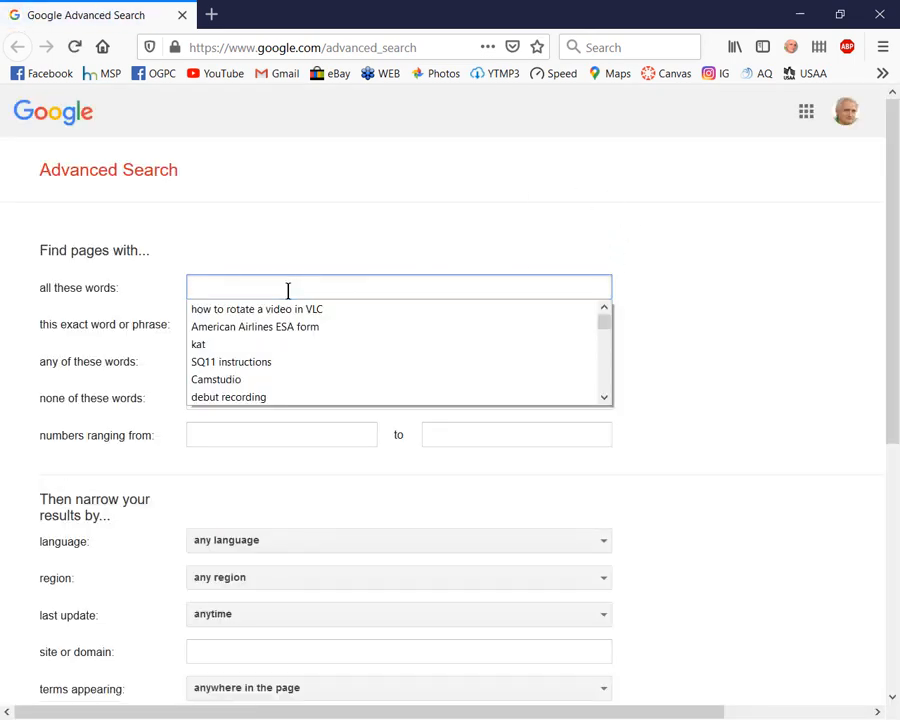
type("d")
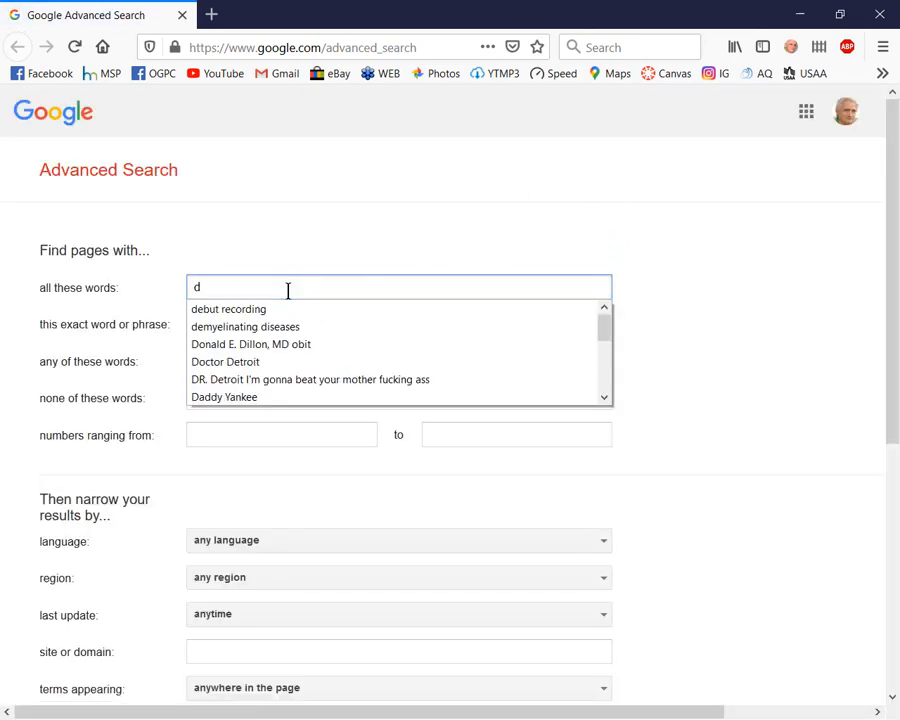
type("ebut")
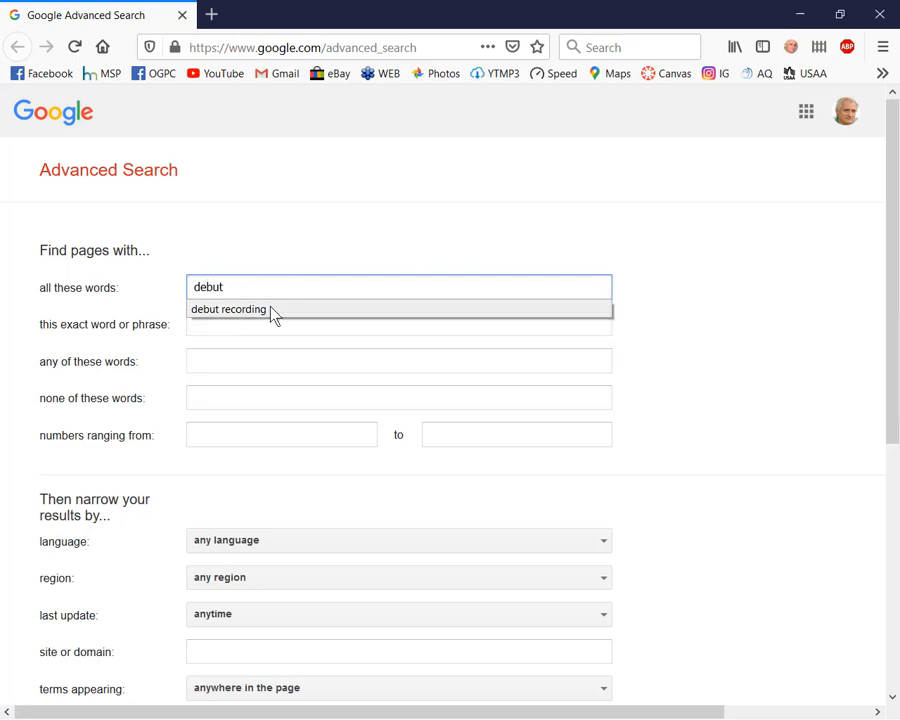
left_click(228, 309)
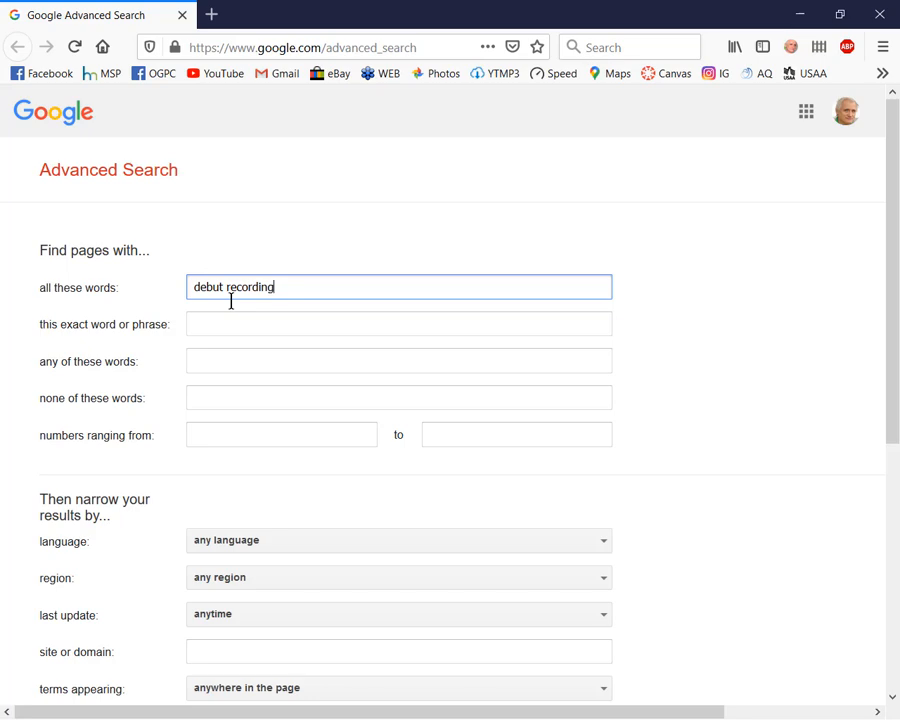
key("Return")
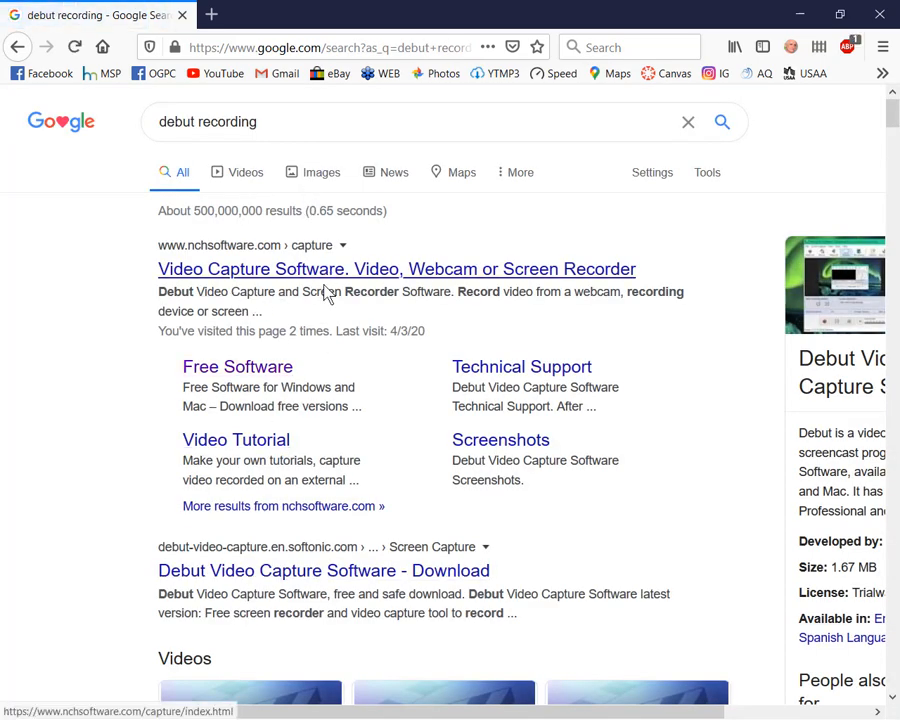
left_click(237, 367)
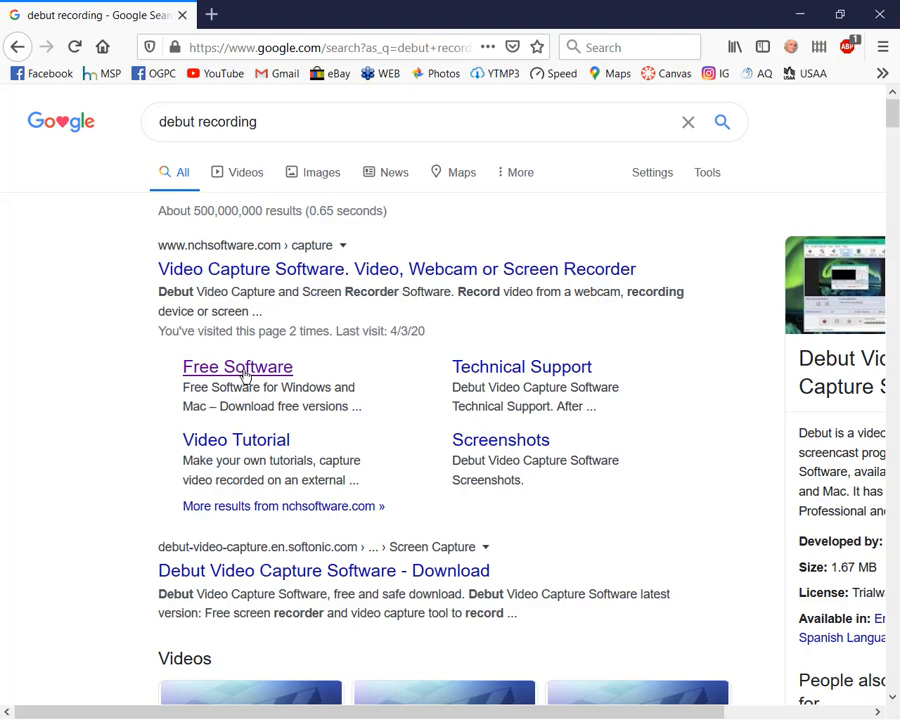
- Open NCH's Free Software downloads and scroll to Debut Video Capture under Video Software
left_click(237, 367)
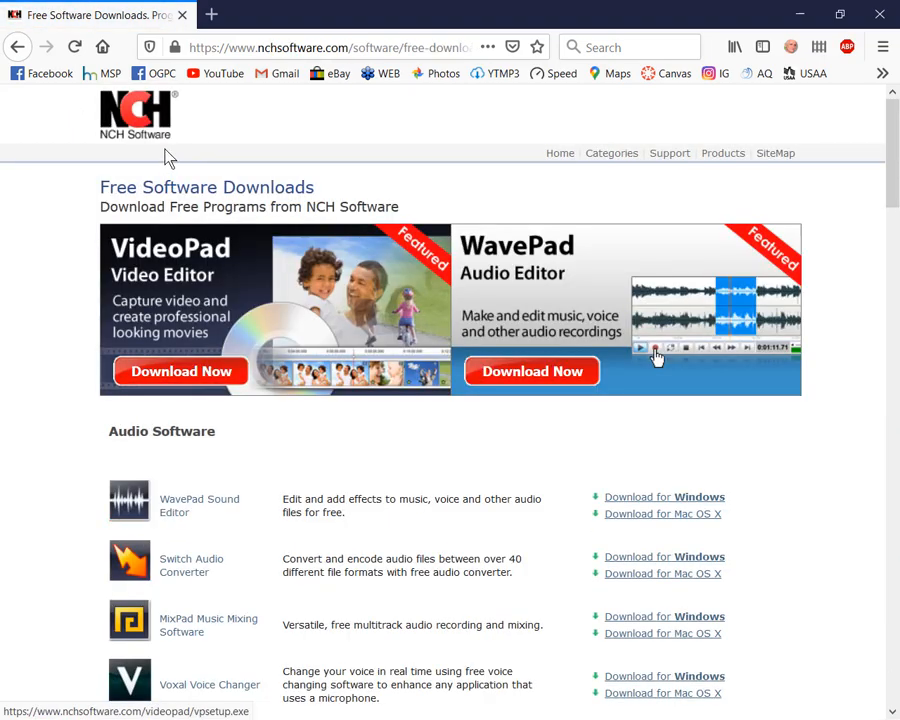
scroll("down", 3)
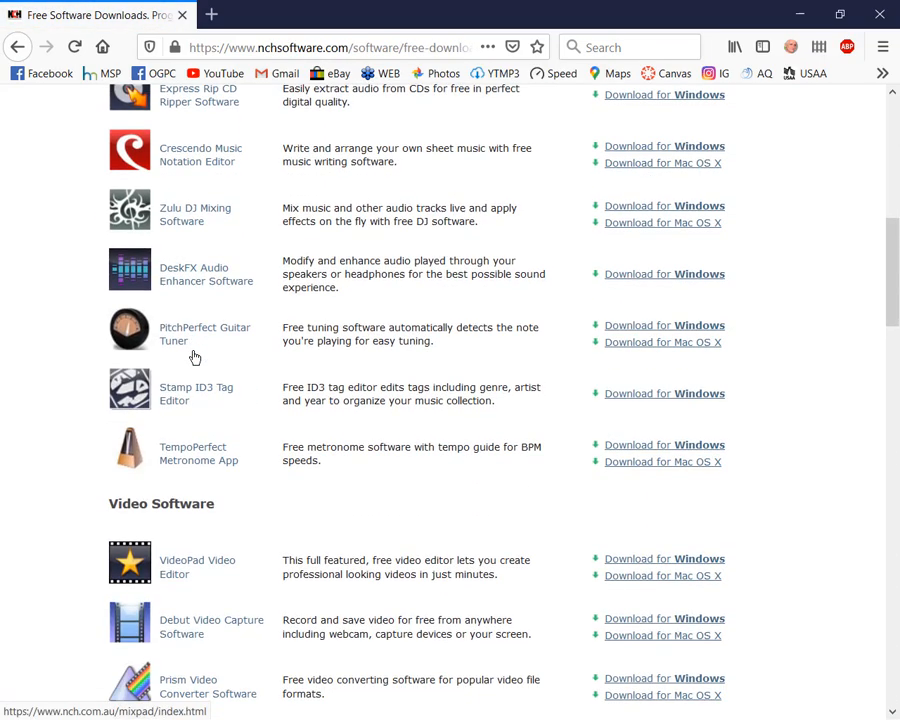
scroll("down", 3)
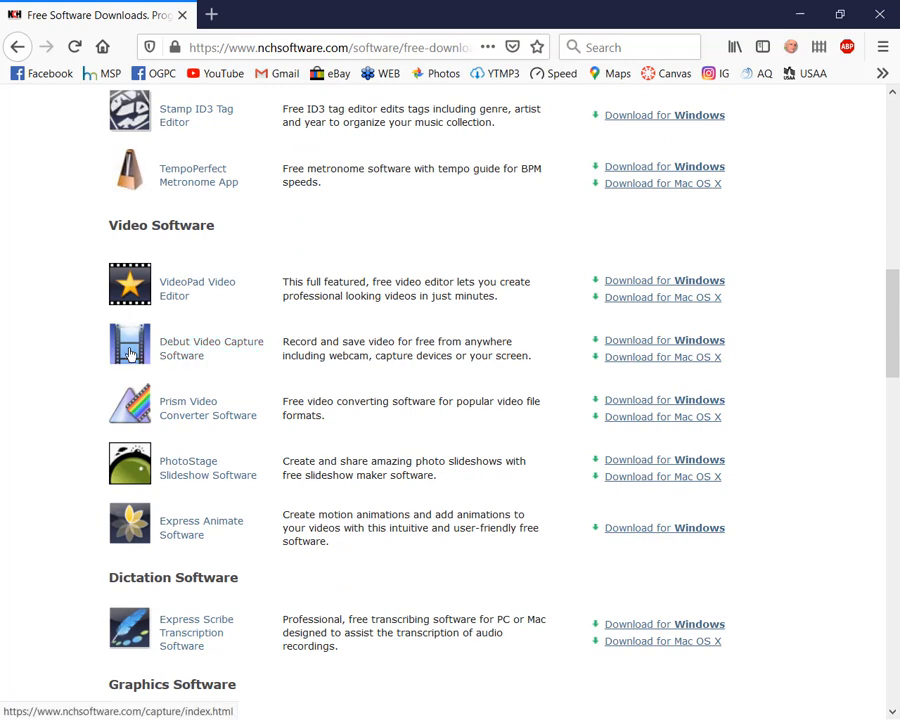
mouse_move(195, 355)
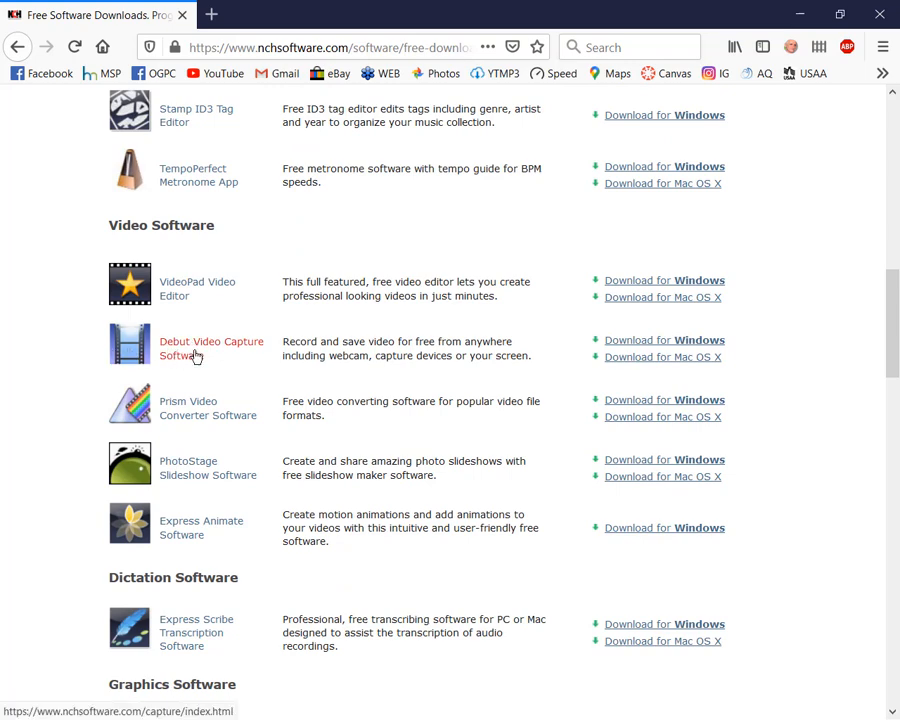
mouse_move(210, 356)
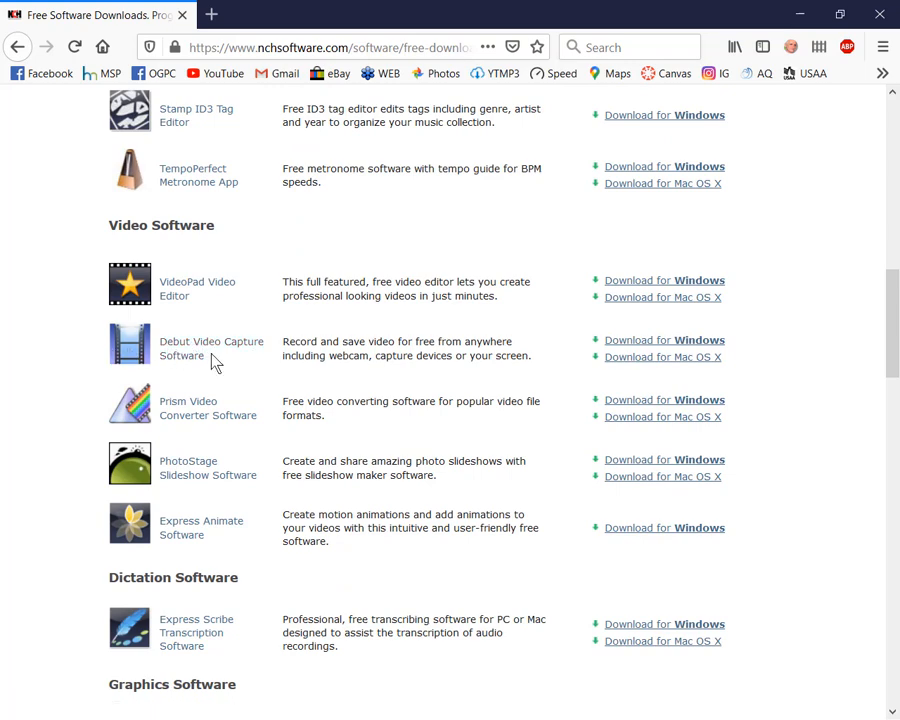
mouse_move(555, 398)
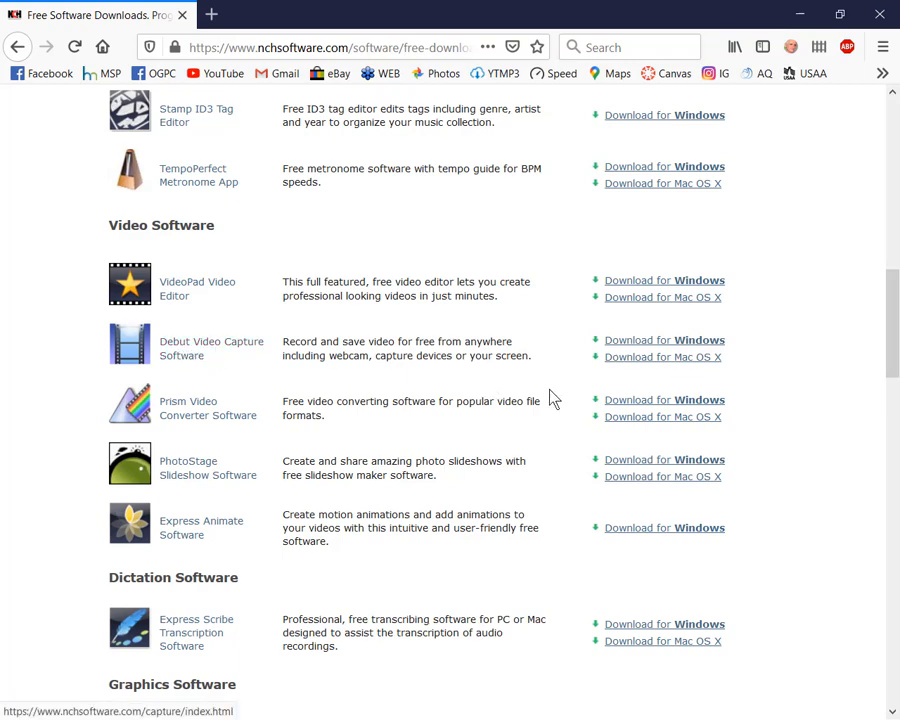
mouse_move(664, 340)
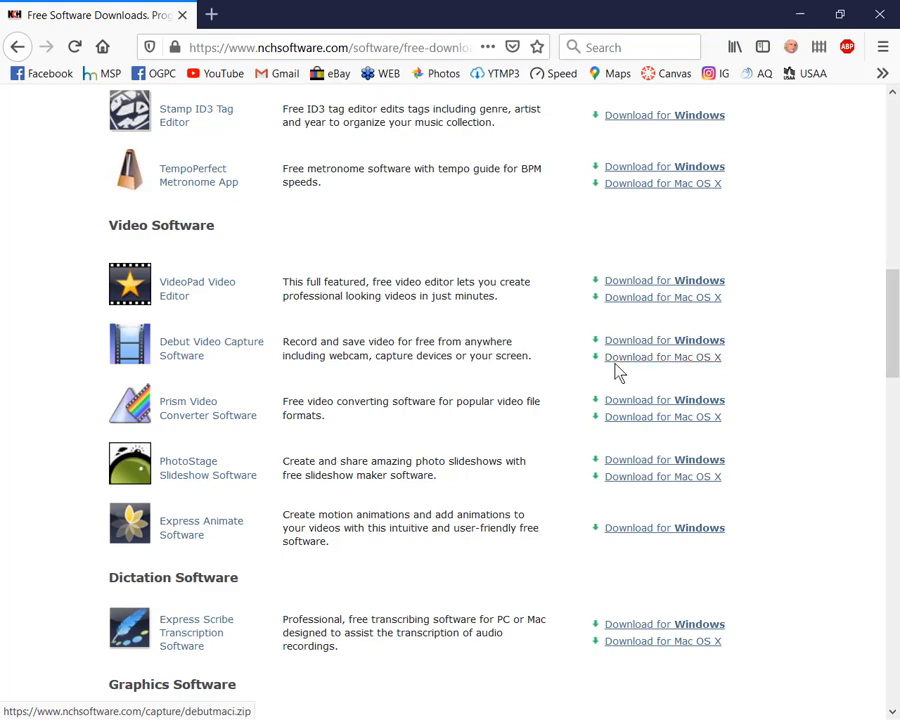
mouse_move(663, 357)
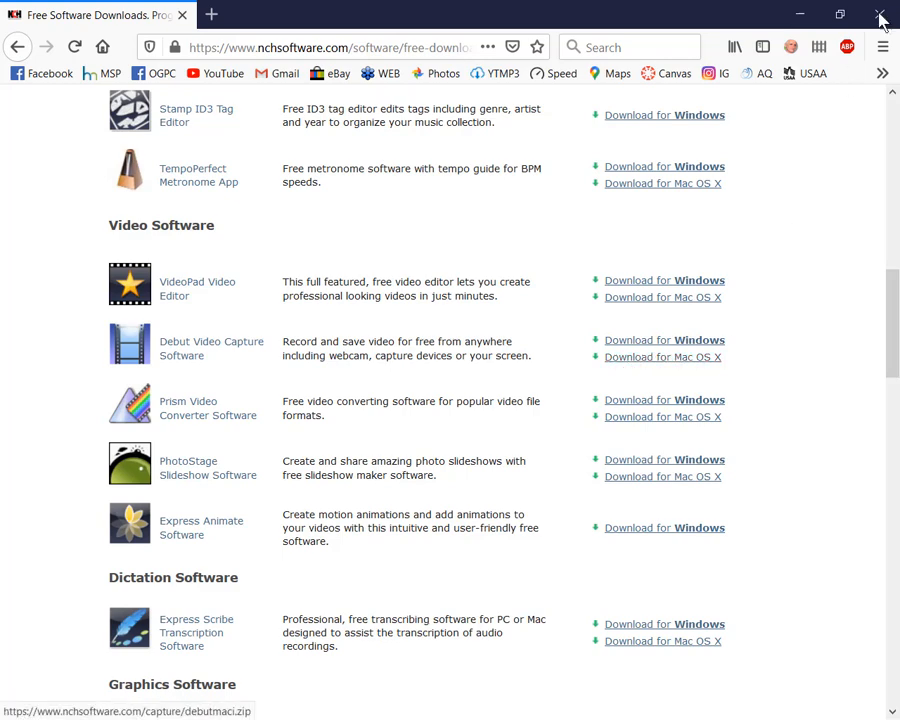
- Close Firefox to reveal the Windows desktop with the Debut shortcut
left_click(881, 16)
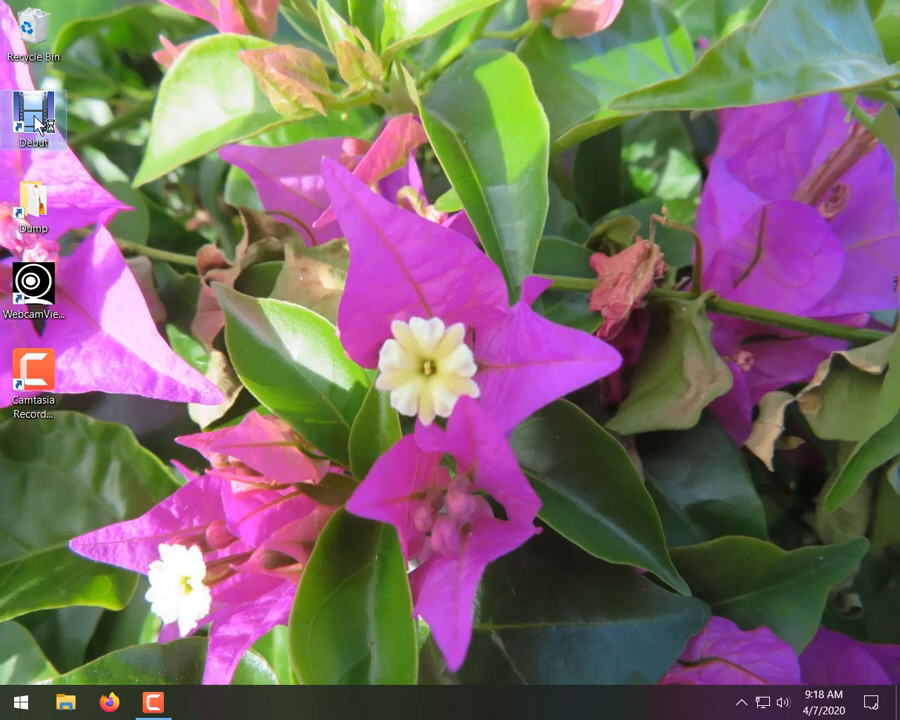
- Launch Debut Video Capture from its desktop shortcut in Screen capture mode
double_click(33, 113)
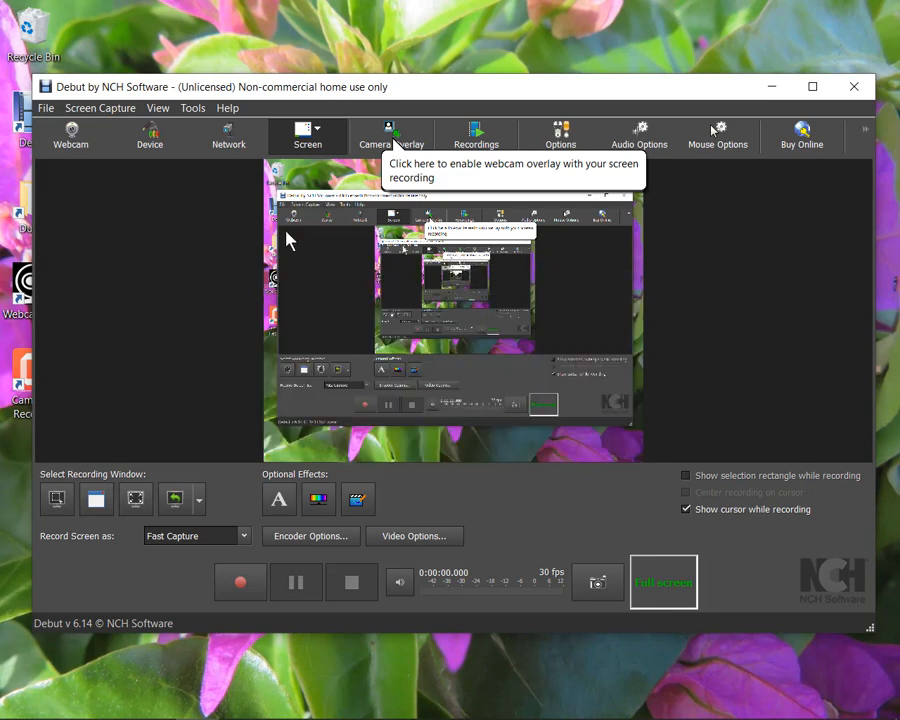
mouse_move(170, 533)
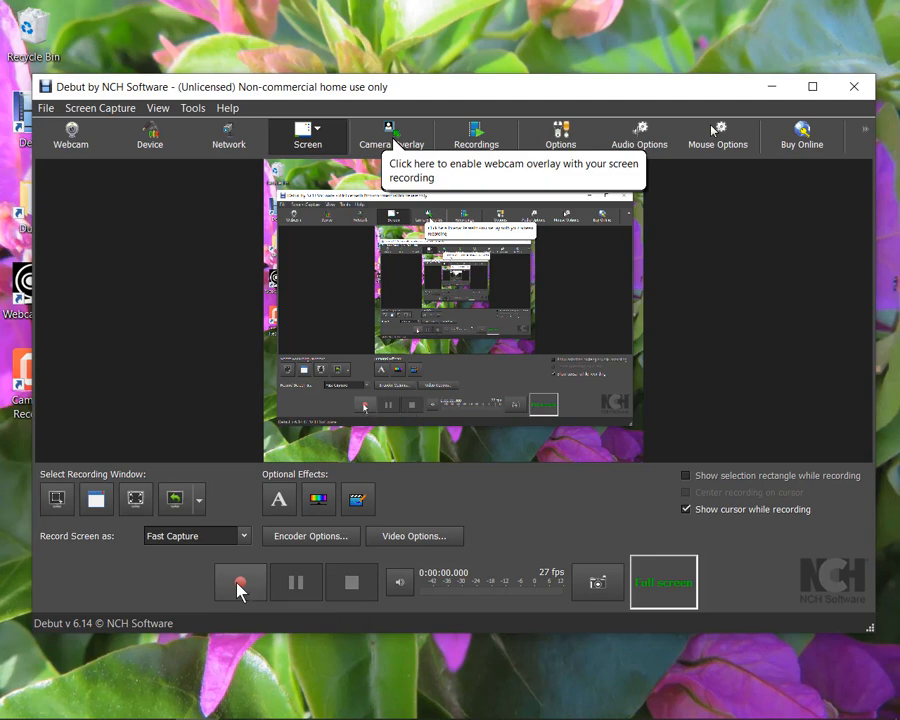
mouse_move(248, 571)
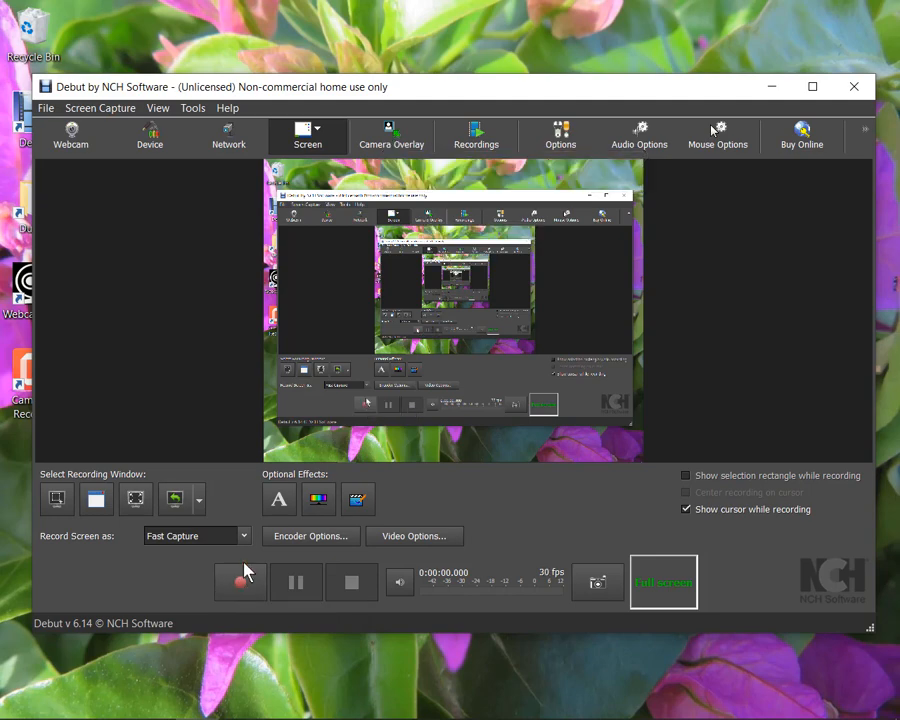
mouse_move(240, 582)
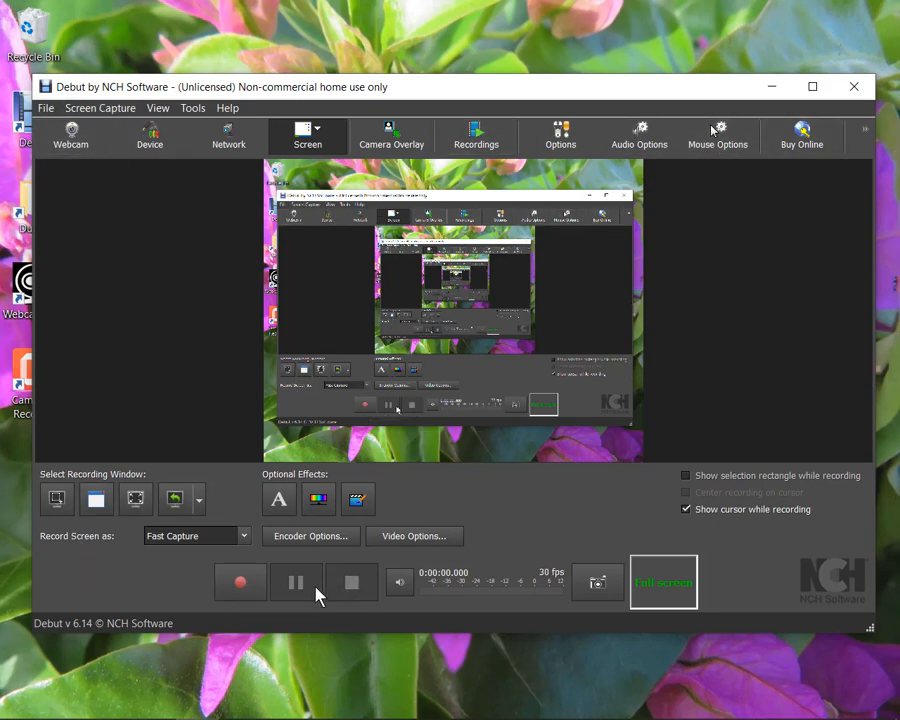
mouse_move(458, 518)
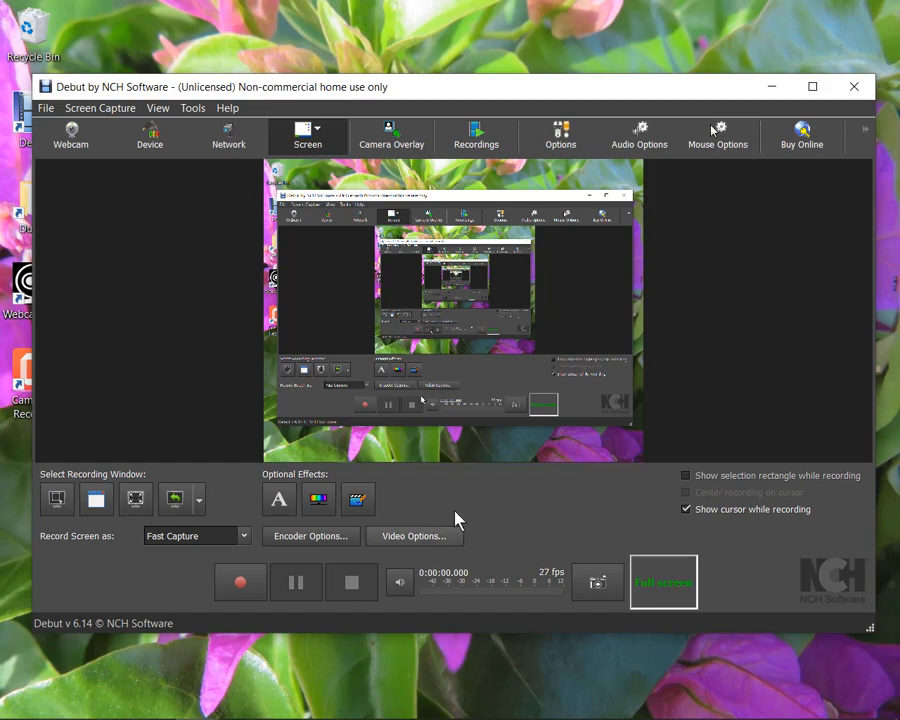
mouse_move(645, 138)
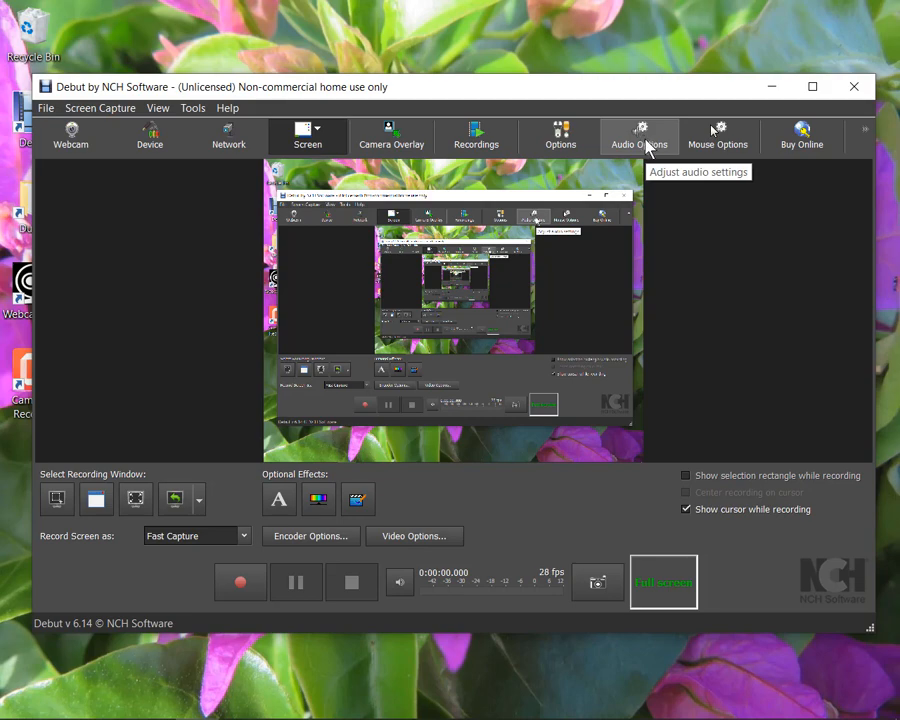
- Open Debut's Audio options with the Logitech headset microphone and MMDevice speakers enabled
left_click(639, 135)
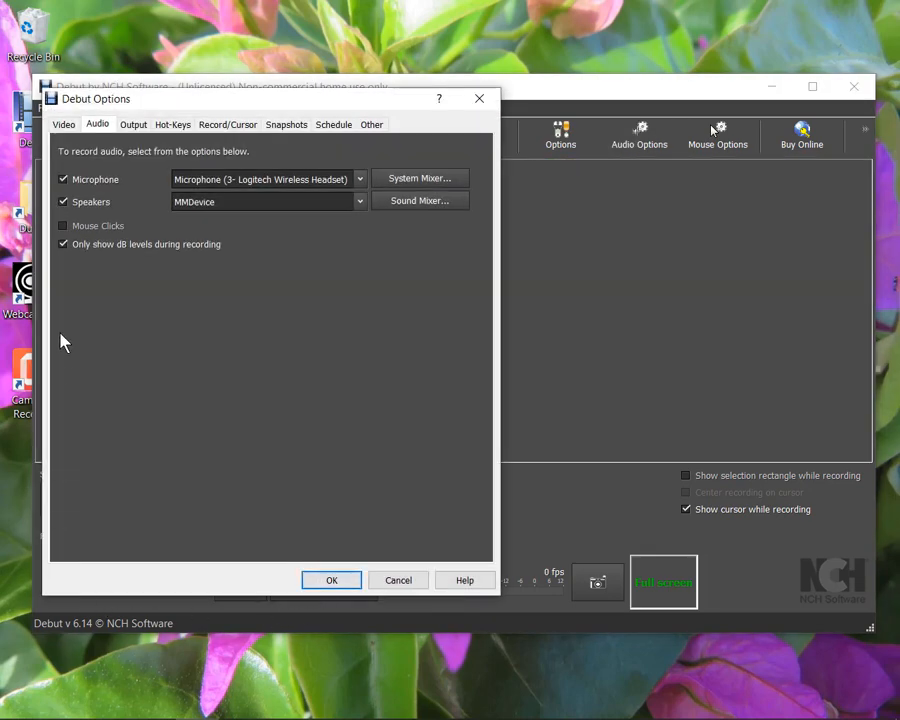
mouse_move(82, 193)
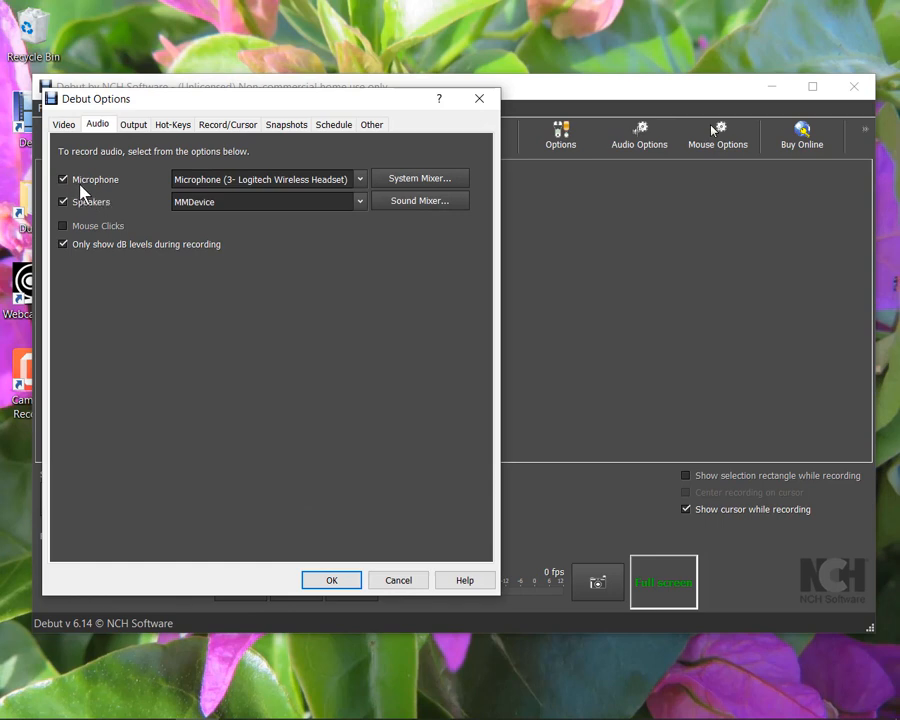
mouse_move(278, 184)
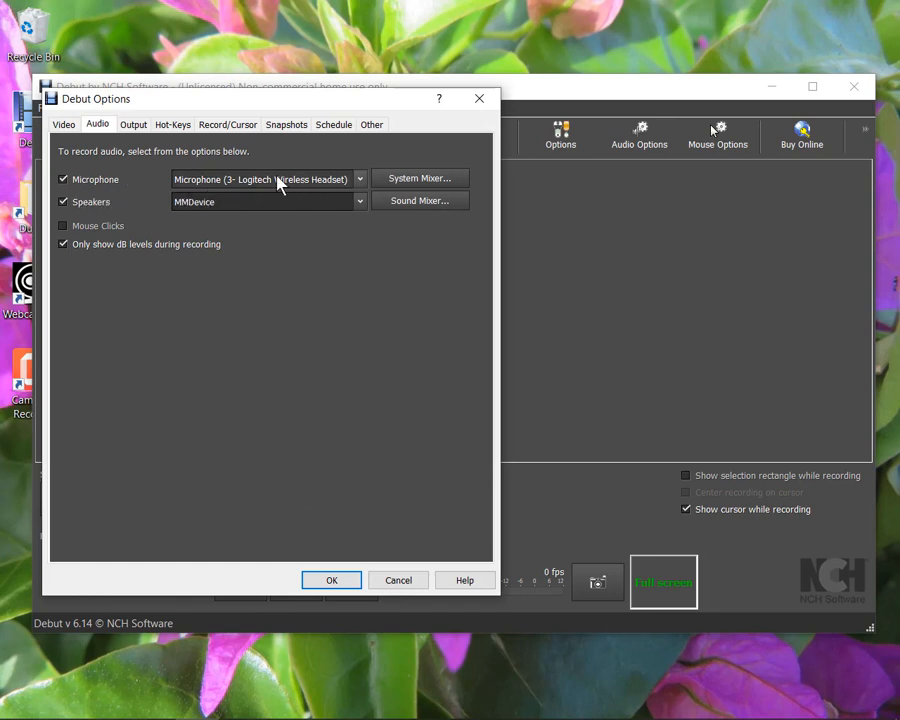
mouse_move(138, 193)
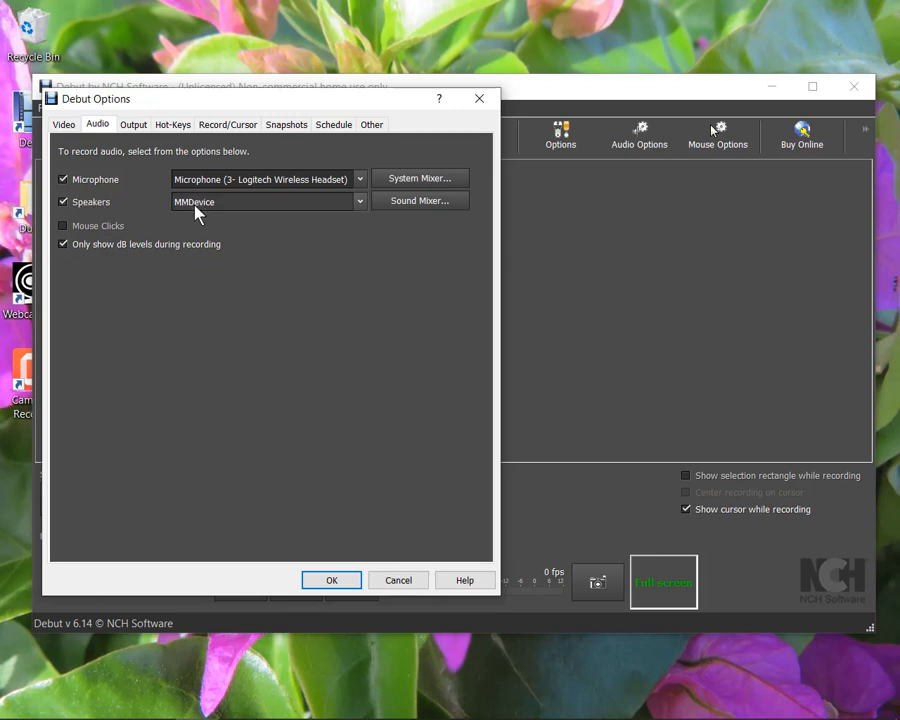
mouse_move(90, 210)
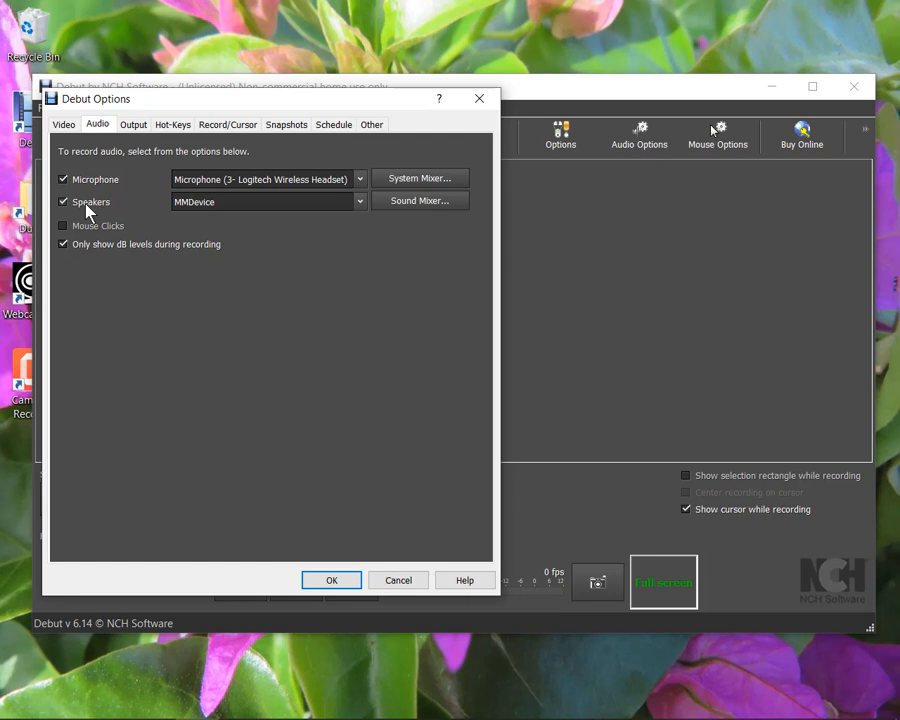
mouse_move(95, 202)
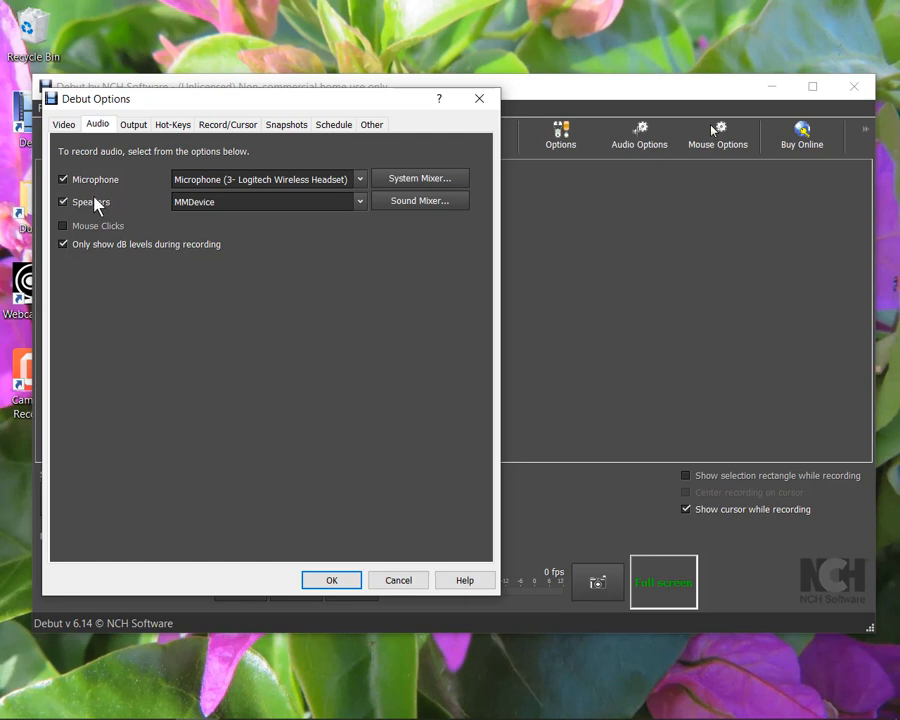
mouse_move(82, 210)
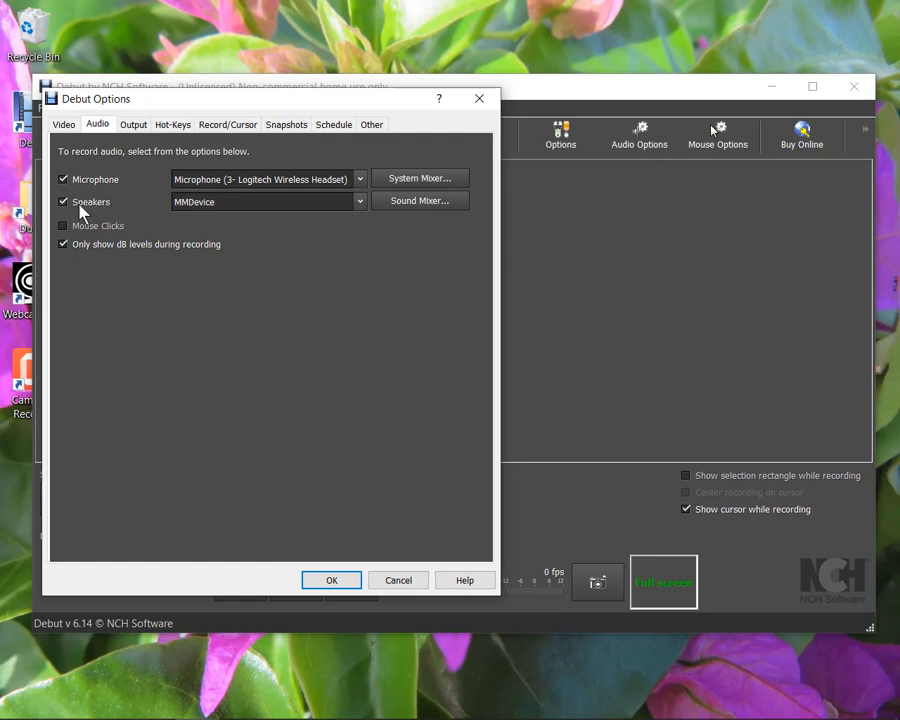
mouse_move(80, 185)
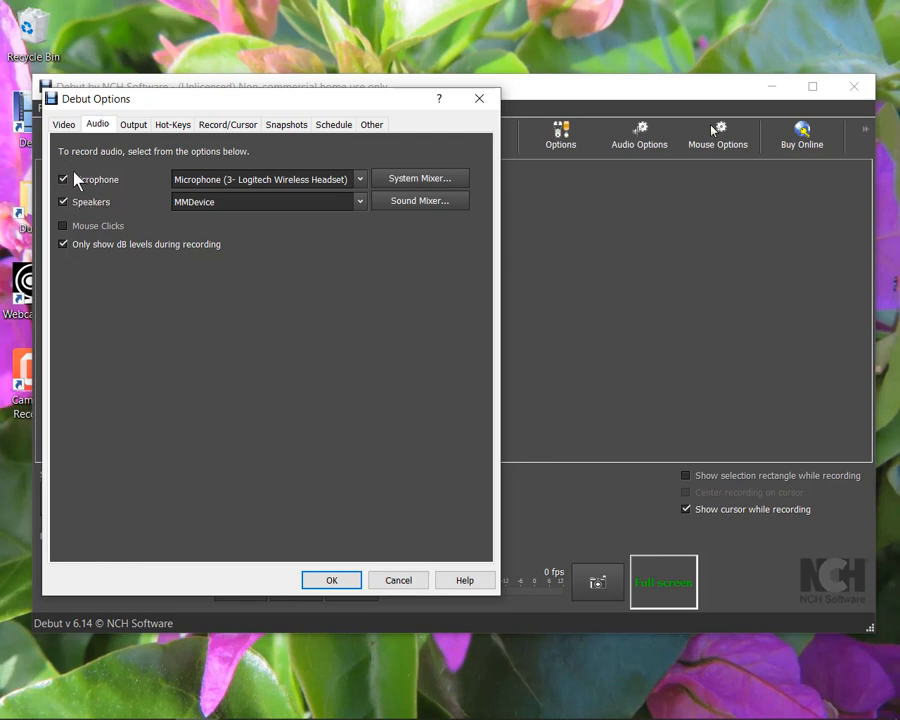
mouse_move(78, 218)
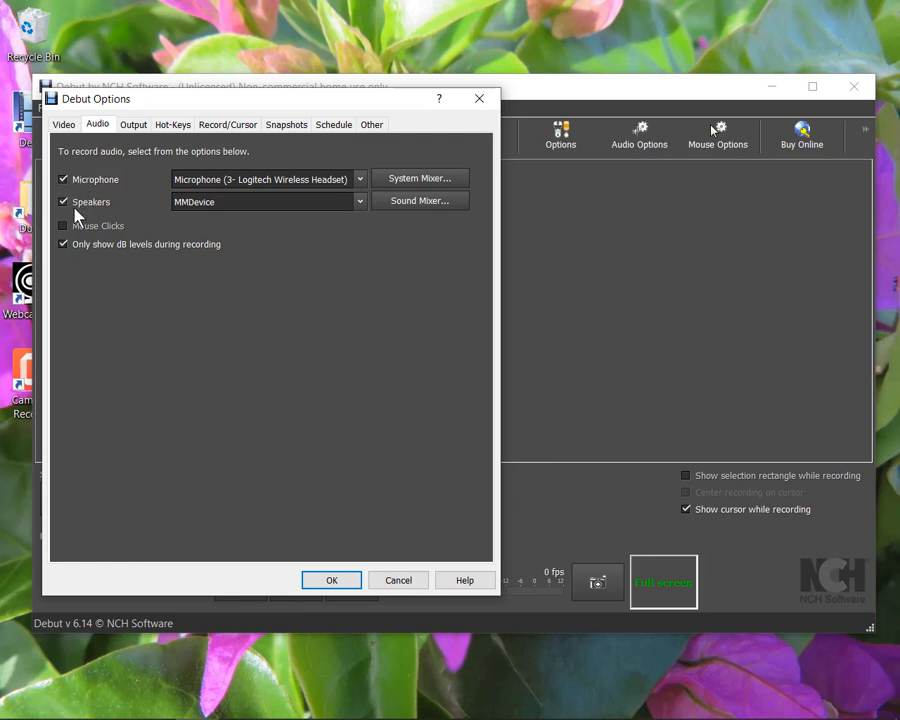
mouse_move(75, 197)
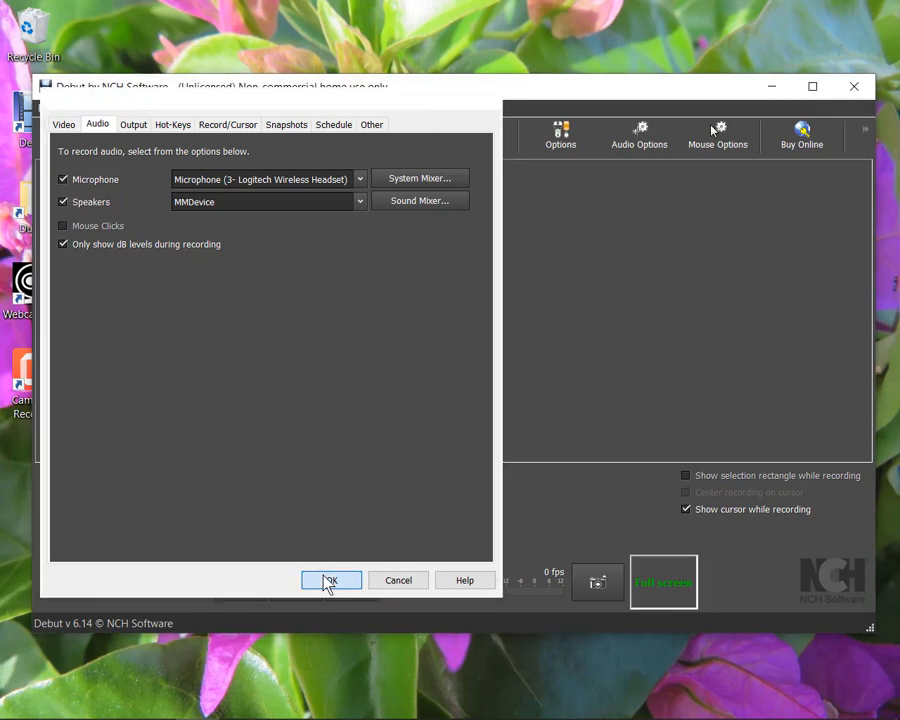
- Save the audio options, then show the mouse cursor without highlighting and close Options
left_click(331, 580)
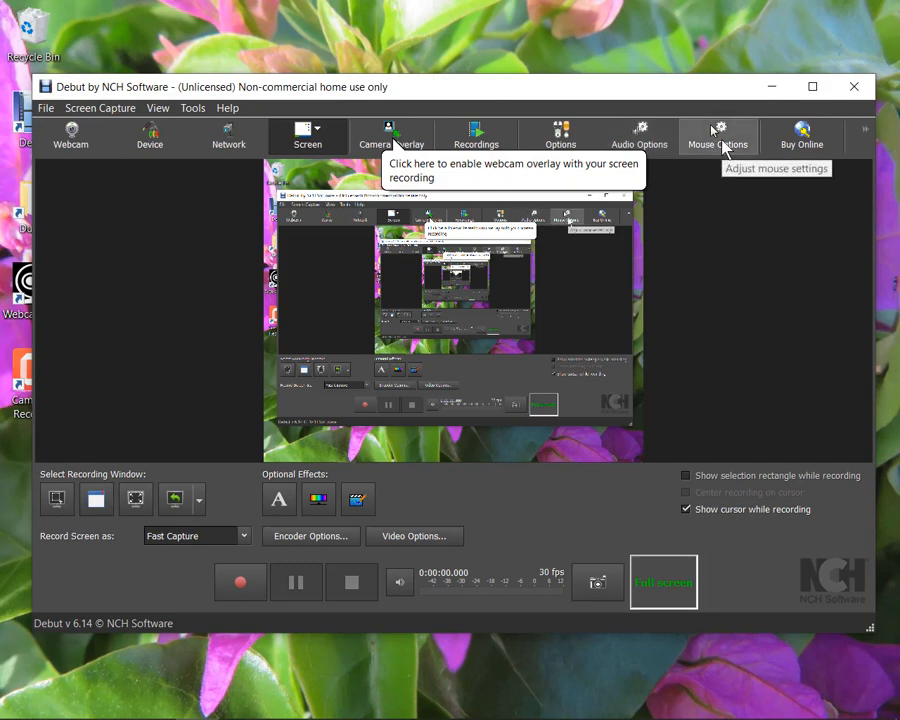
left_click(717, 135)
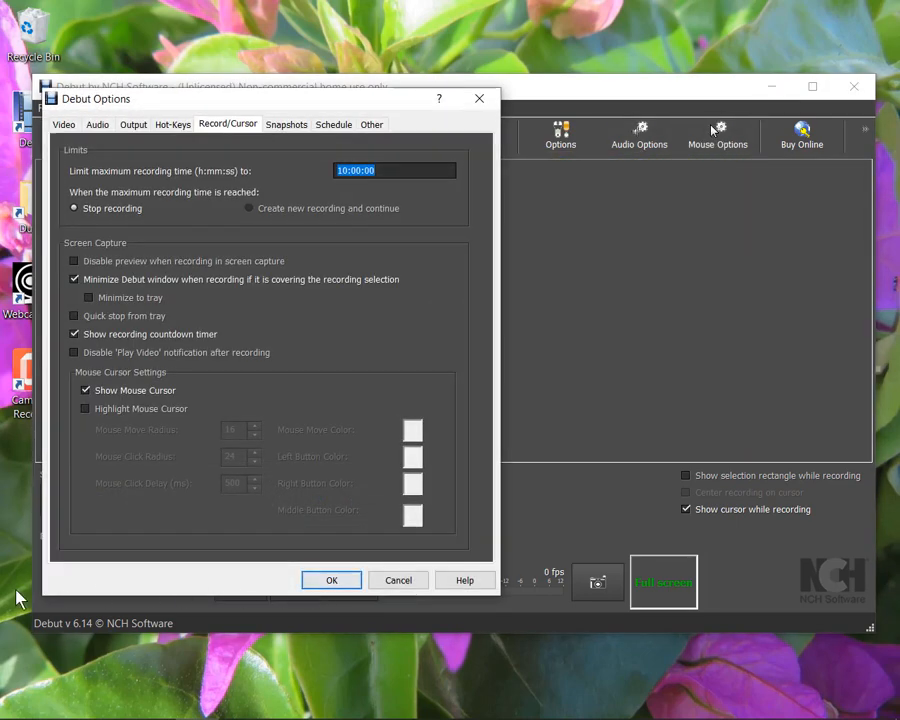
mouse_move(147, 334)
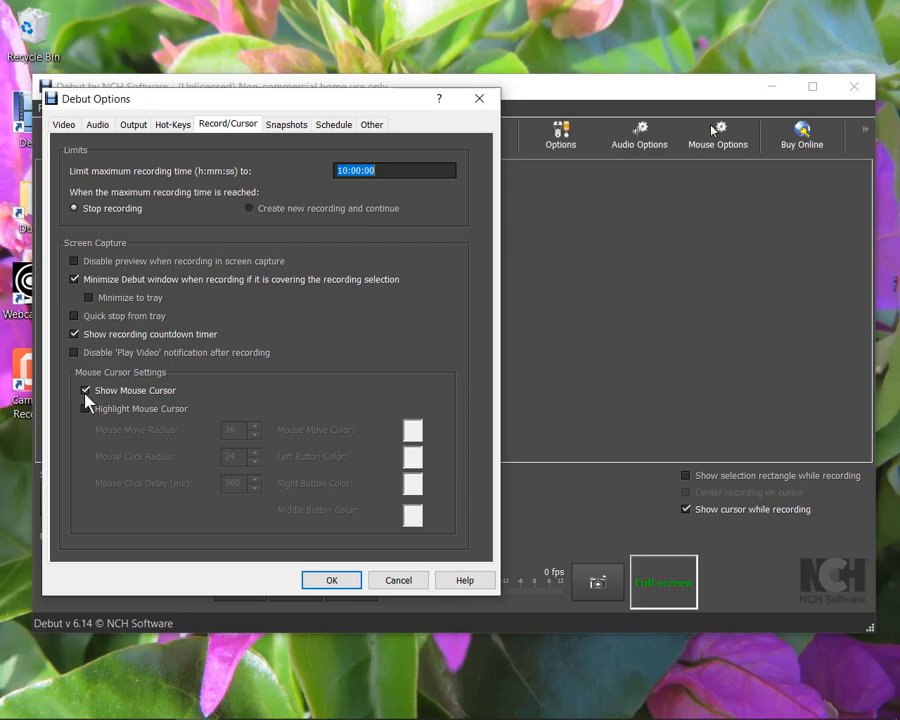
mouse_move(160, 402)
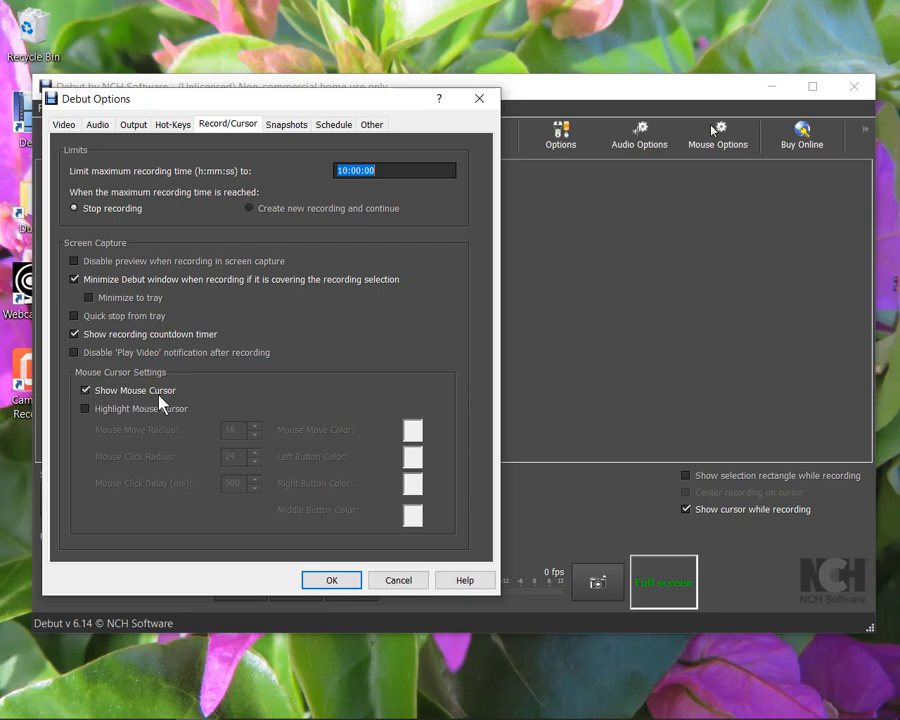
mouse_move(90, 400)
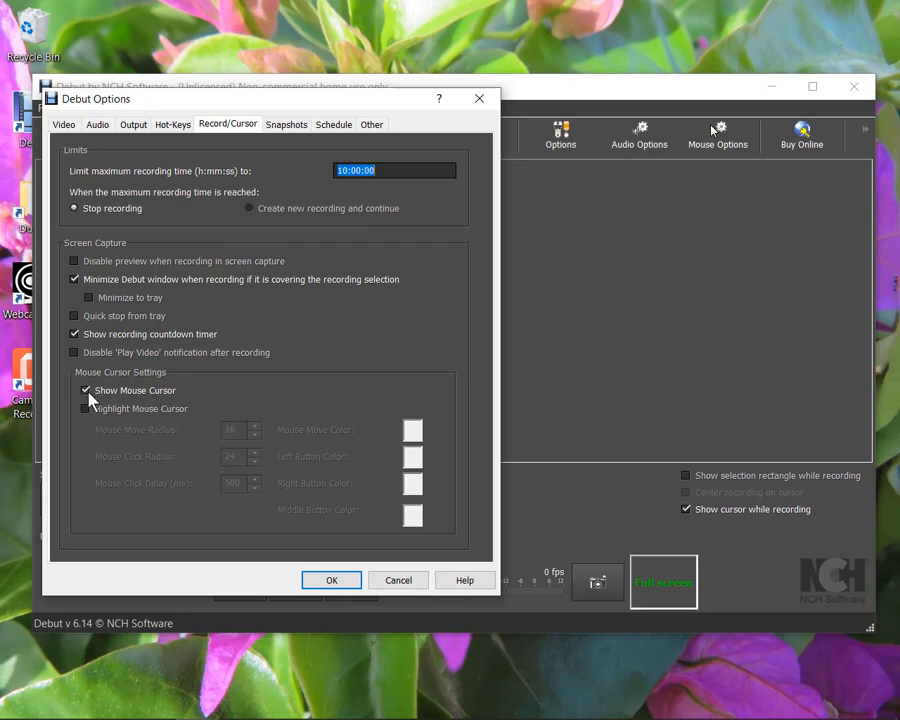
mouse_move(108, 410)
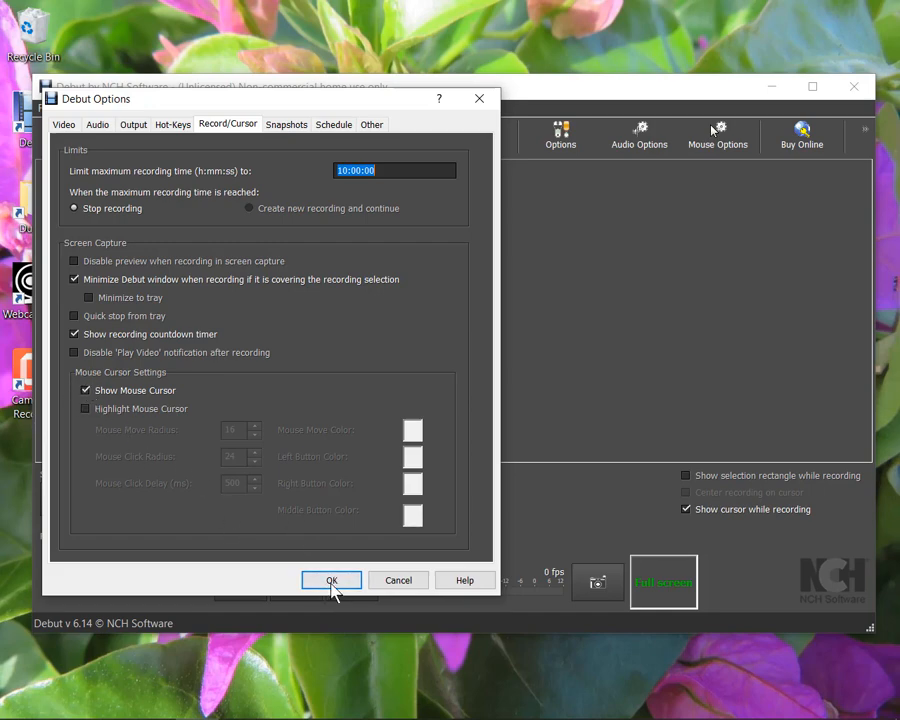
left_click(331, 580)
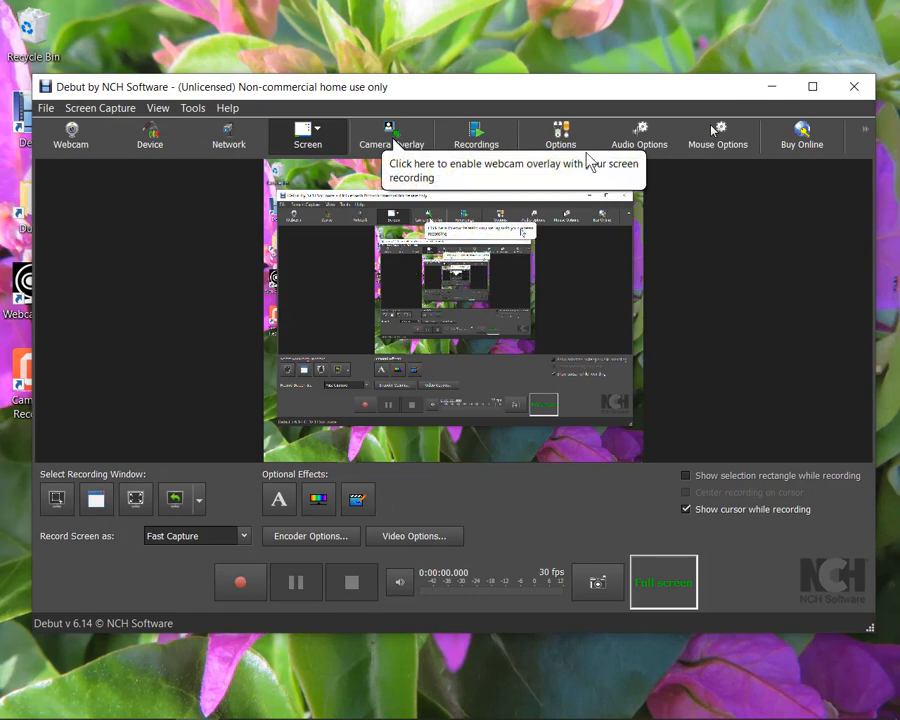
mouse_move(440, 432)
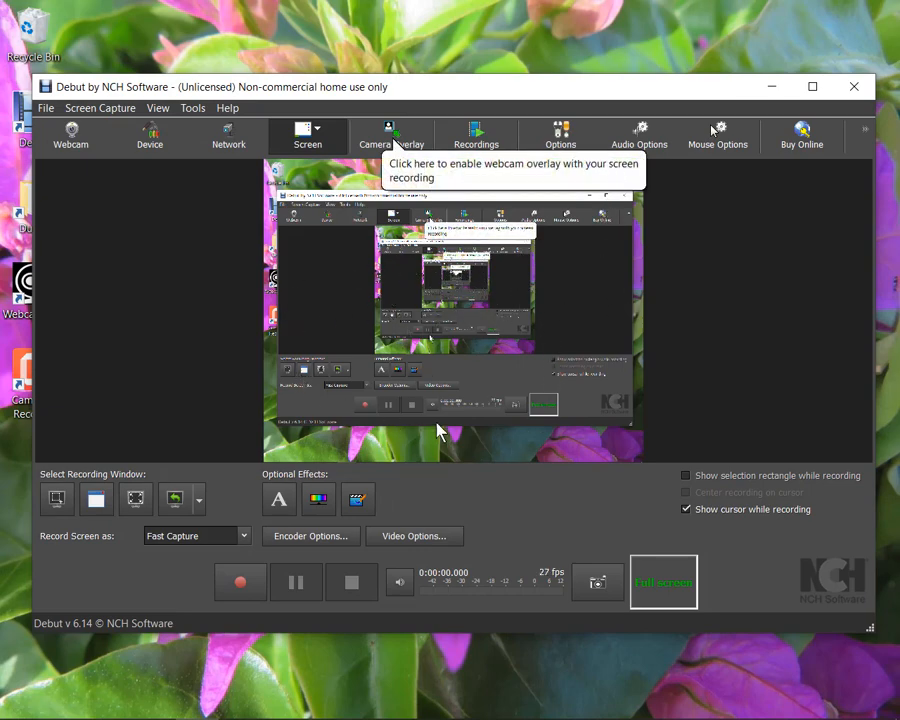
mouse_move(605, 265)
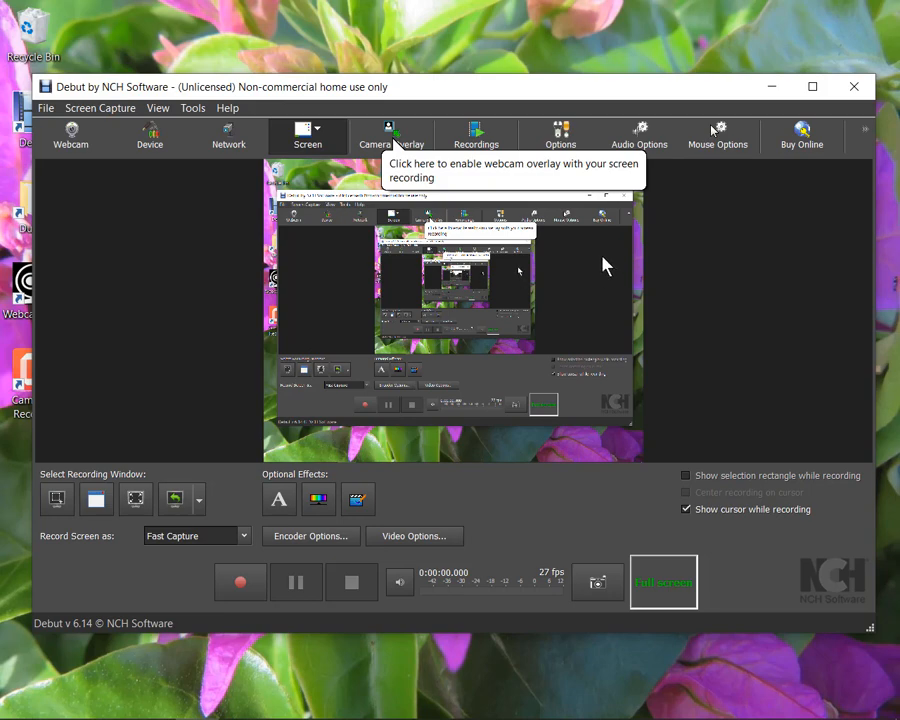
mouse_move(590, 297)
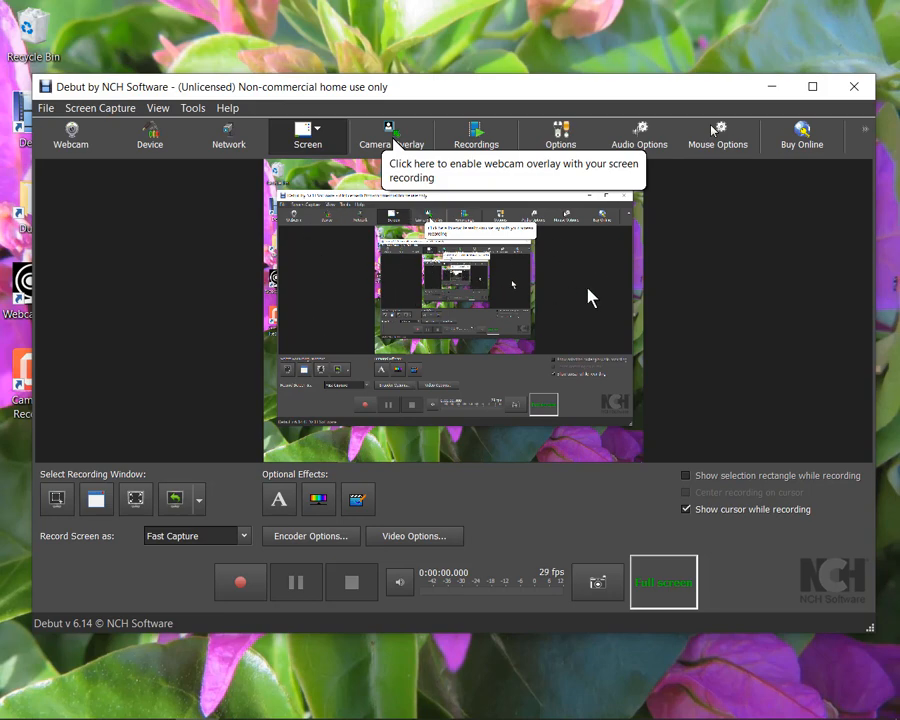
mouse_move(578, 295)
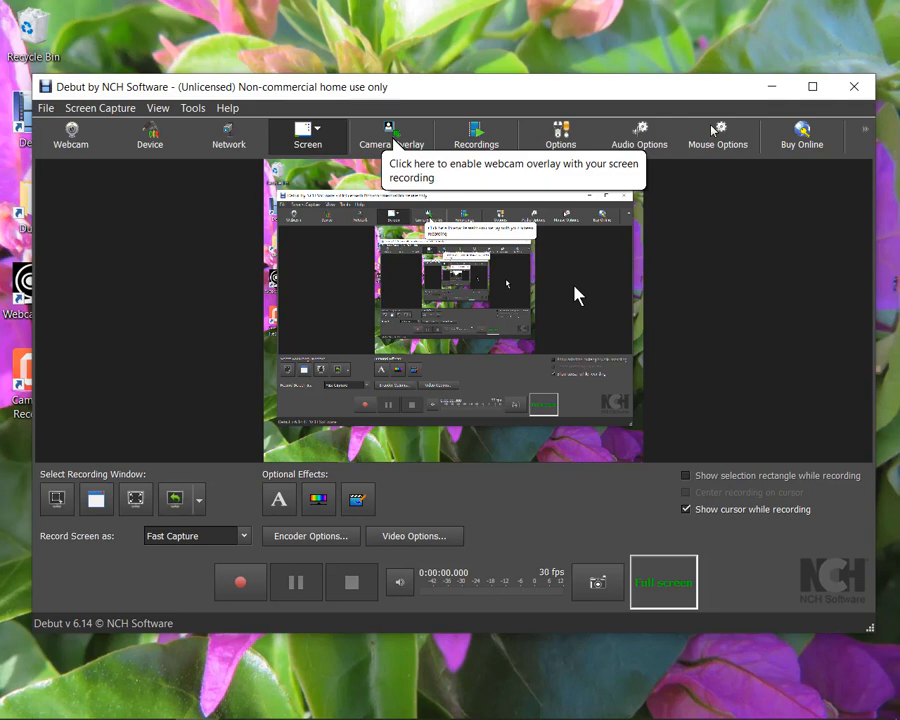
mouse_move(595, 298)
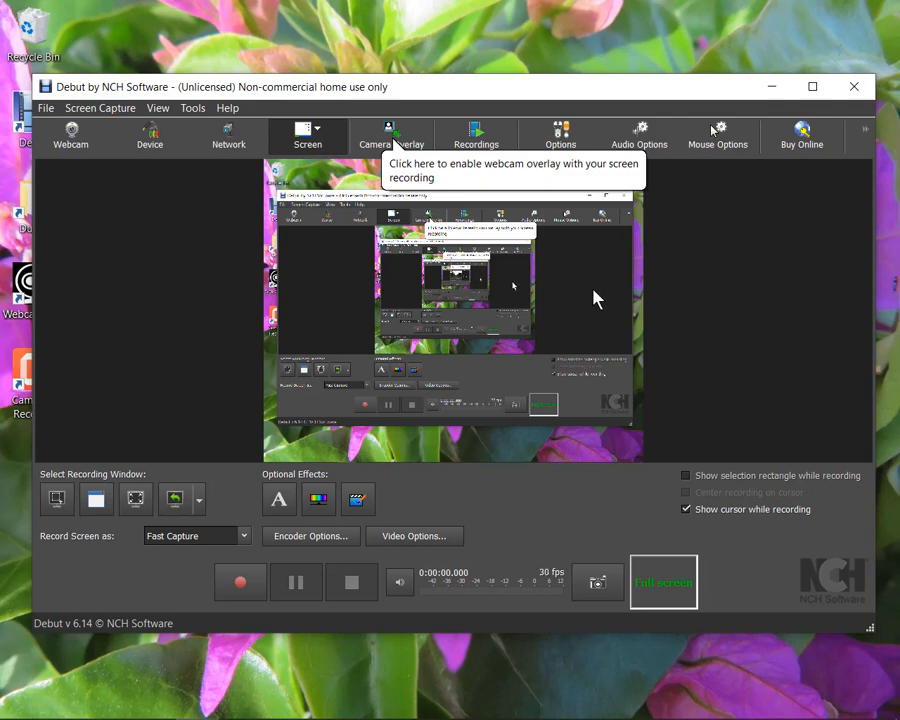
mouse_move(620, 290)
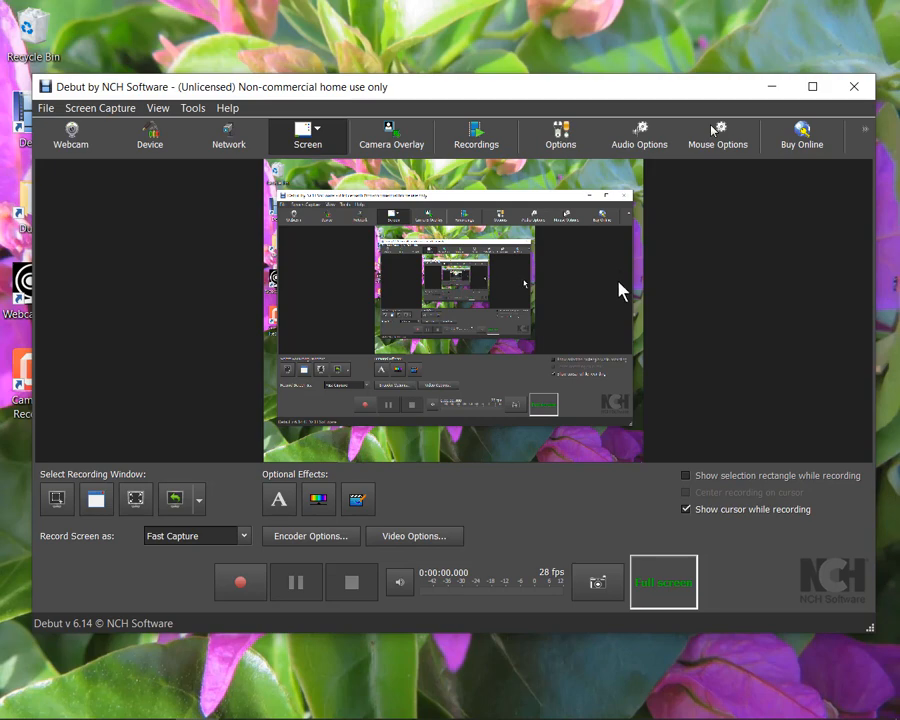
mouse_move(680, 535)
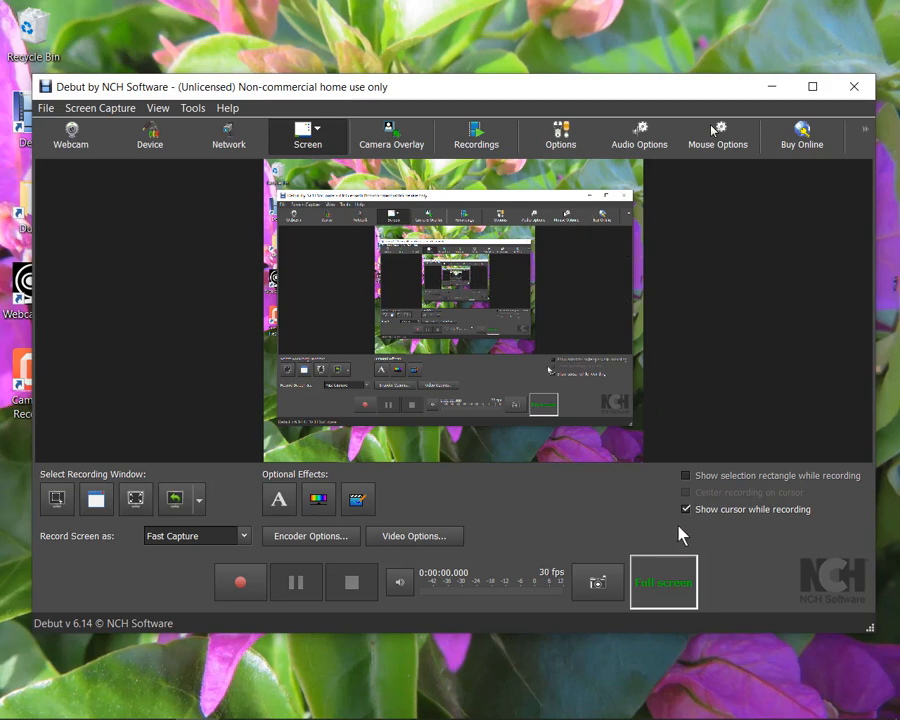
mouse_move(663, 582)
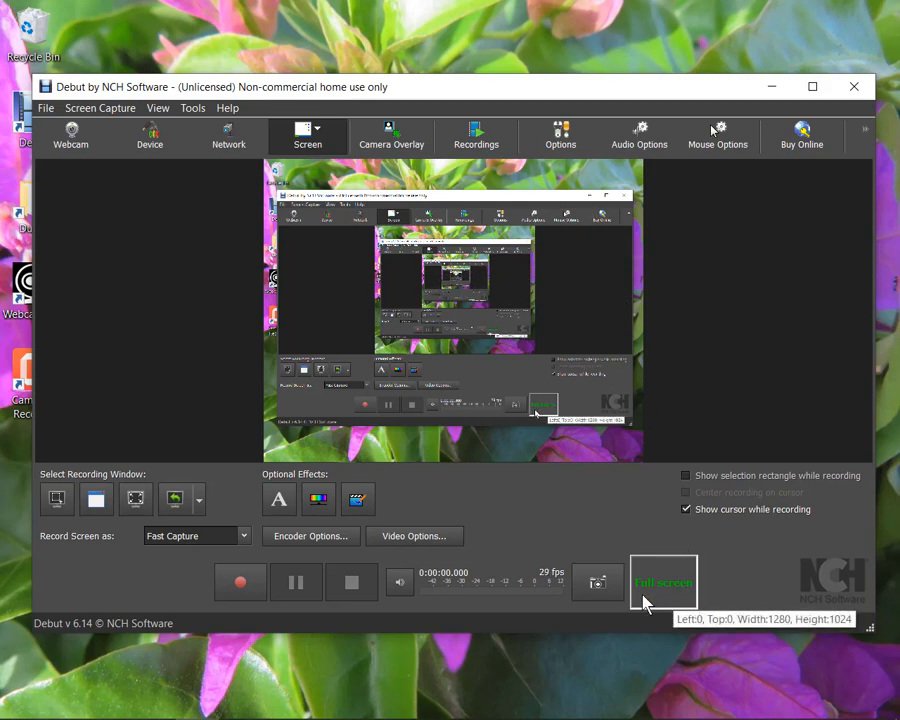
mouse_move(648, 595)
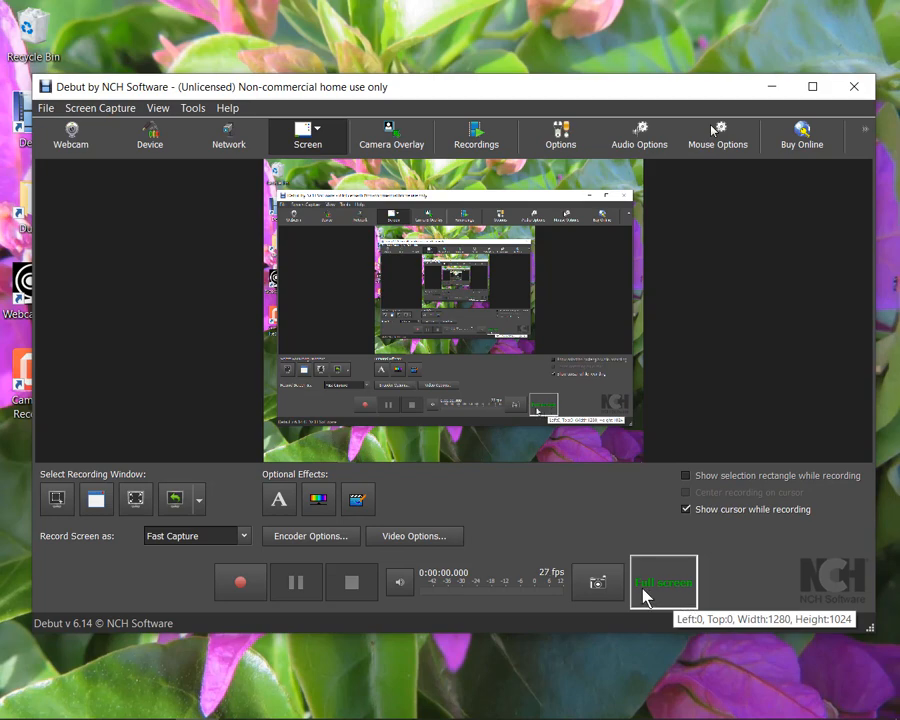
mouse_move(595, 265)
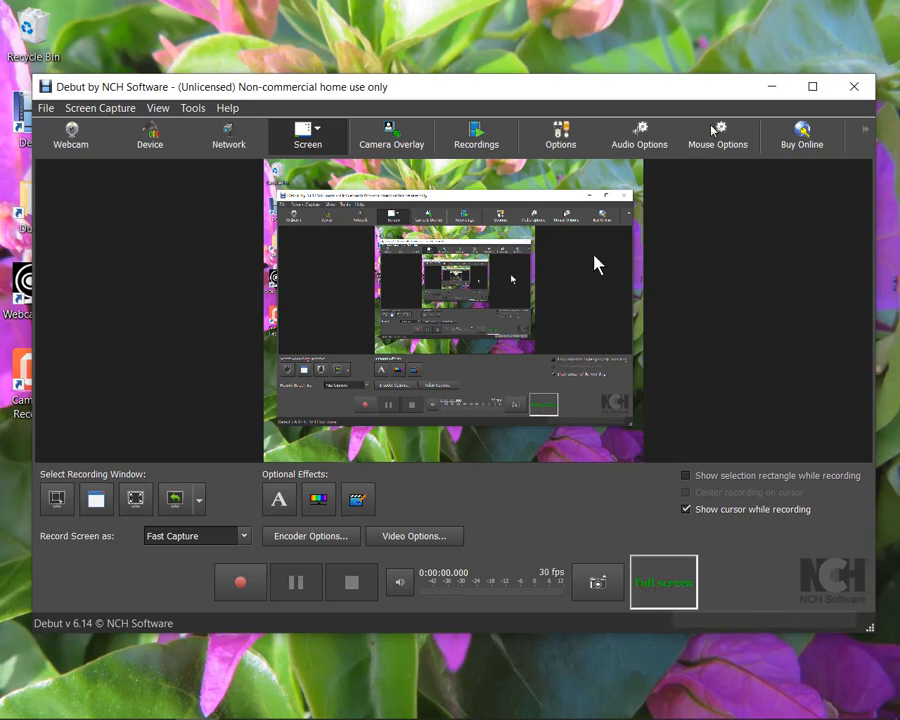
mouse_move(655, 244)
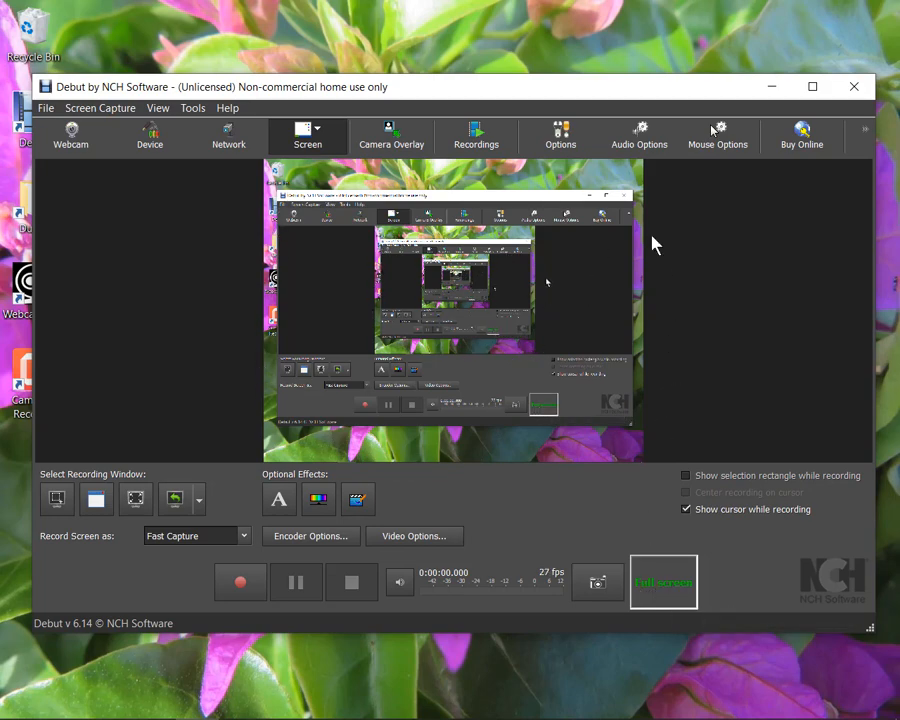
mouse_move(620, 210)
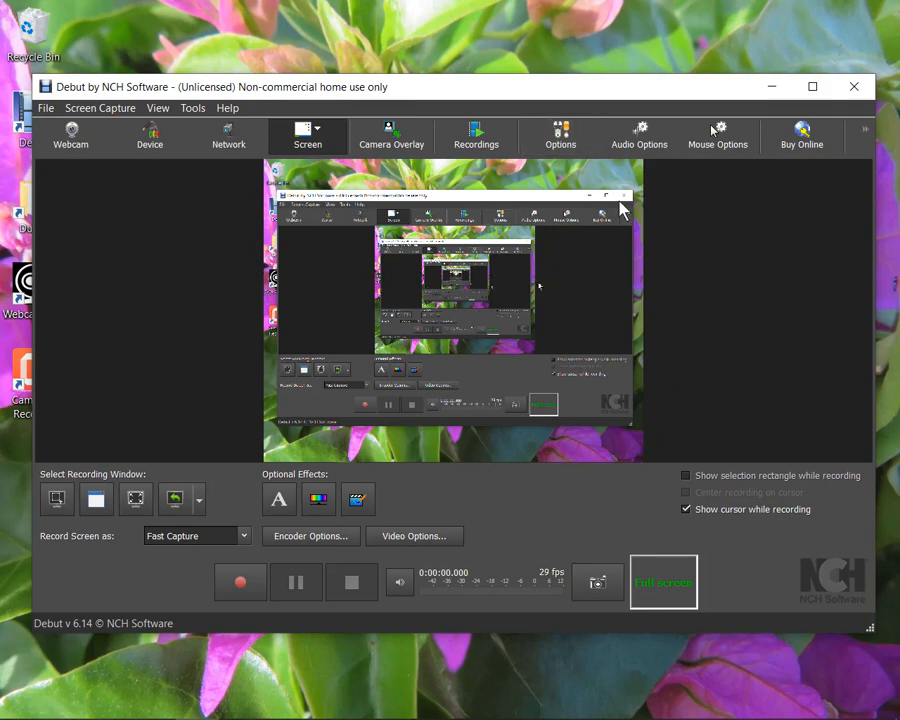
mouse_move(335, 270)
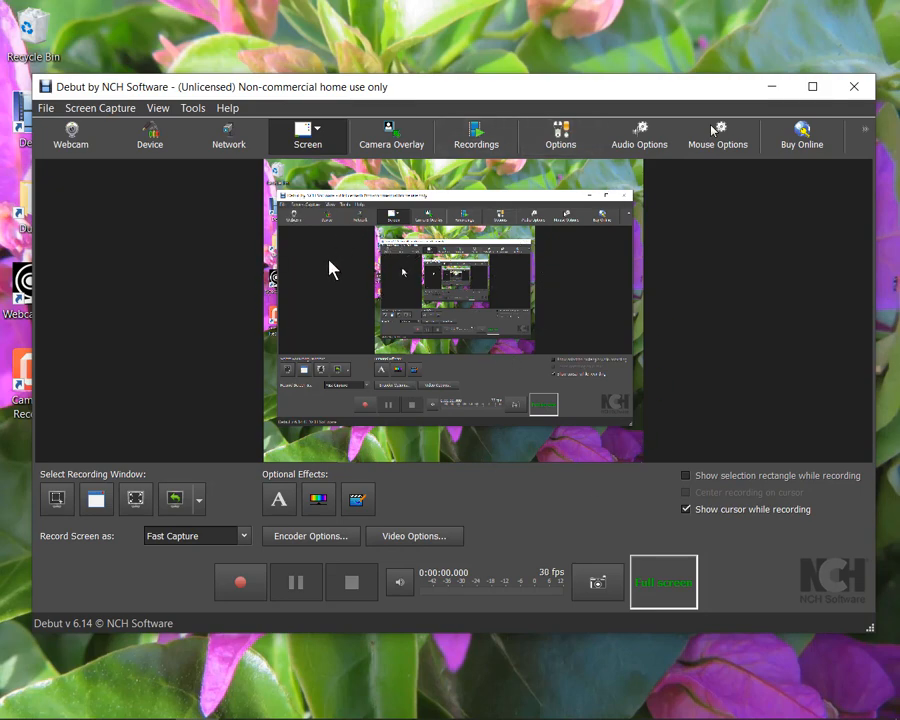
mouse_move(140, 463)
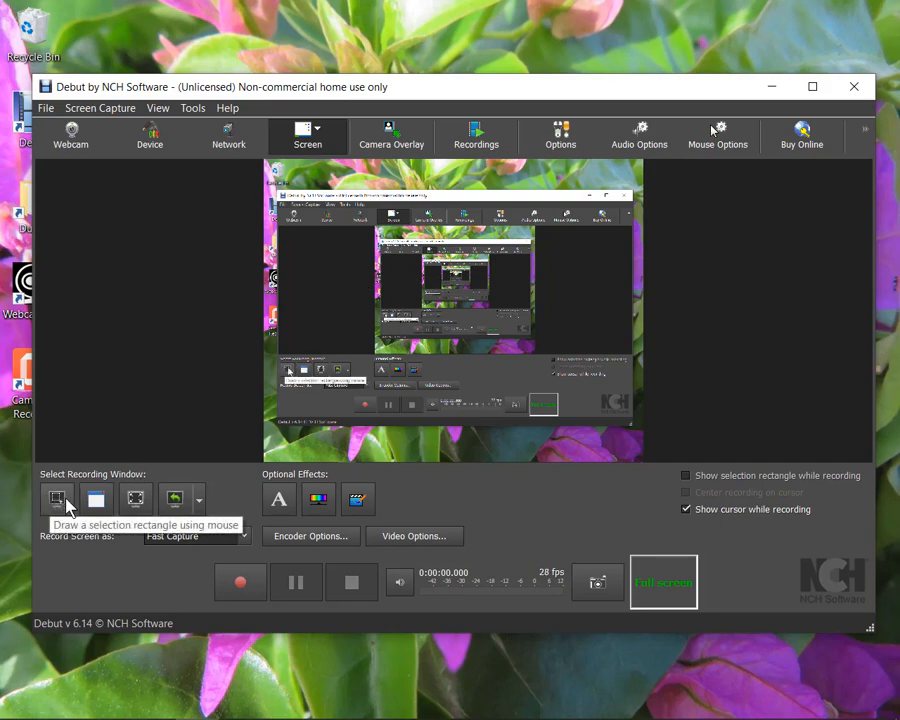
mouse_move(490, 315)
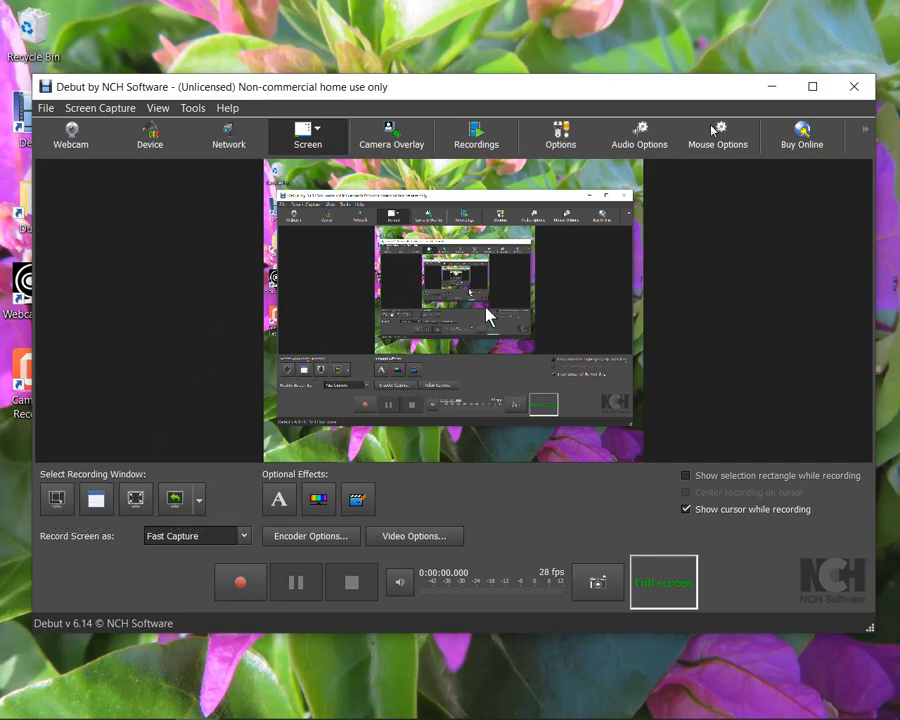
mouse_move(343, 490)
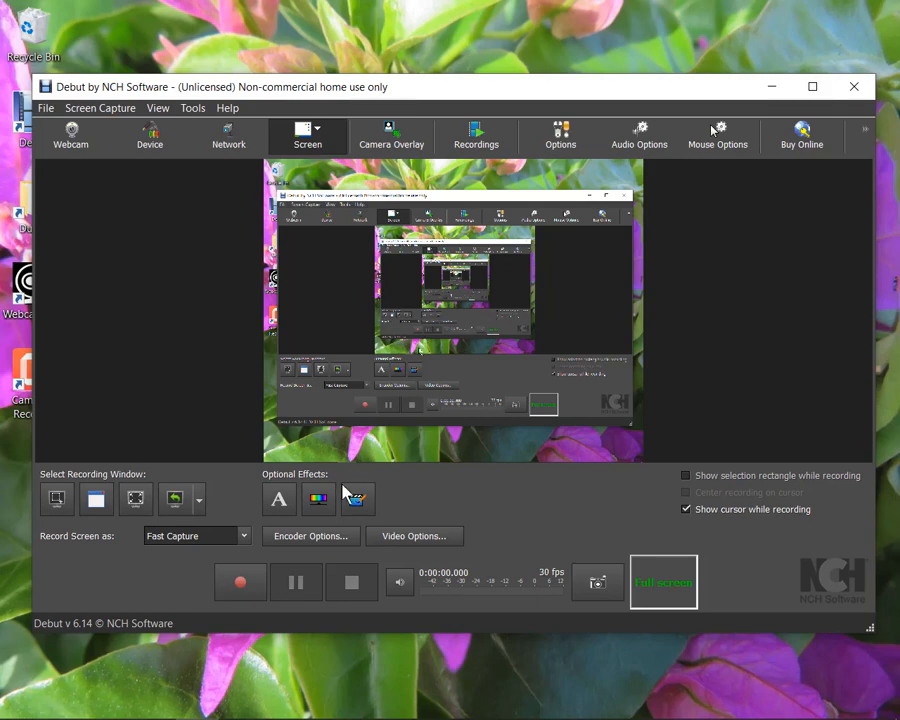
mouse_move(240, 582)
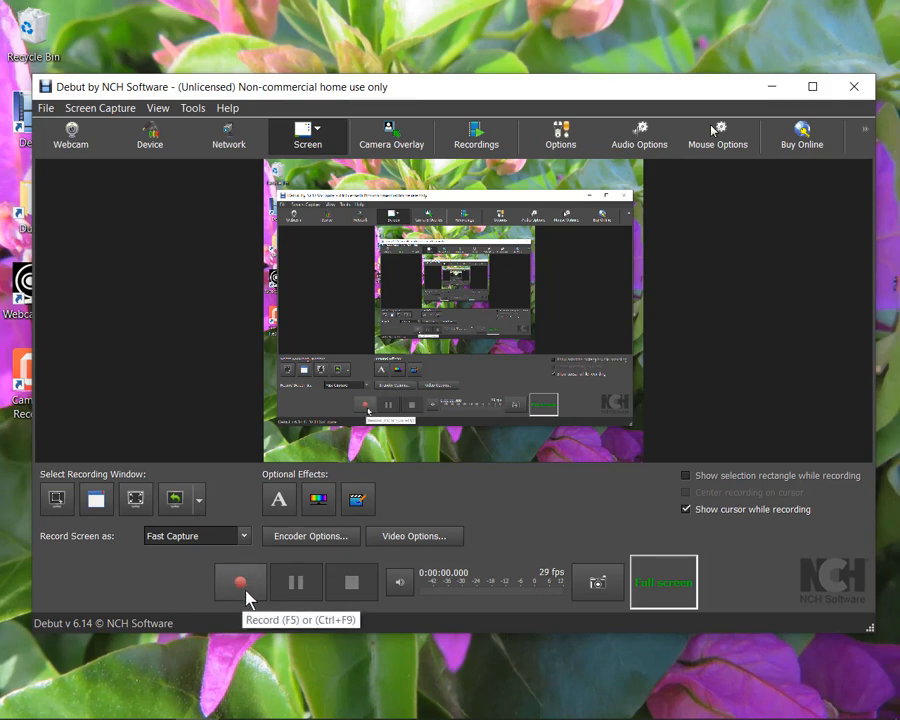
mouse_move(590, 222)
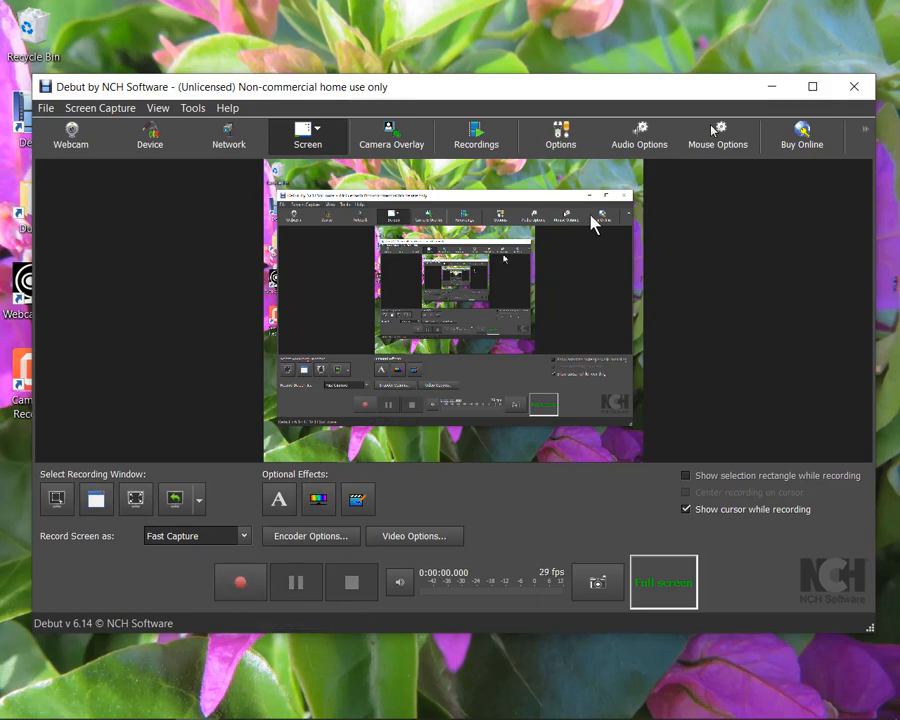
mouse_move(639, 135)
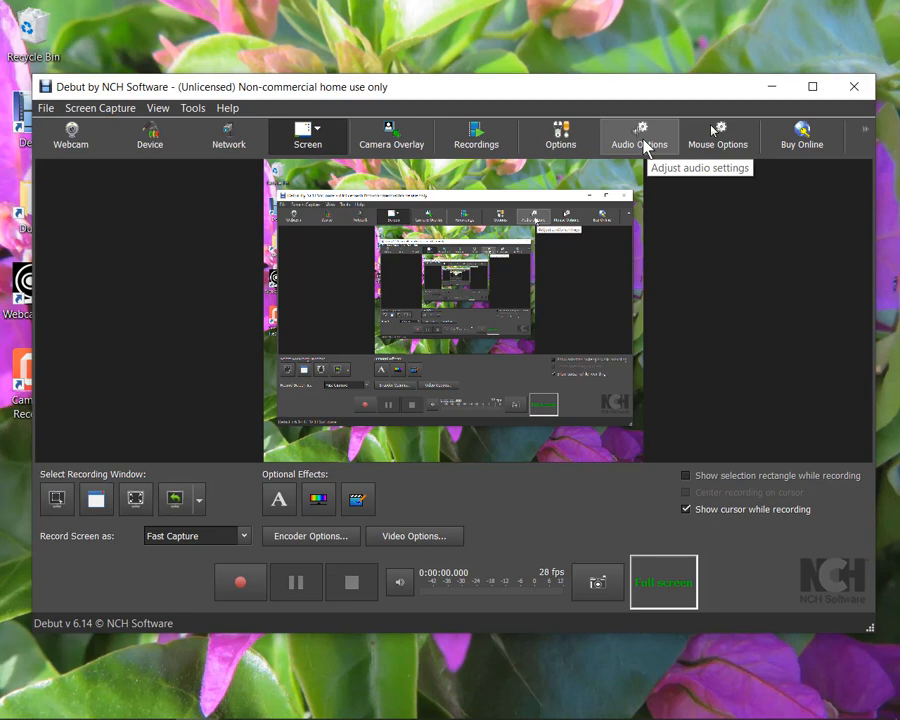
mouse_move(718, 135)
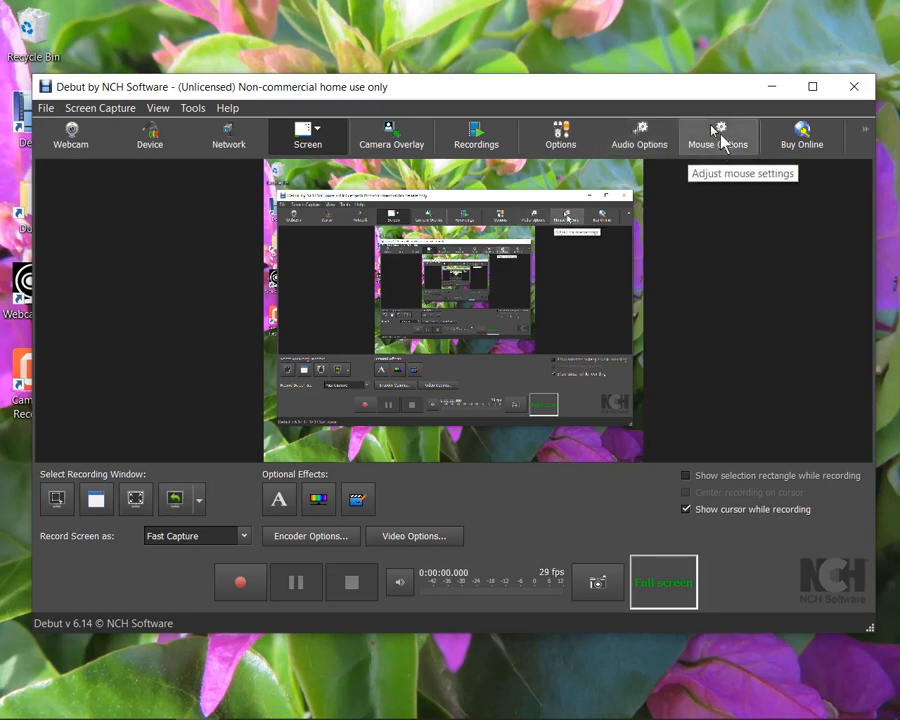
mouse_move(320, 307)
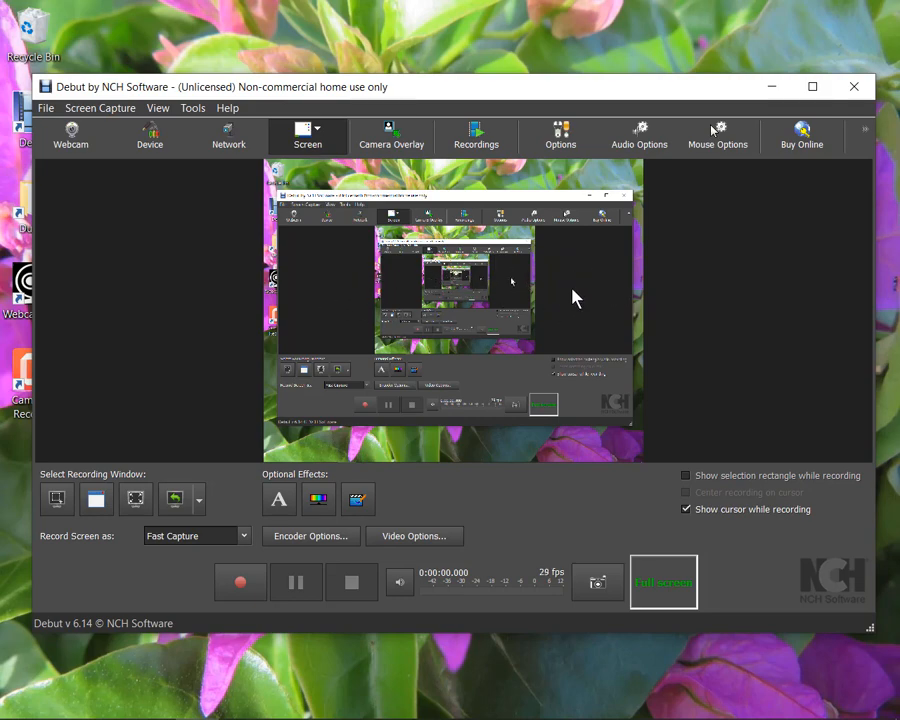
mouse_move(308, 320)
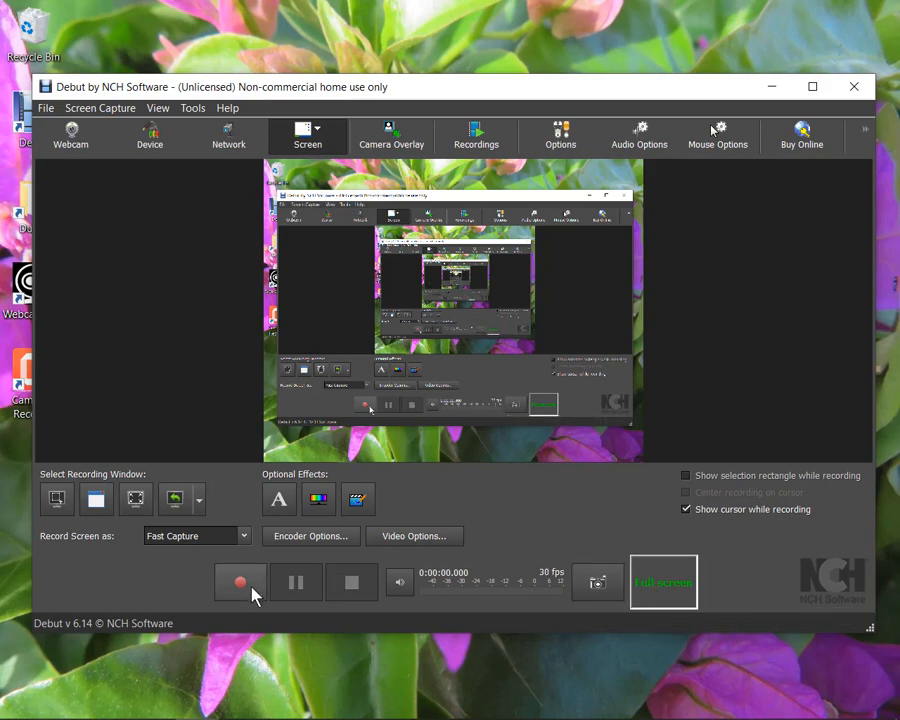
mouse_move(240, 582)
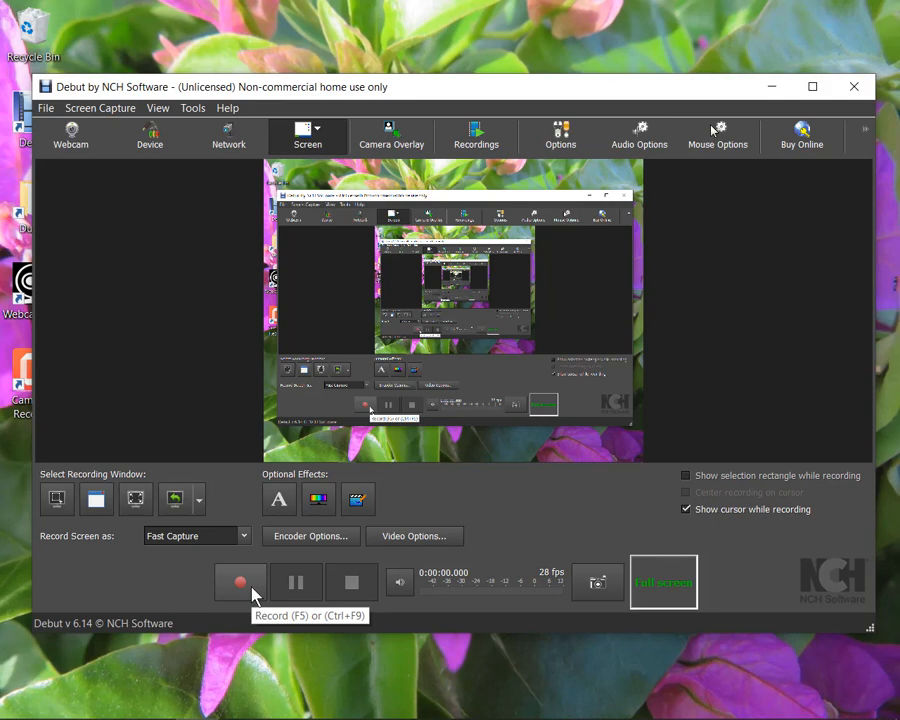
- Start the full-screen Debut recording and confirm it in the dialog
left_click(240, 582)
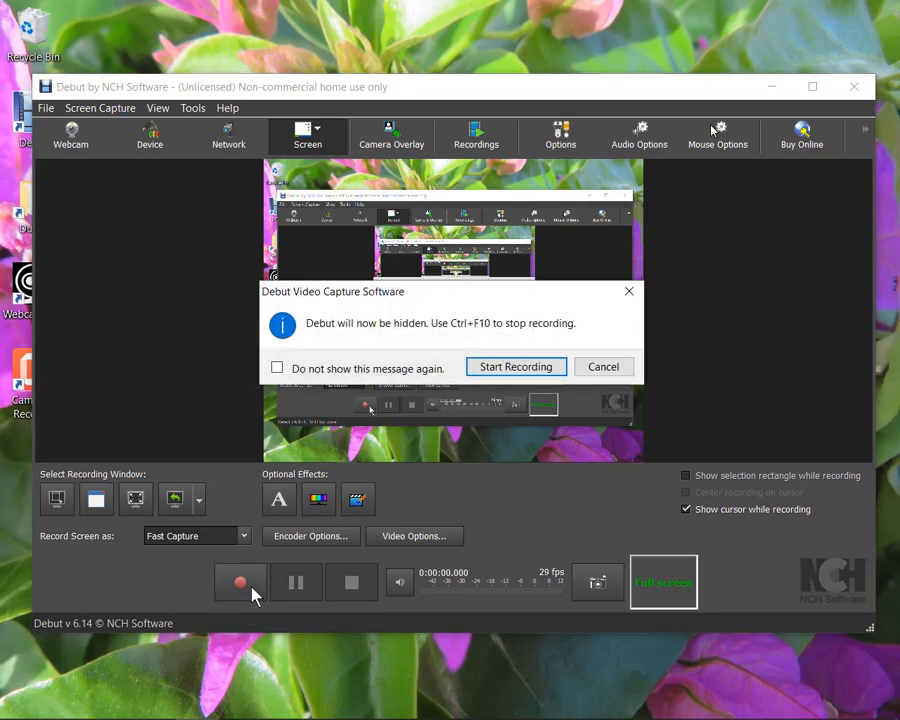
mouse_move(517, 366)
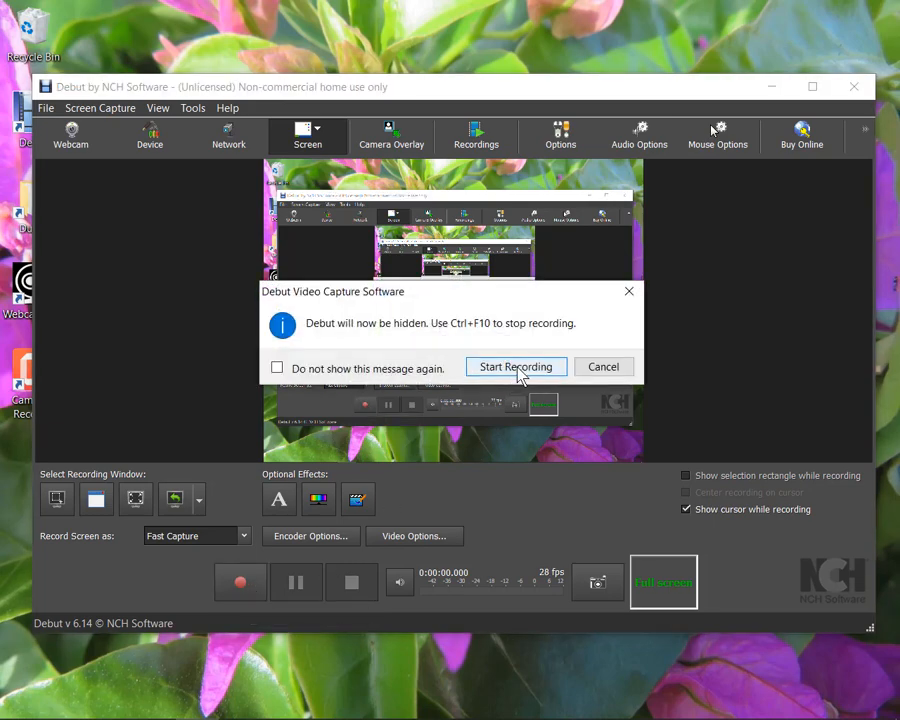
left_click(516, 366)
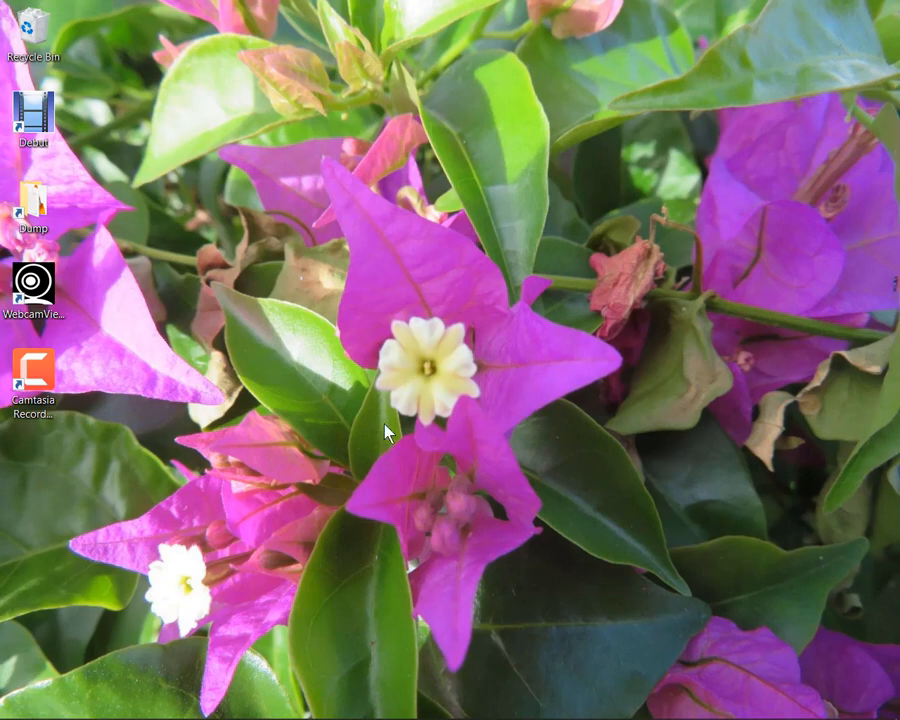
mouse_move(205, 375)
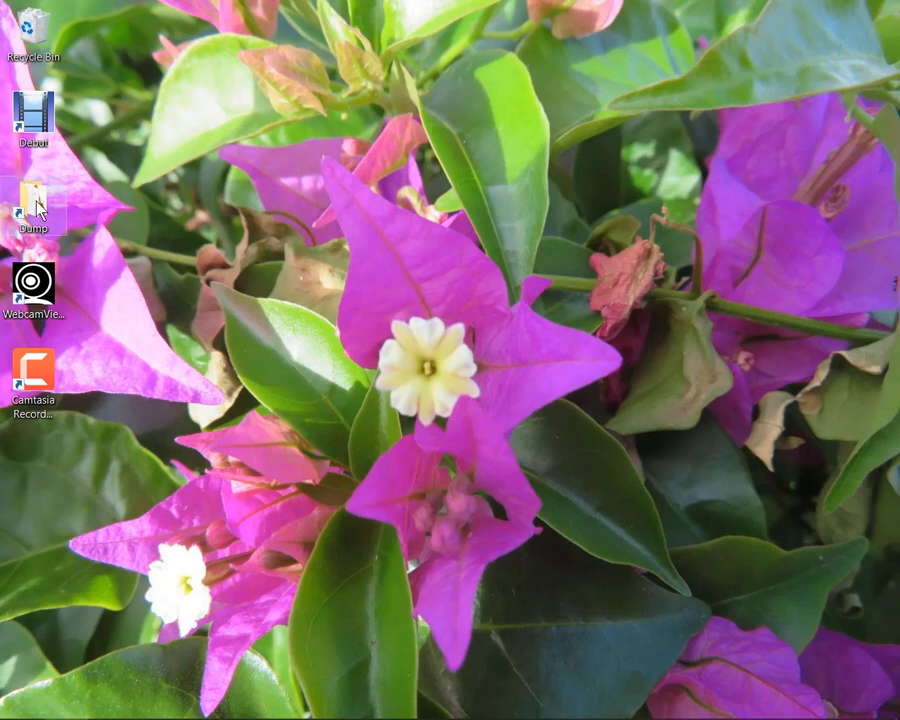
- Open the Hemonc presentation from Dump > 2018-2019 PPT BLOCKS
double_click(33, 195)
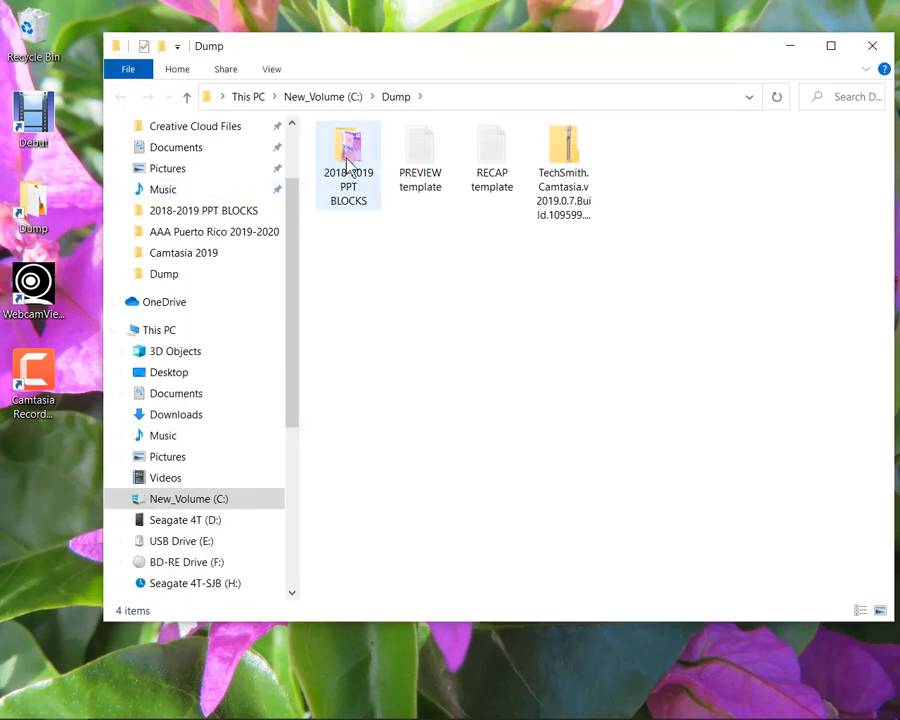
double_click(348, 155)
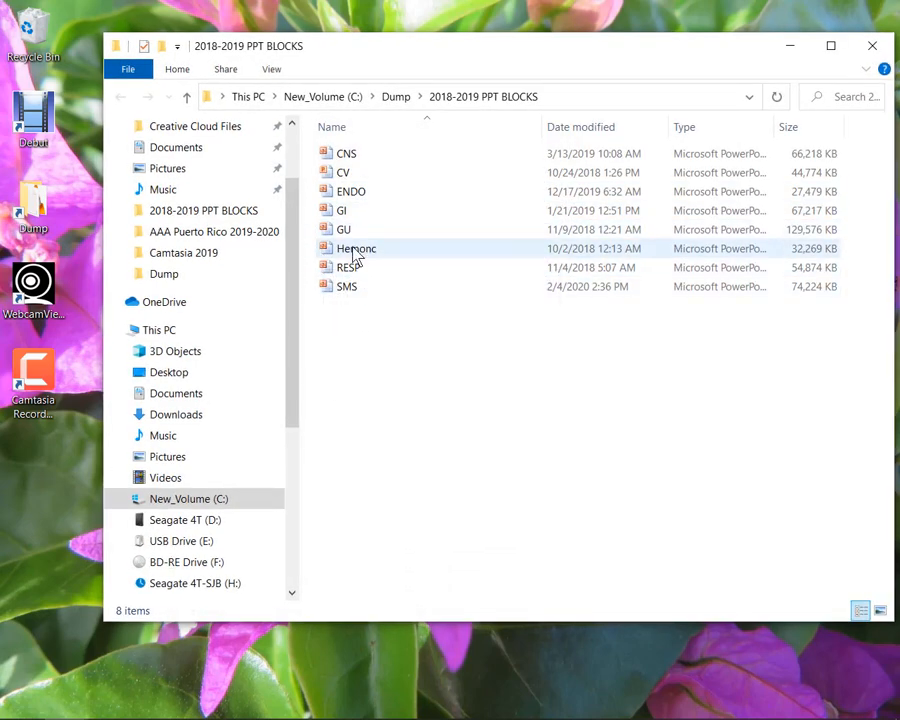
double_click(355, 248)
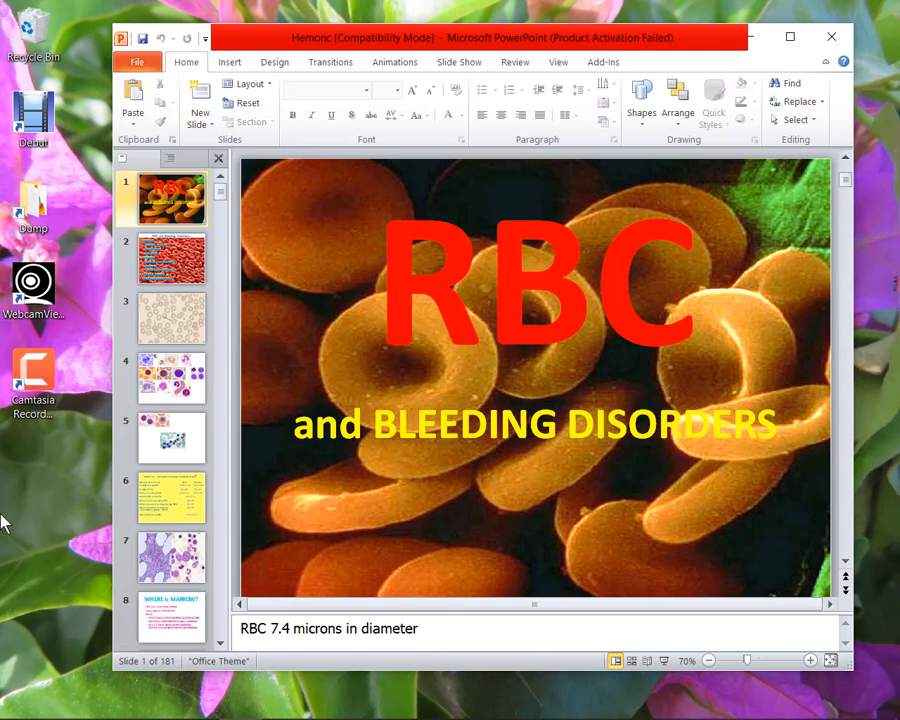
mouse_move(303, 210)
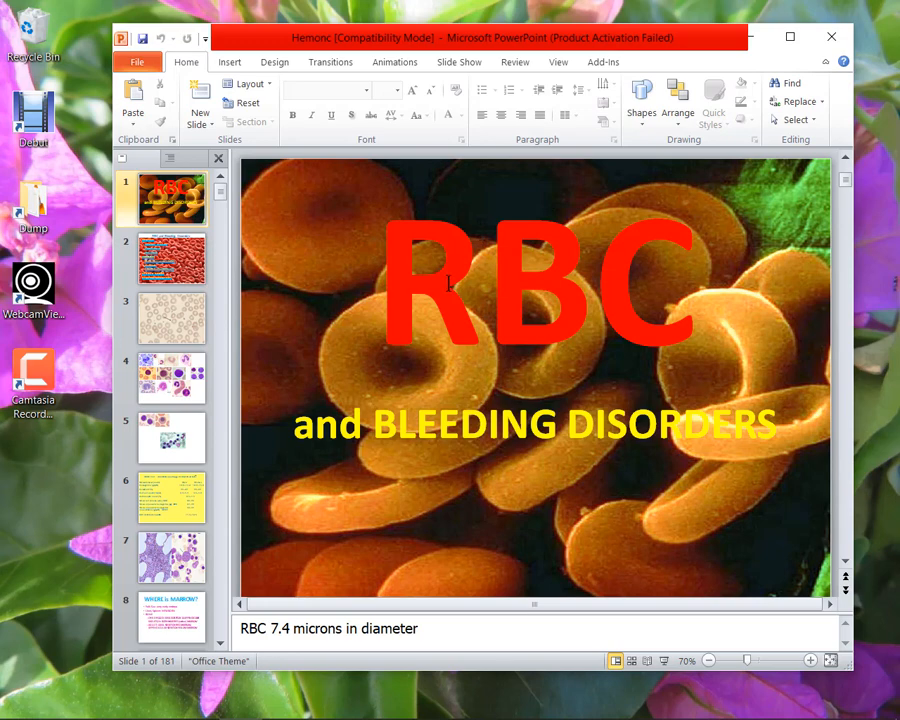
mouse_move(243, 392)
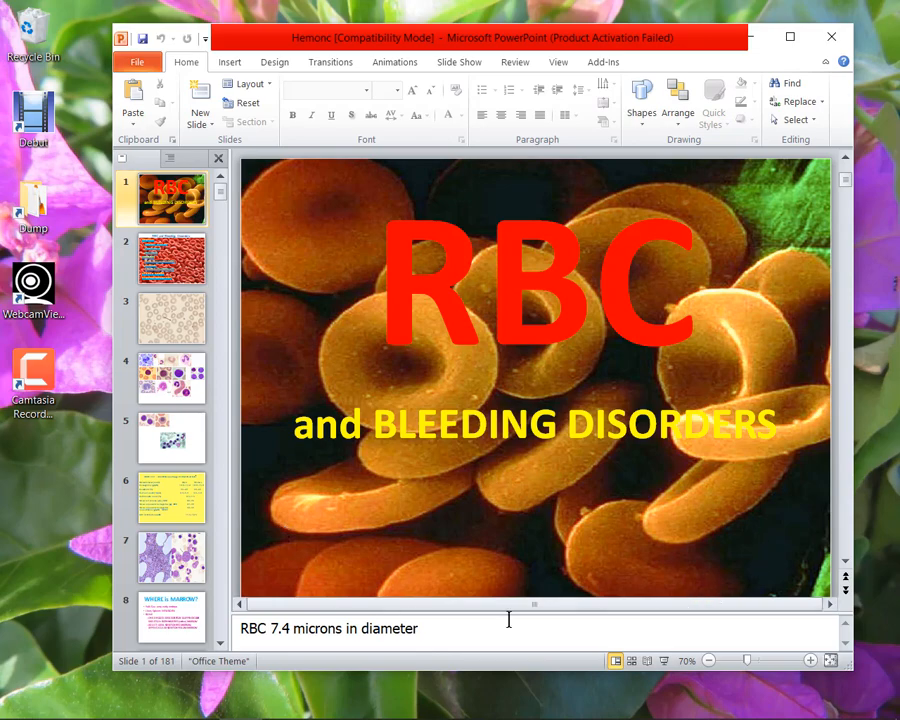
- Go to slide 2 of Hemonc, the RBC and Bleeding Disorders topics outline
left_click(170, 258)
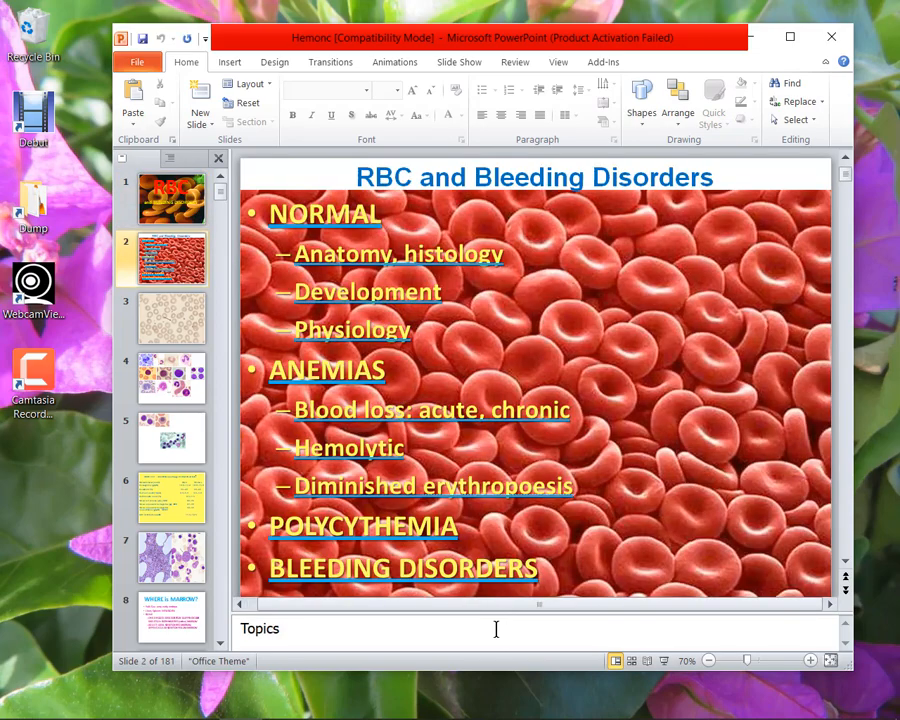
- View slides 4, 6 and 7, then return to slide 6's reference ranges table
left_click(170, 378)
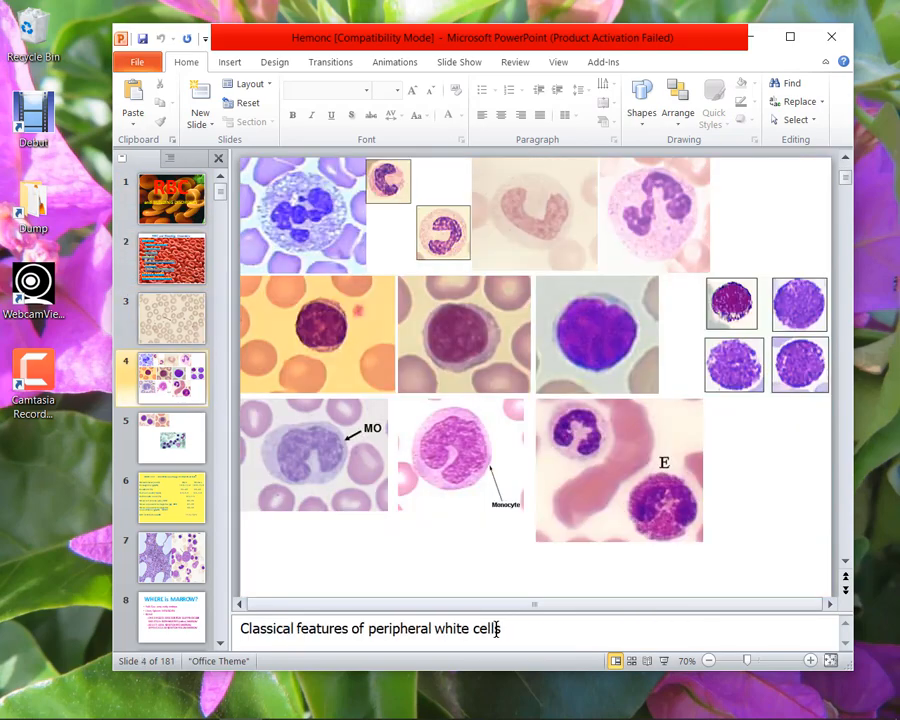
left_click(170, 497)
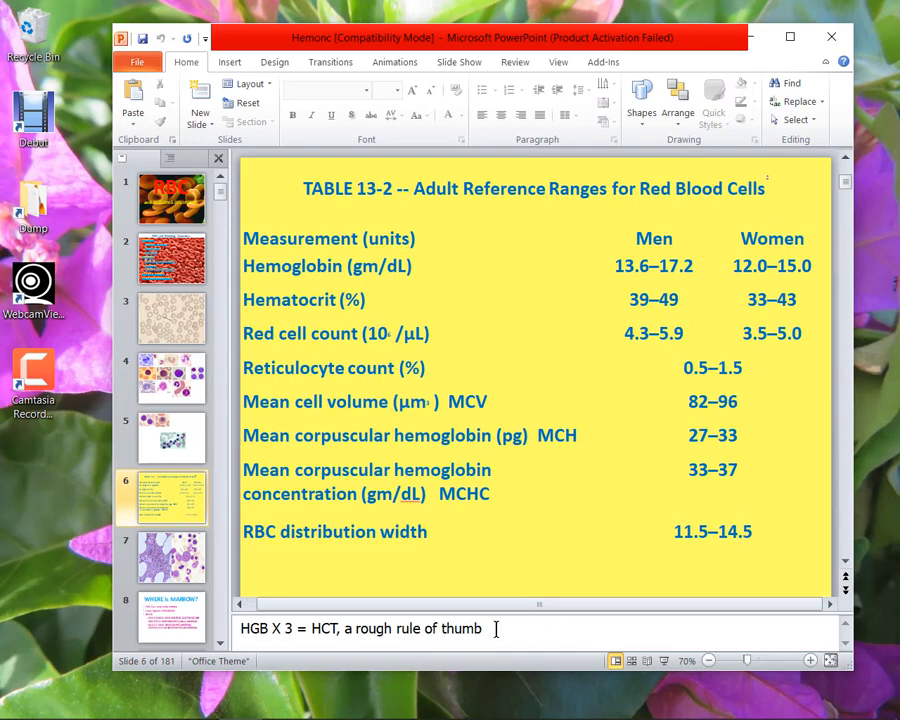
left_click(160, 556)
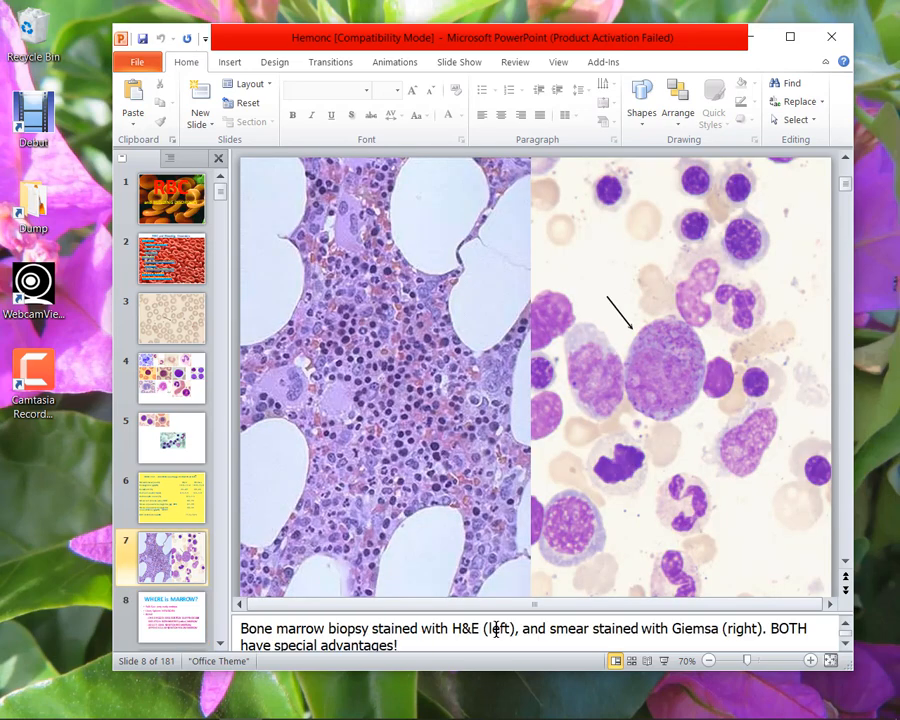
left_click(170, 497)
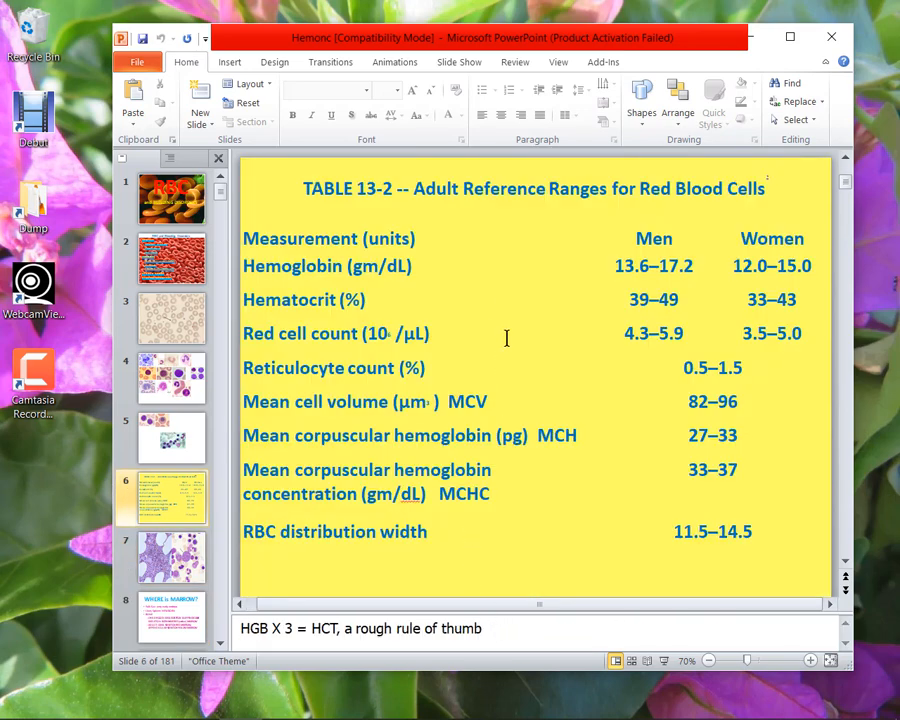
mouse_move(508, 301)
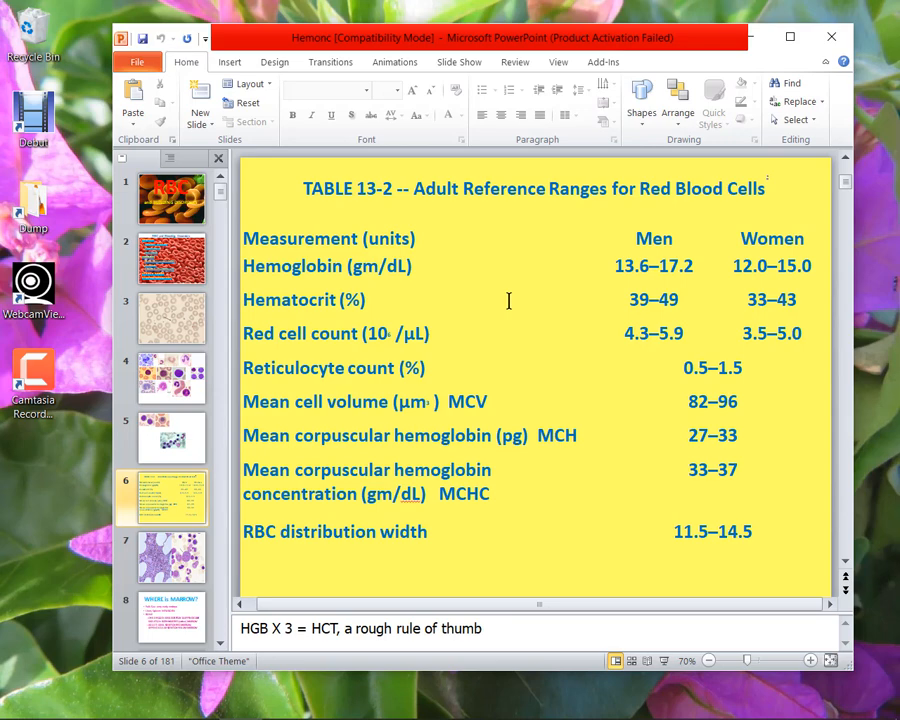
mouse_move(508, 322)
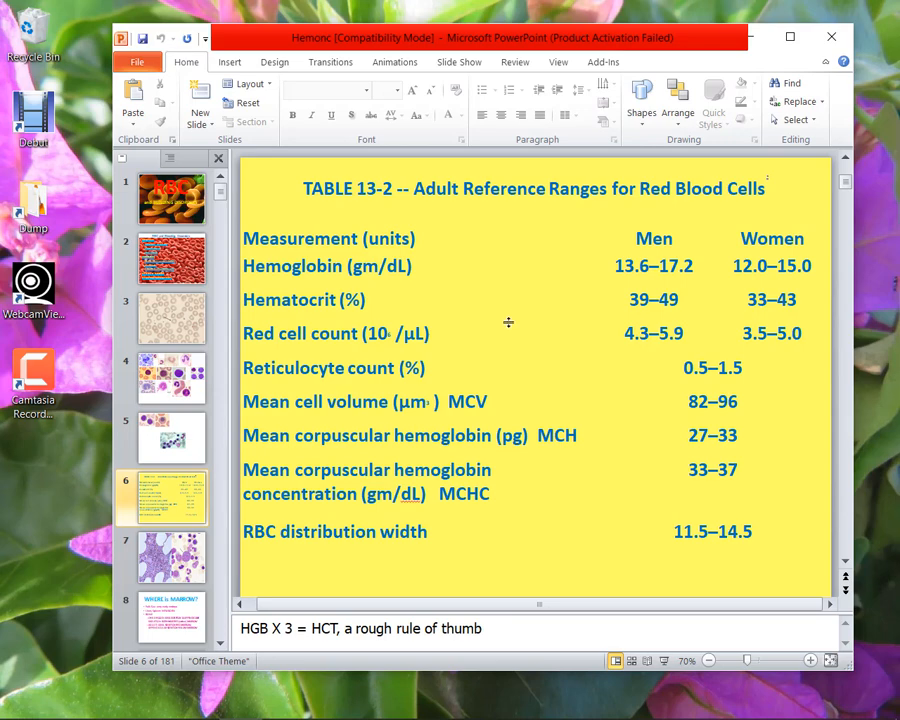
mouse_move(521, 362)
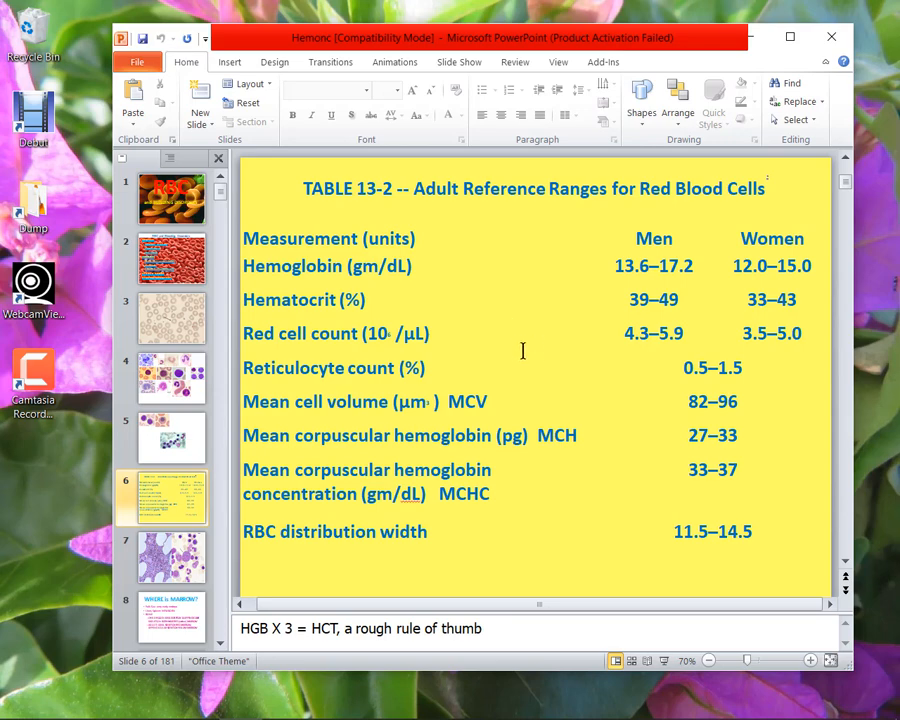
mouse_move(502, 266)
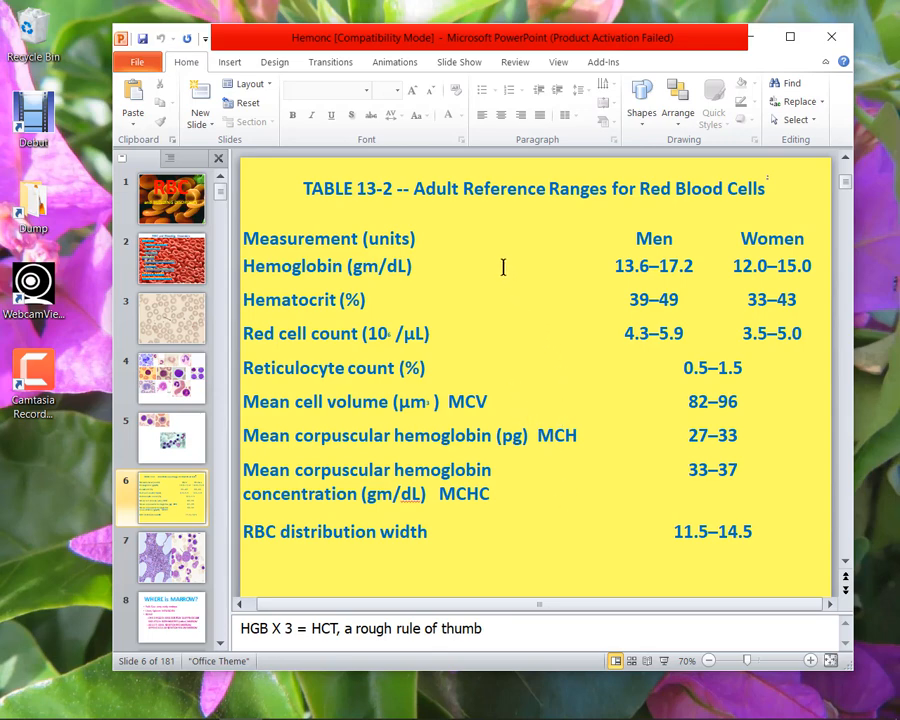
mouse_move(509, 500)
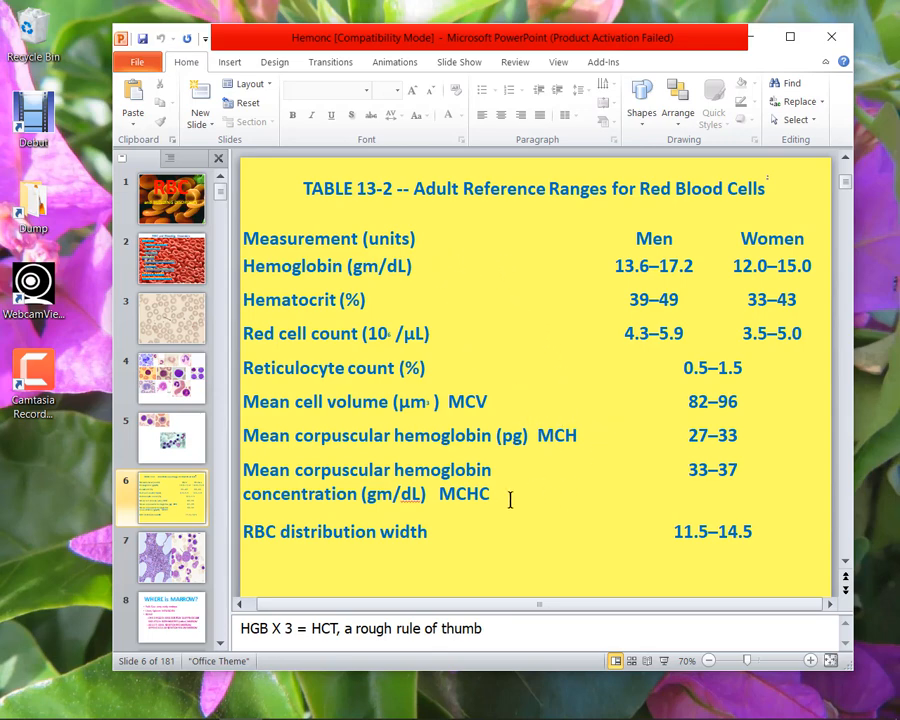
mouse_move(510, 378)
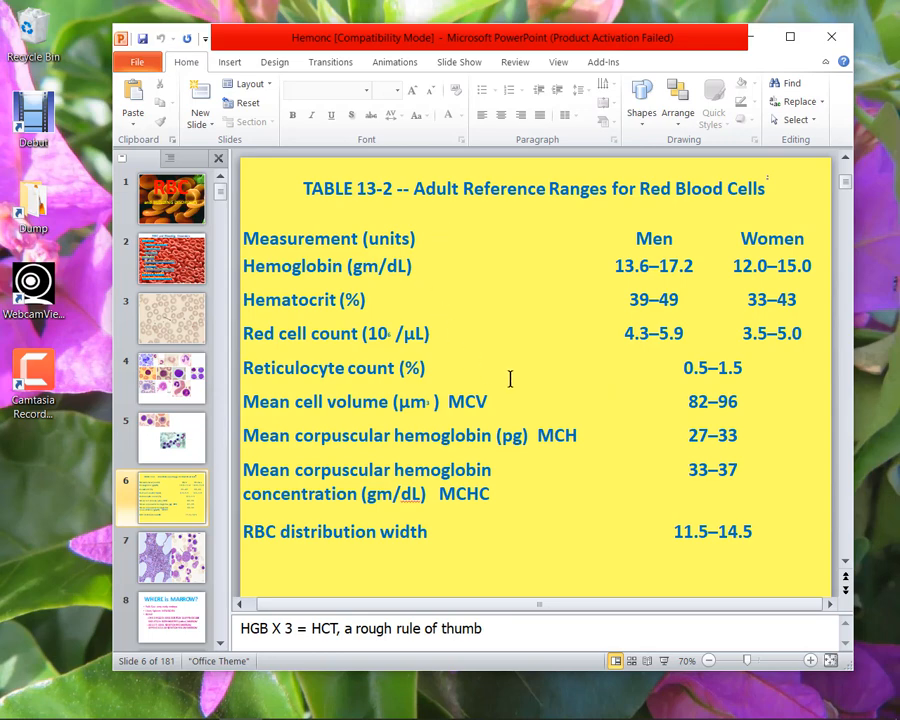
mouse_move(607, 412)
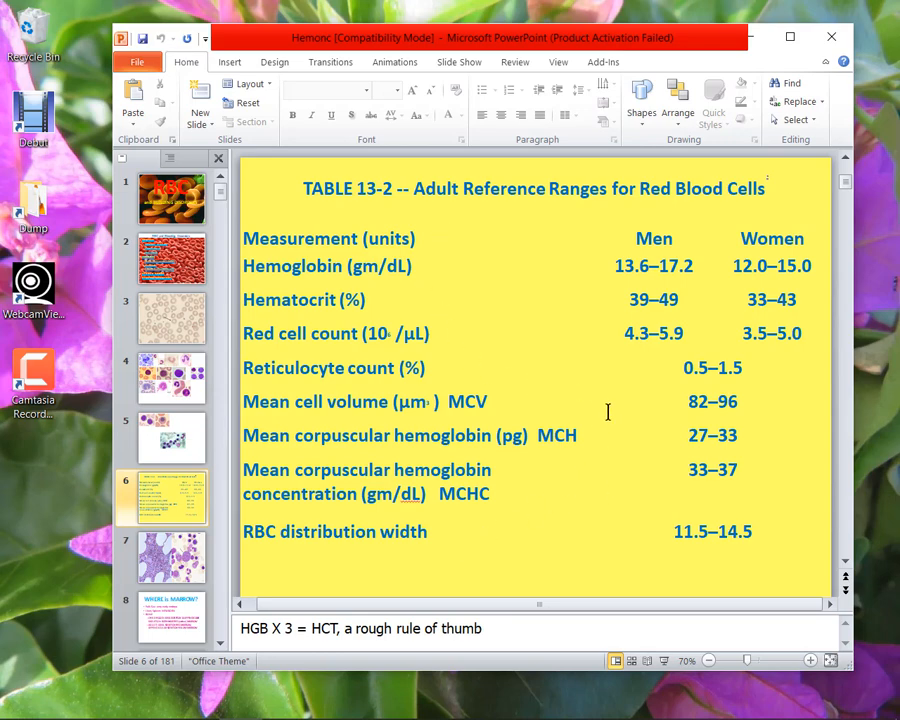
mouse_move(423, 578)
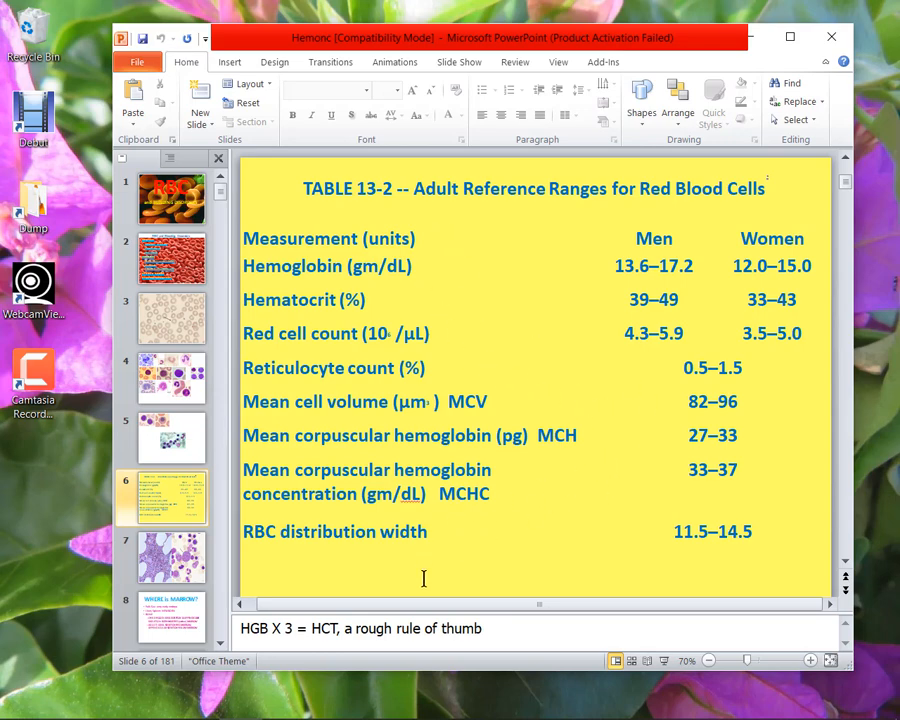
mouse_move(548, 322)
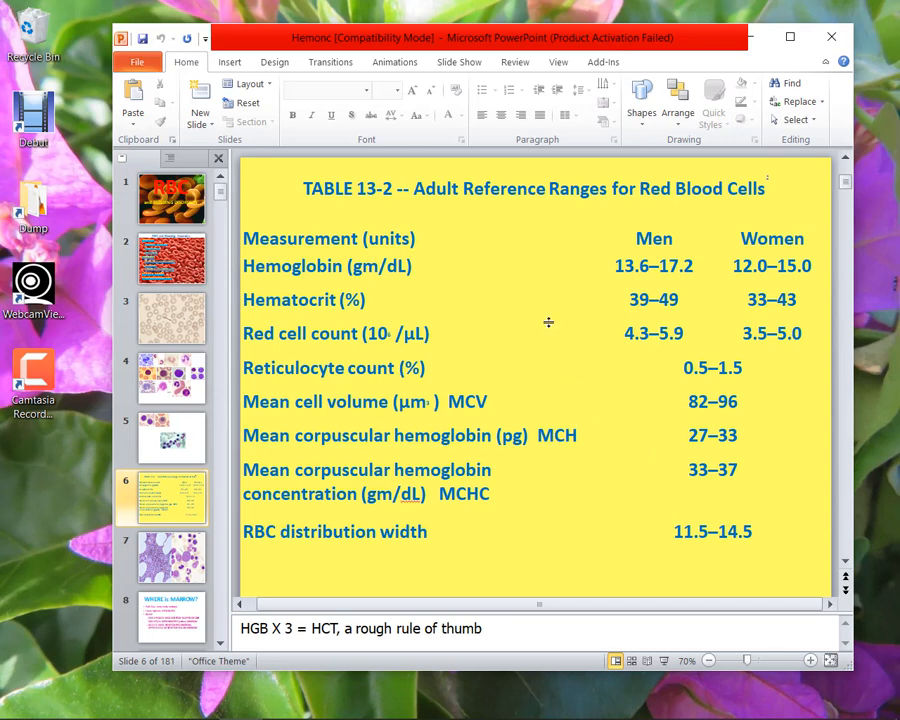
mouse_move(560, 424)
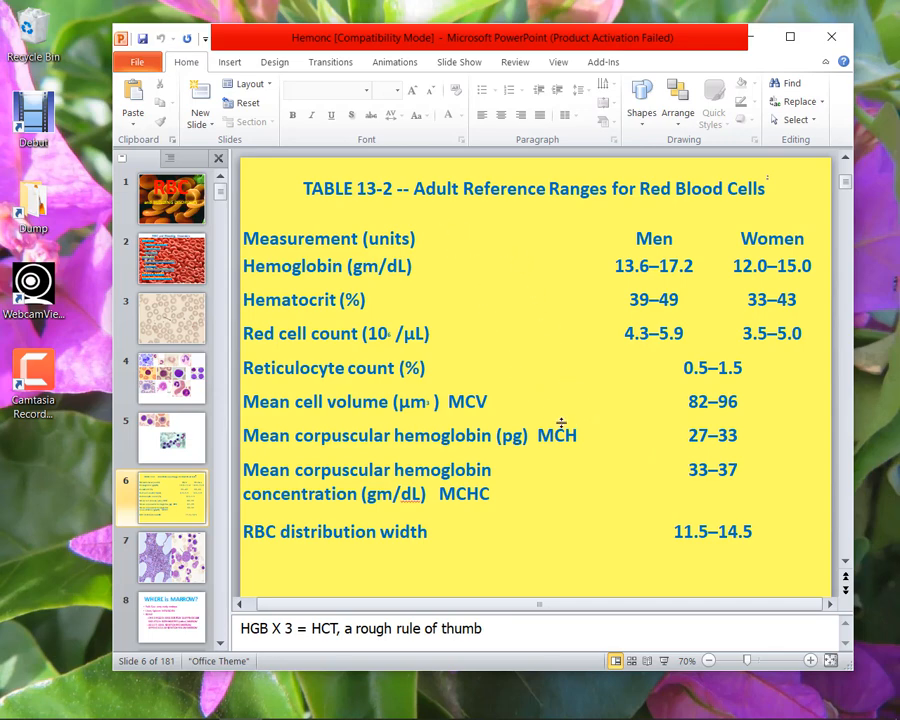
mouse_move(451, 245)
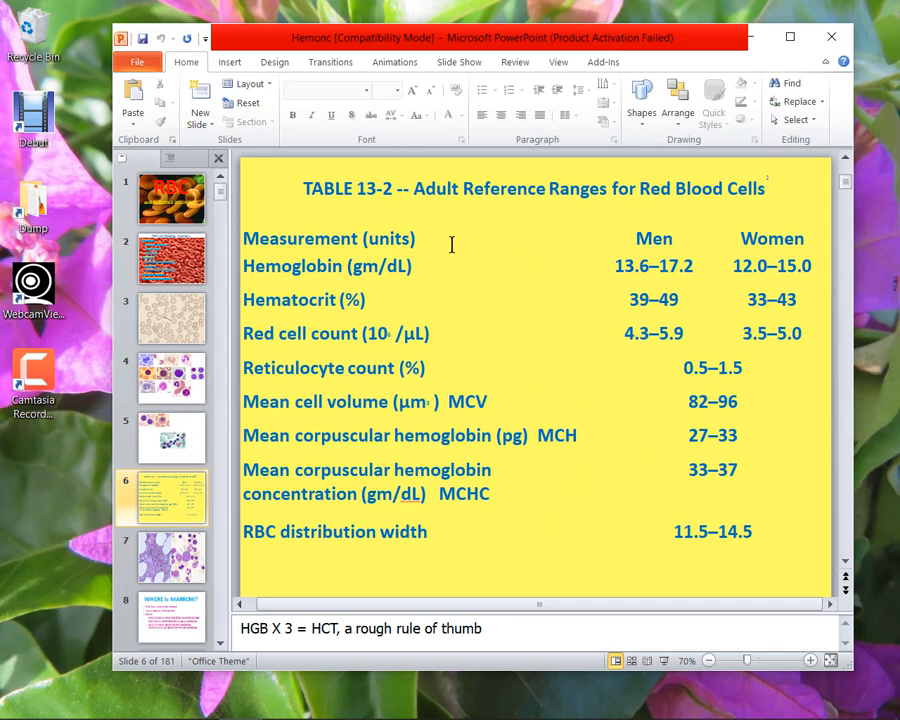
mouse_move(487, 543)
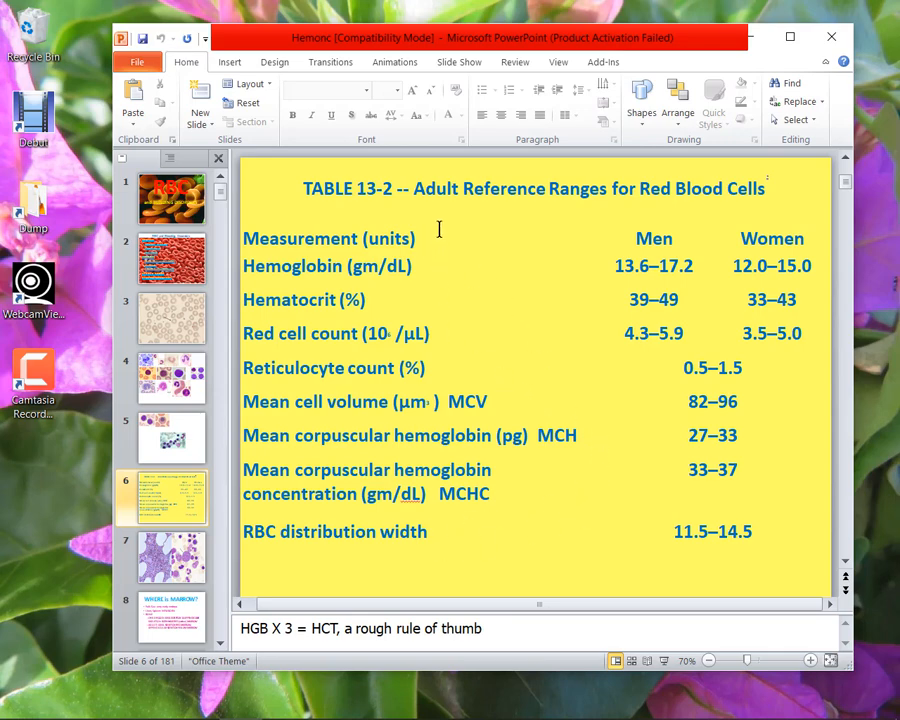
mouse_move(440, 245)
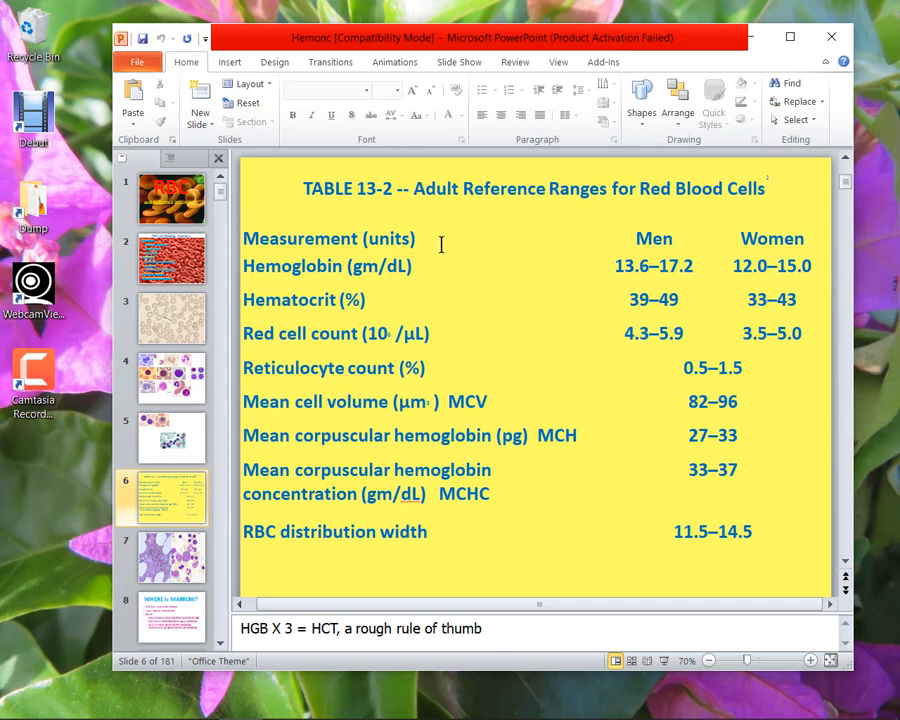
mouse_move(577, 377)
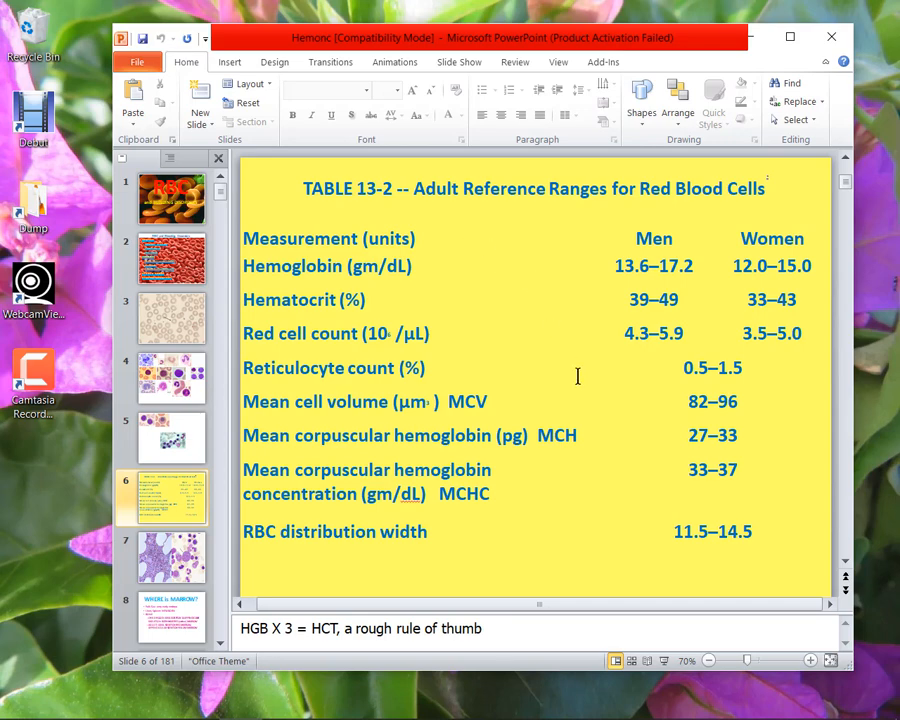
mouse_move(578, 361)
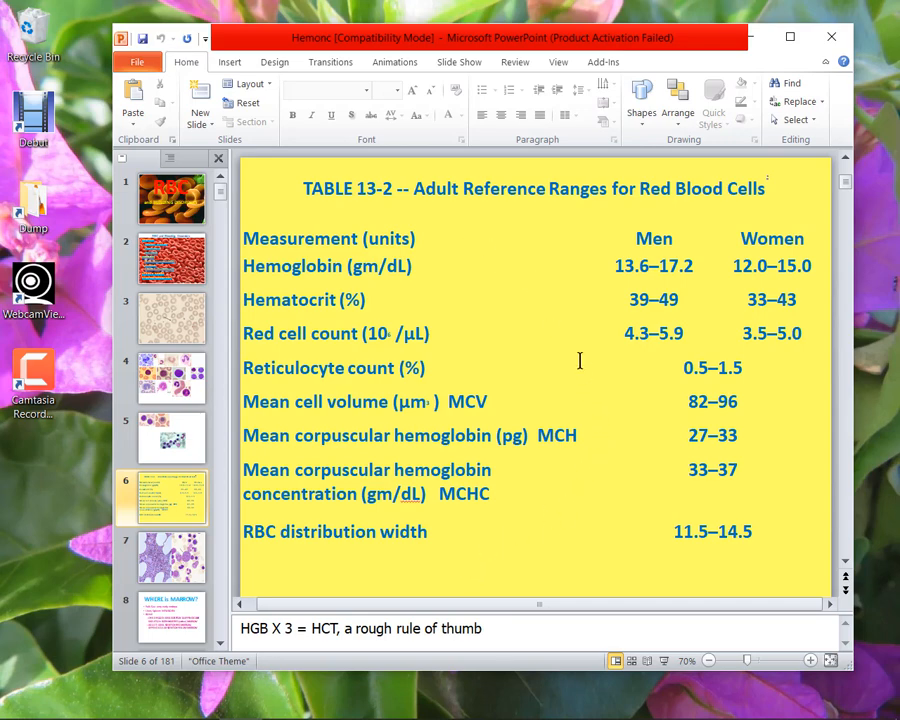
mouse_move(505, 280)
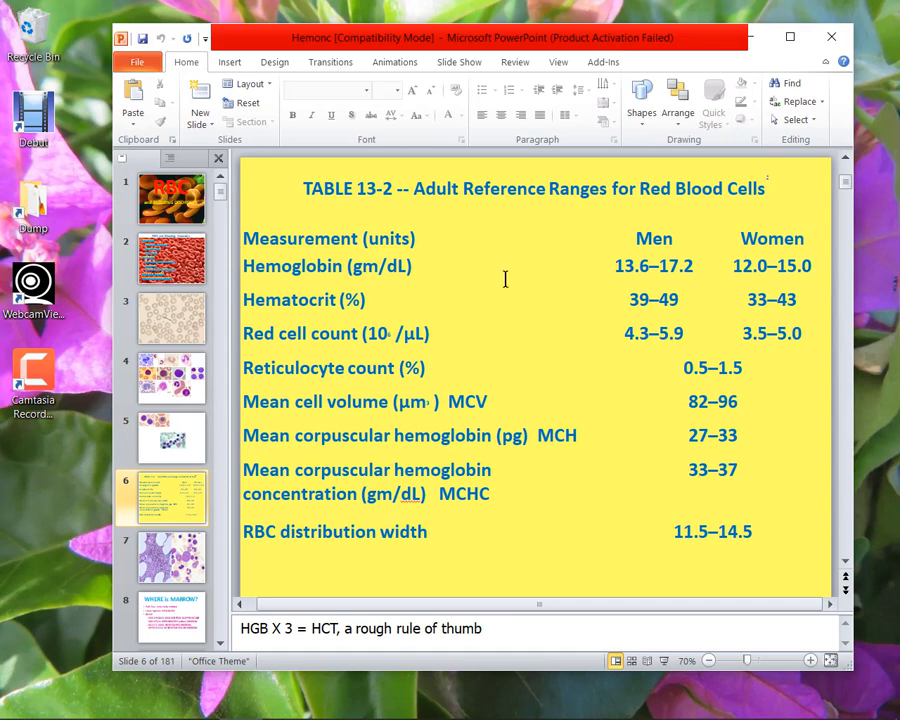
mouse_move(509, 215)
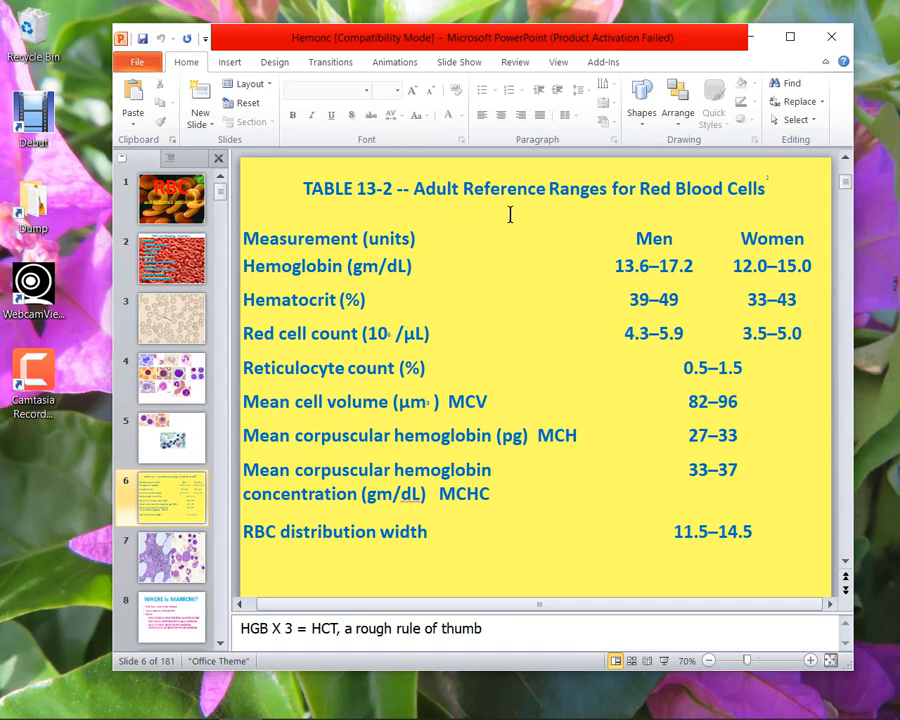
mouse_move(578, 236)
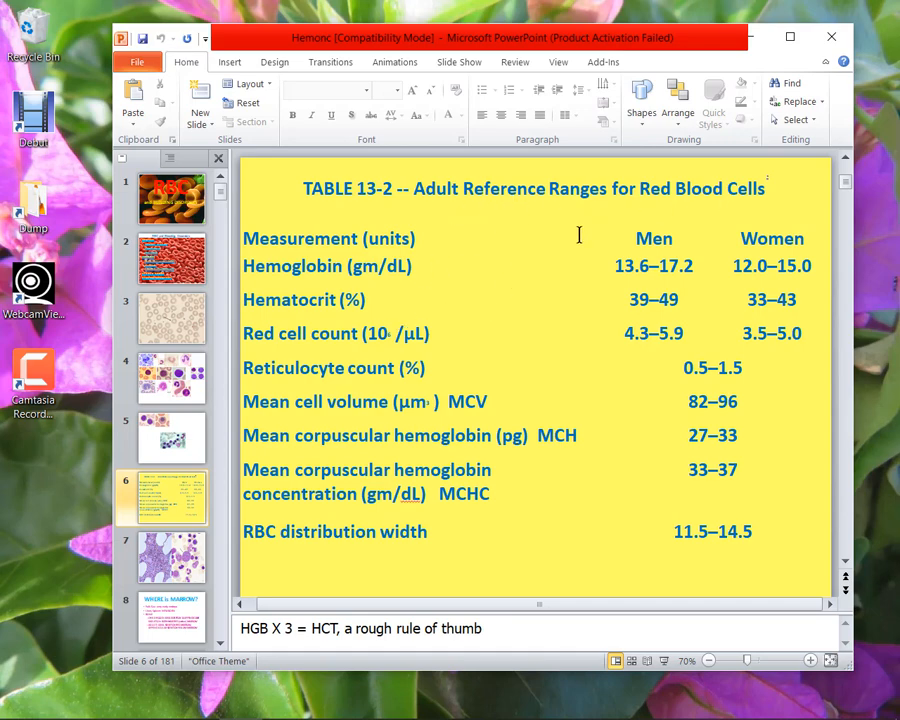
mouse_move(10, 315)
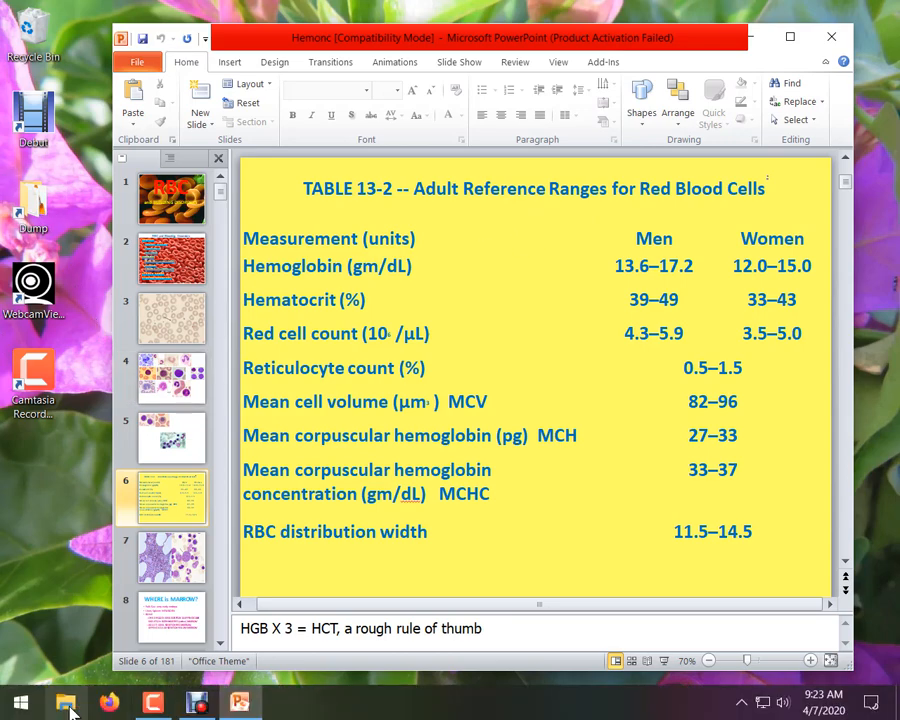
- Browse File Explorer to Music > BeeGees and play the Jive Talkin' track
left_click(66, 702)
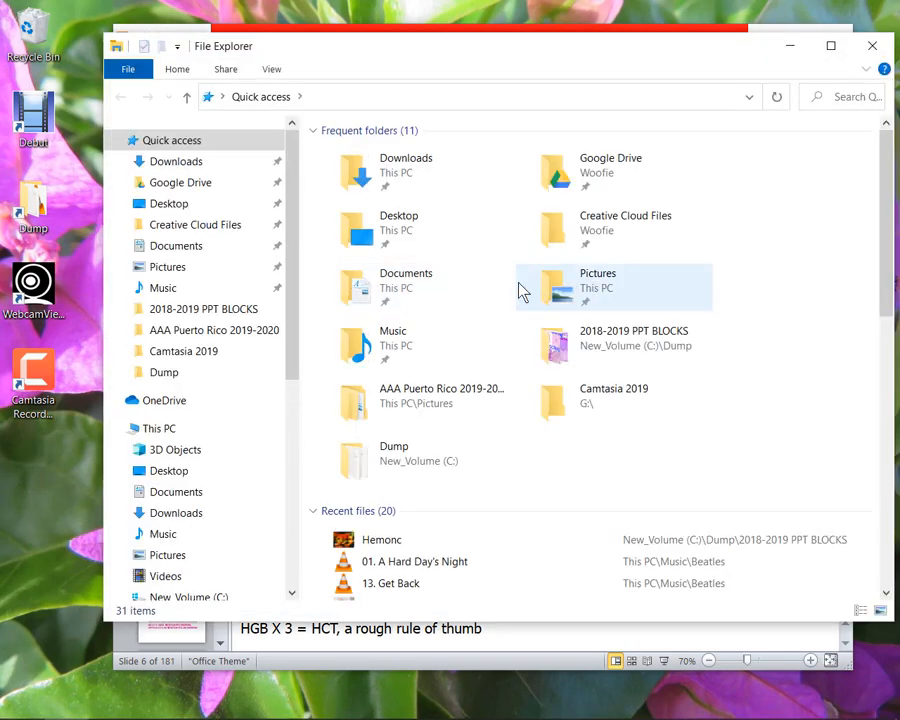
left_click(405, 345)
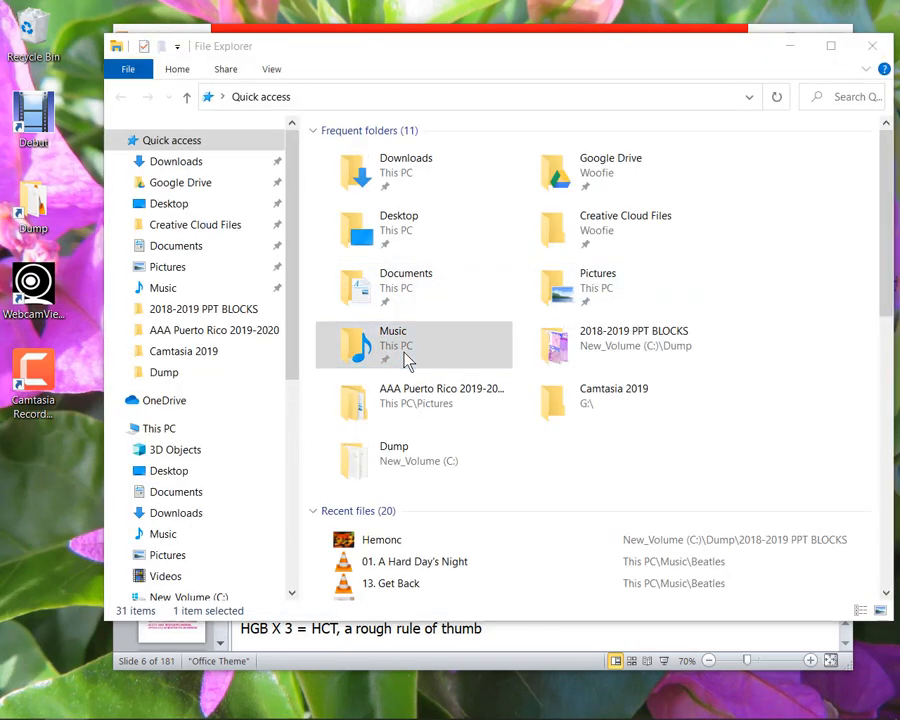
double_click(393, 345)
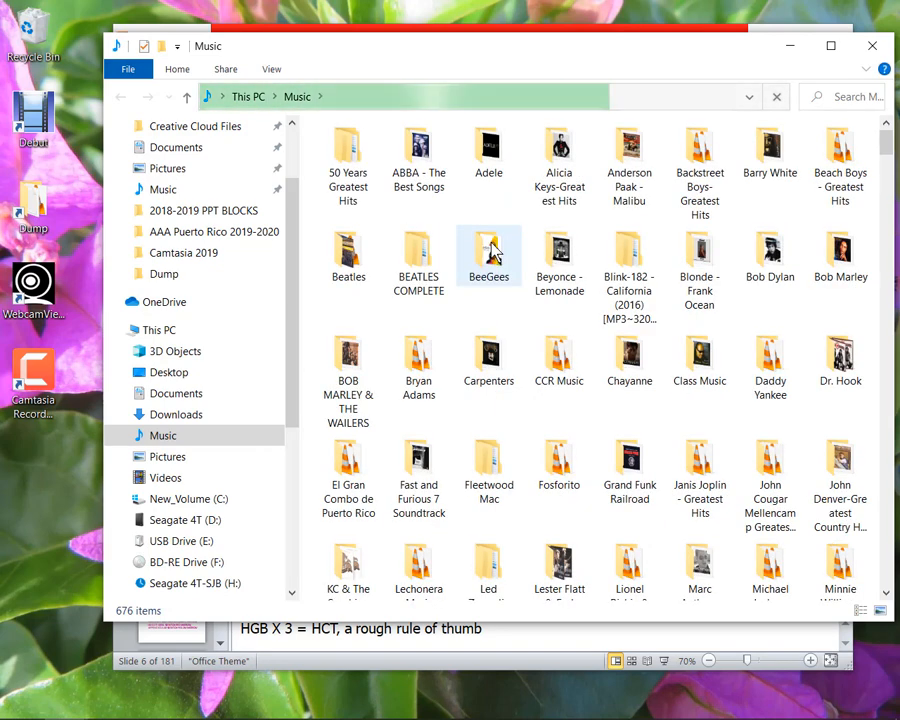
double_click(488, 248)
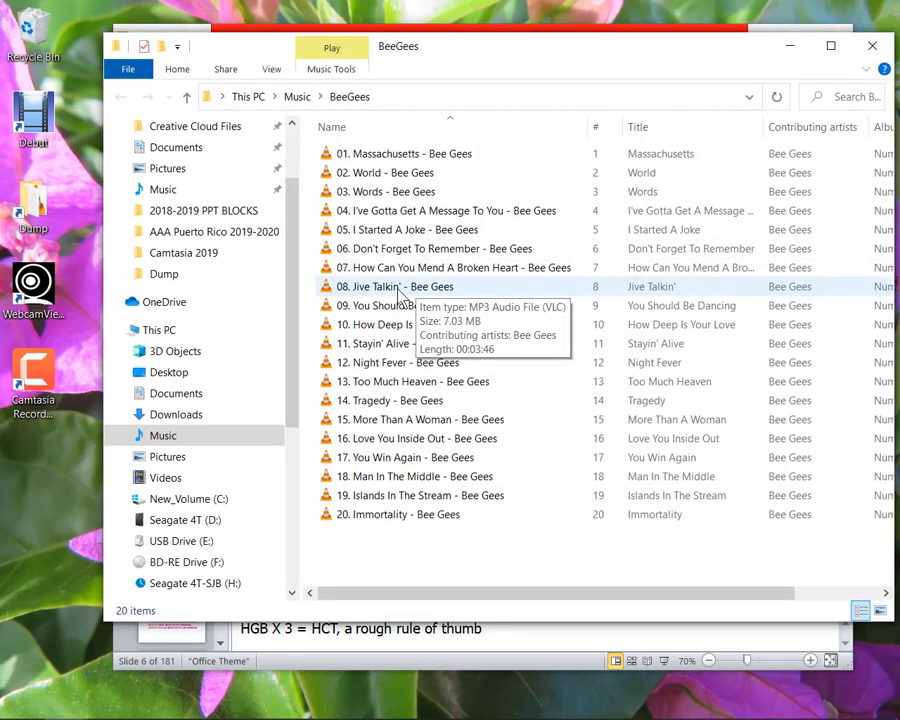
left_click(400, 287)
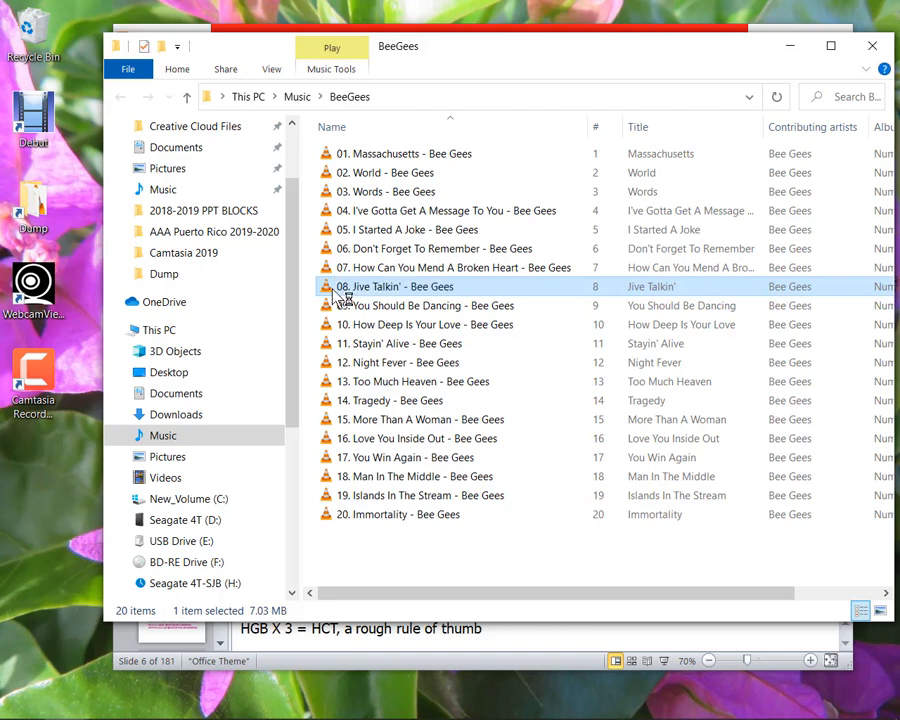
double_click(395, 287)
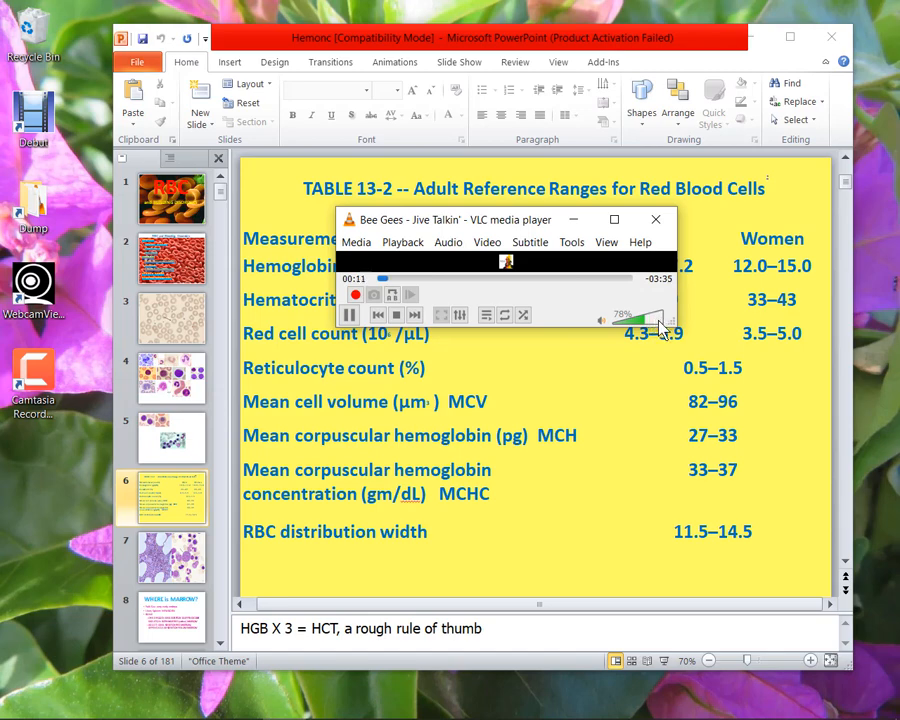
- Lower VLC volume to about 54%, dismiss the player, and close the Hemonc presentation
left_click_drag(645, 318, 665, 318)
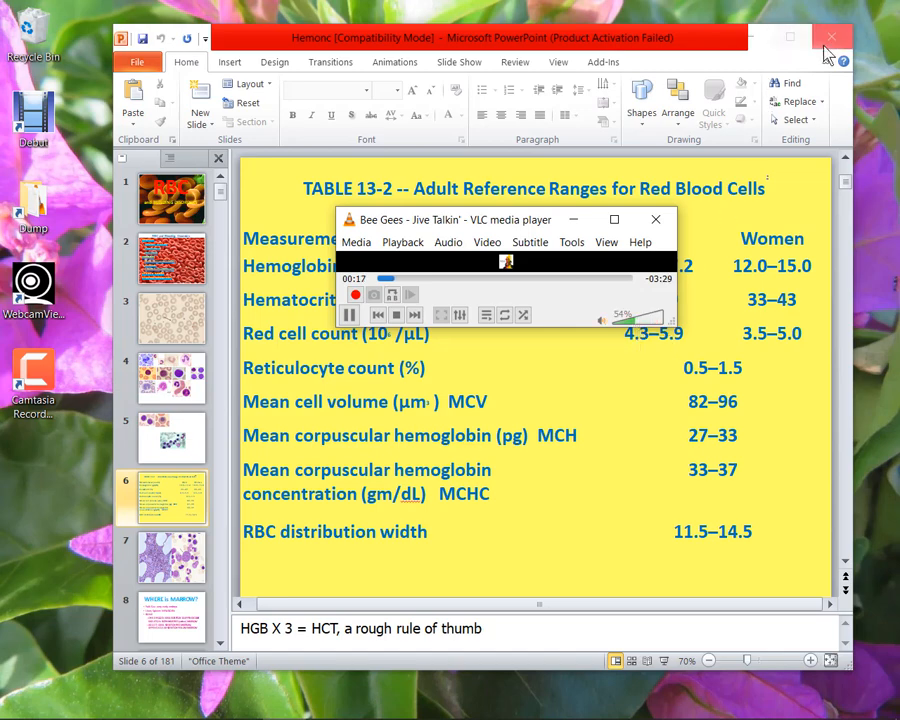
left_click(656, 219)
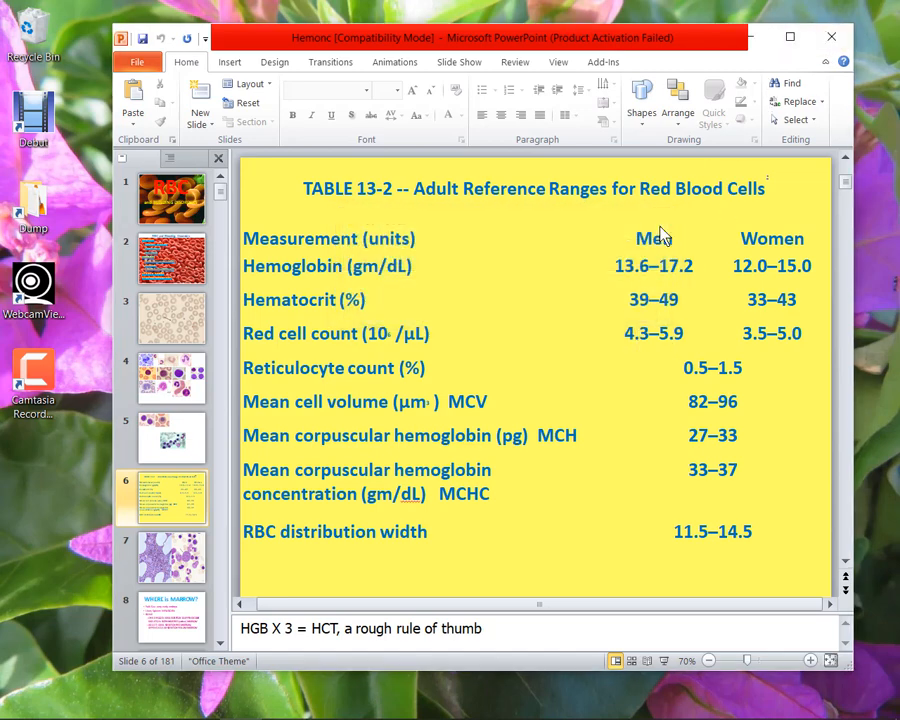
mouse_move(556, 527)
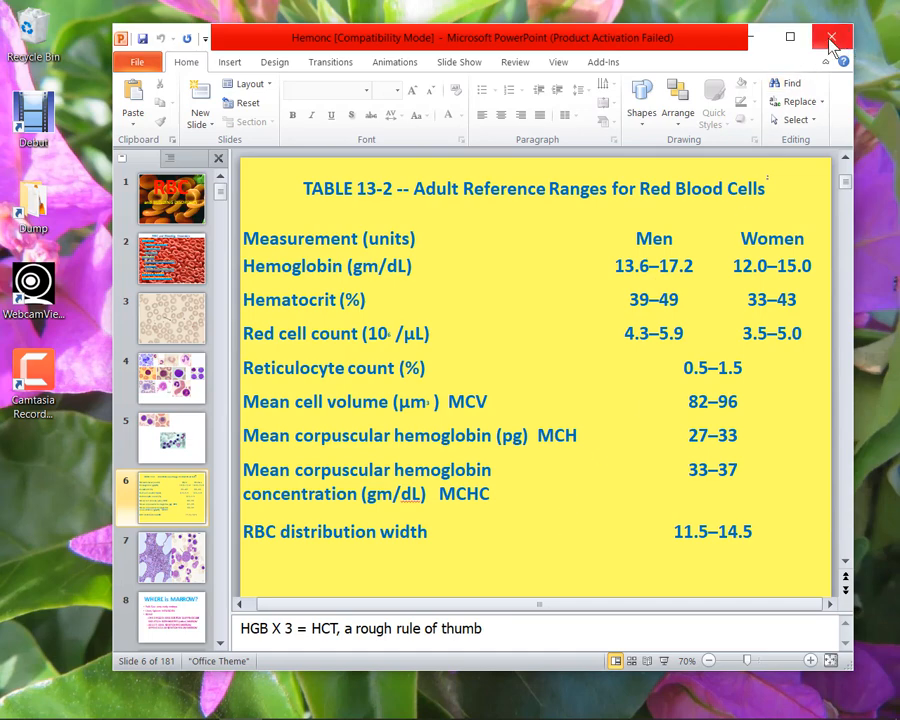
left_click(831, 37)
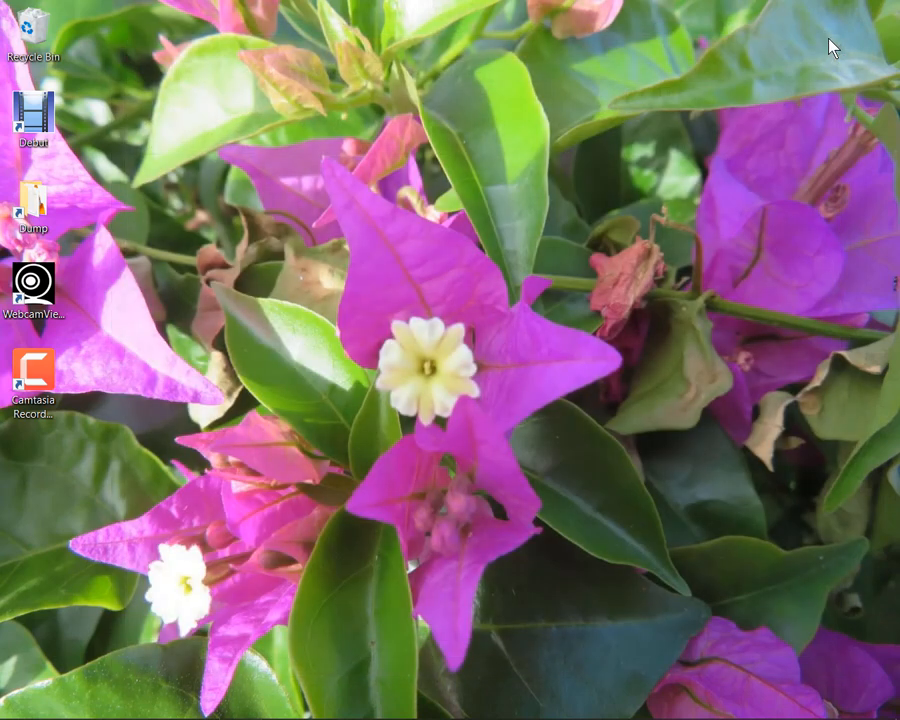
mouse_move(423, 335)
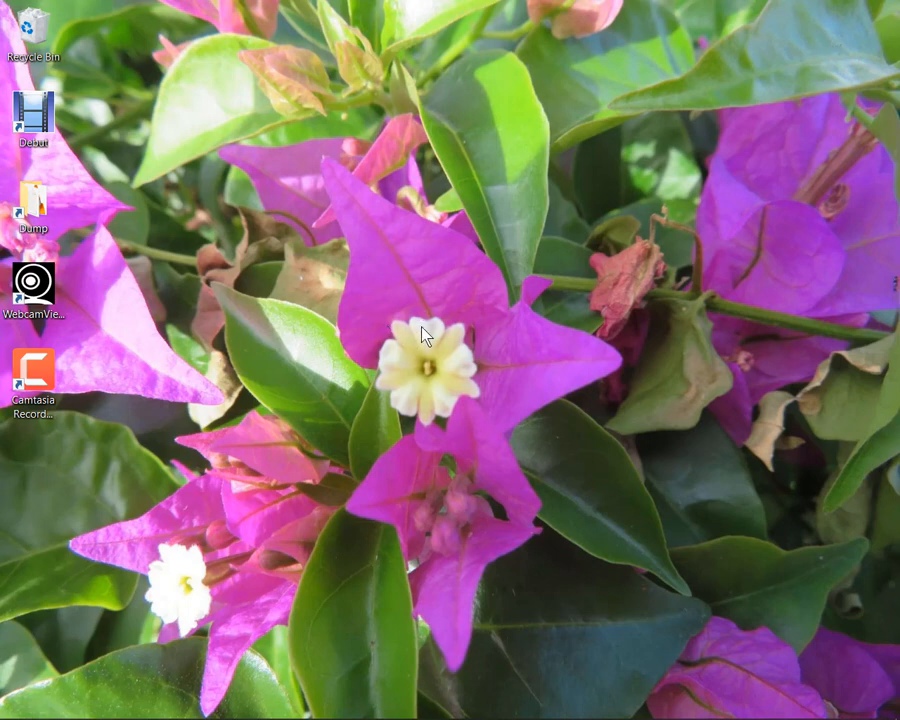
mouse_move(185, 388)
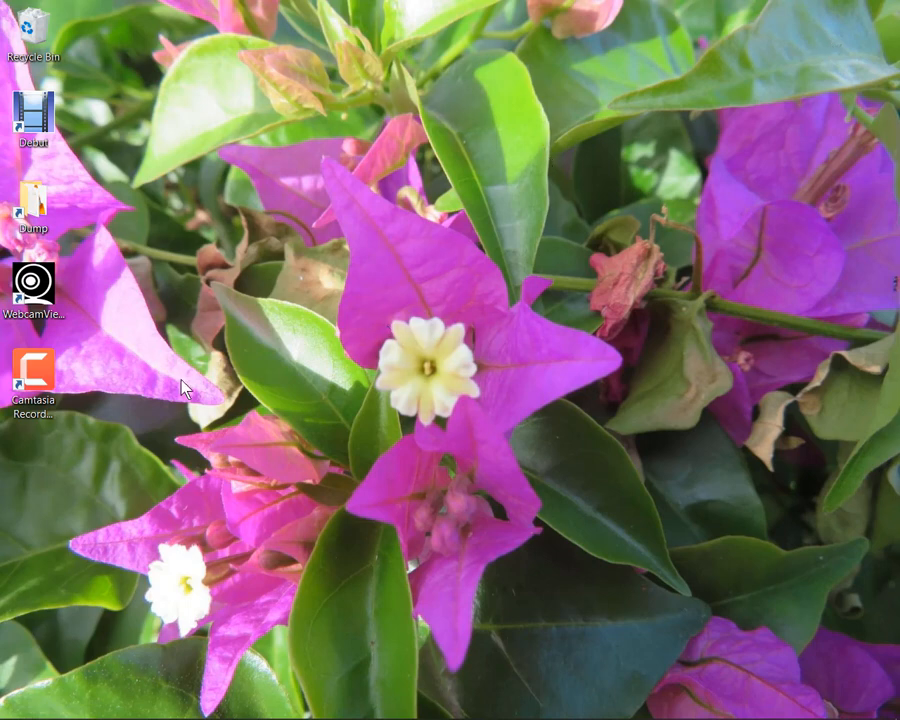
mouse_move(533, 438)
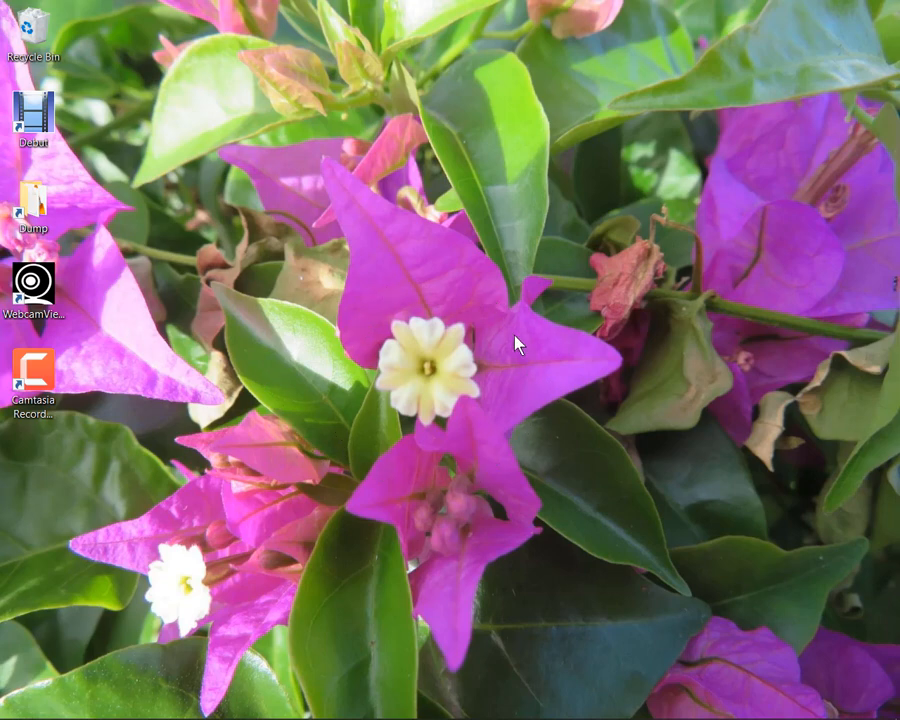
mouse_move(432, 437)
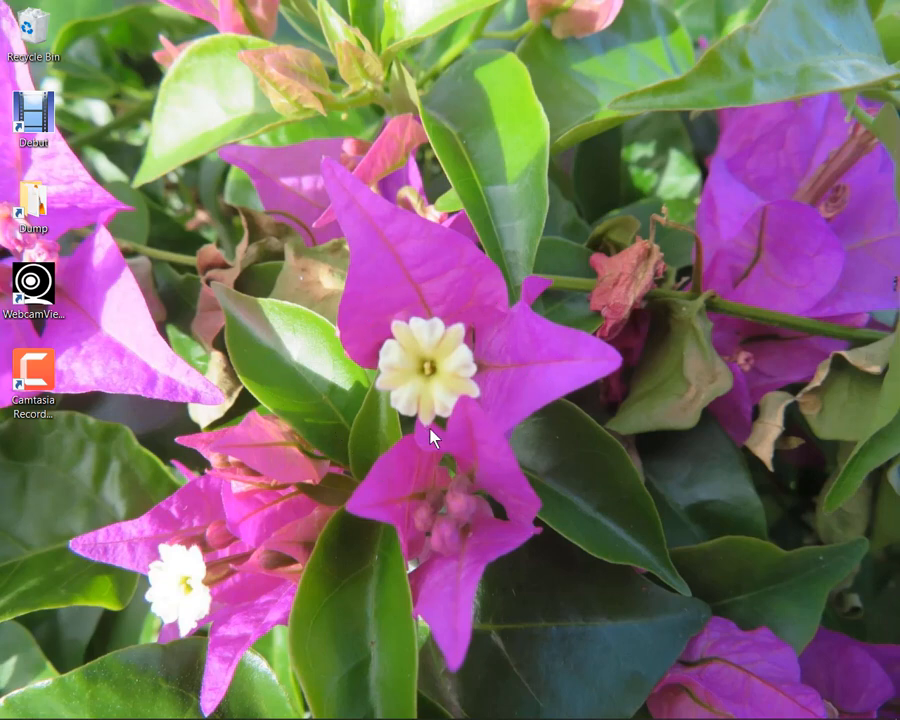
mouse_move(432, 448)
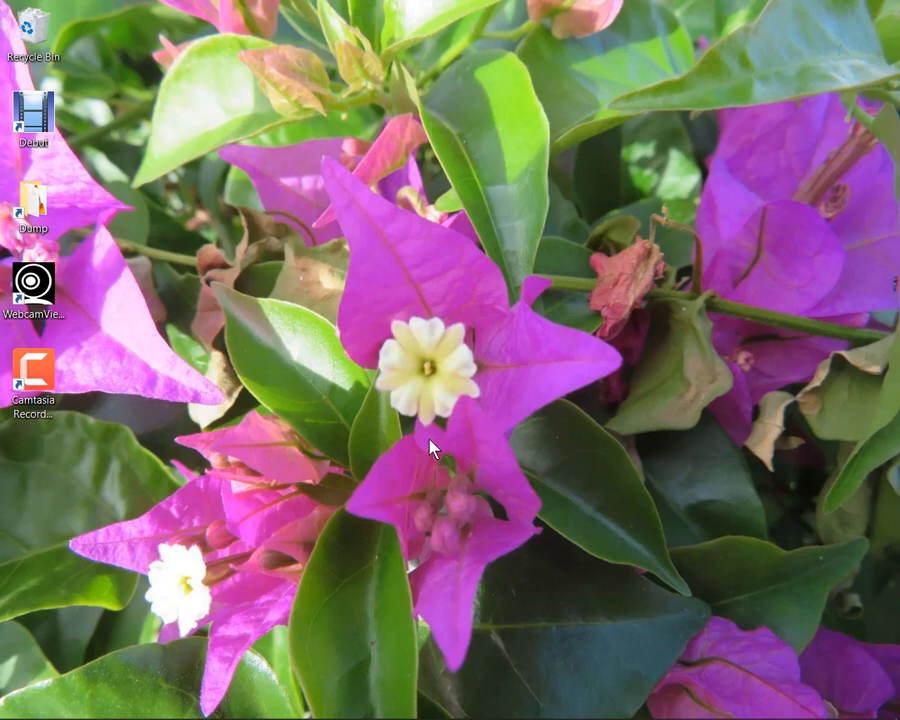